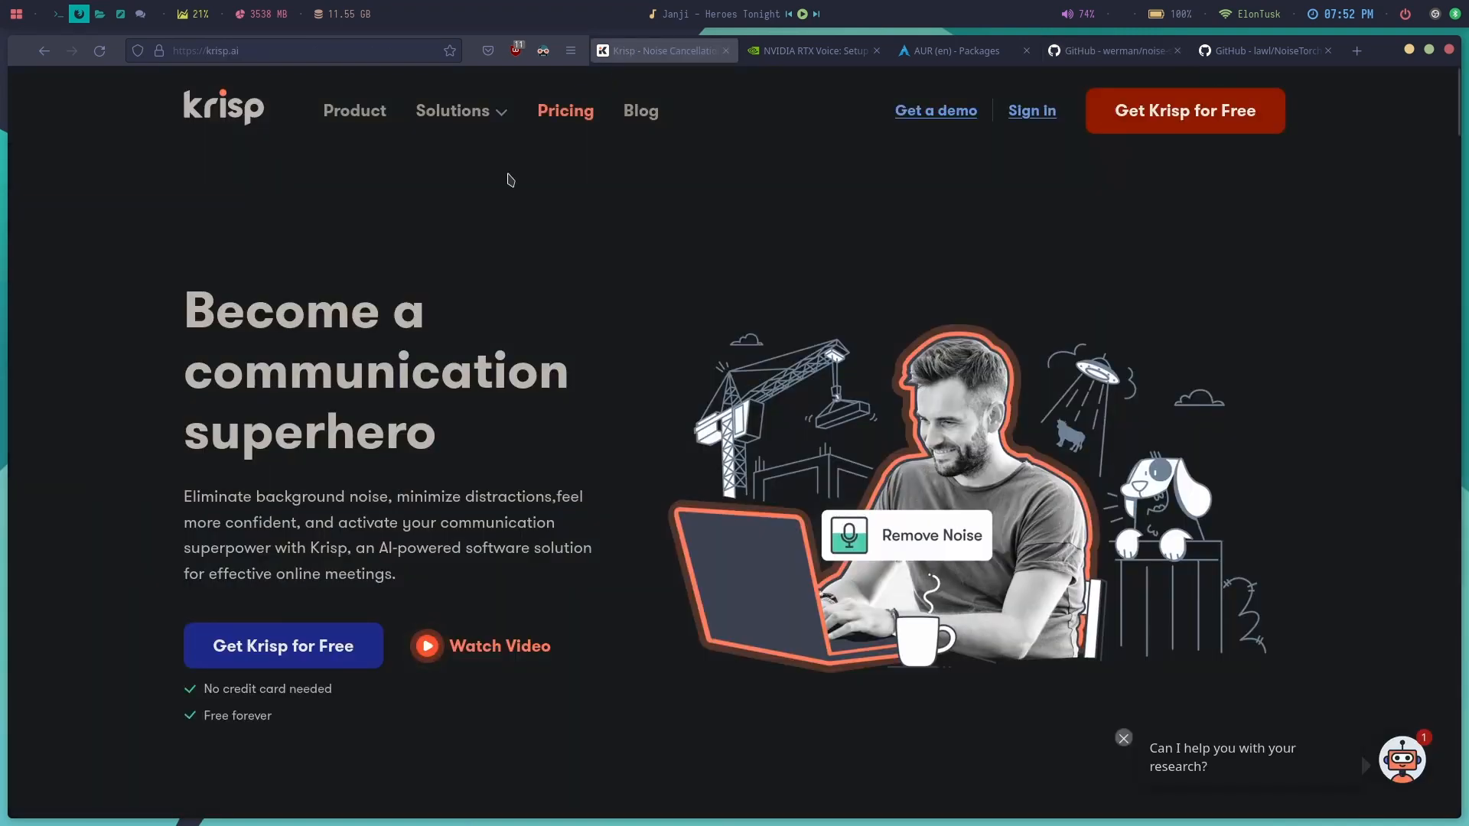
- Browse the NVIDIA RTX Voice guide, then the archived NoiseTorch repository page
{"action": "left_click", "coordinate": [812, 51]}
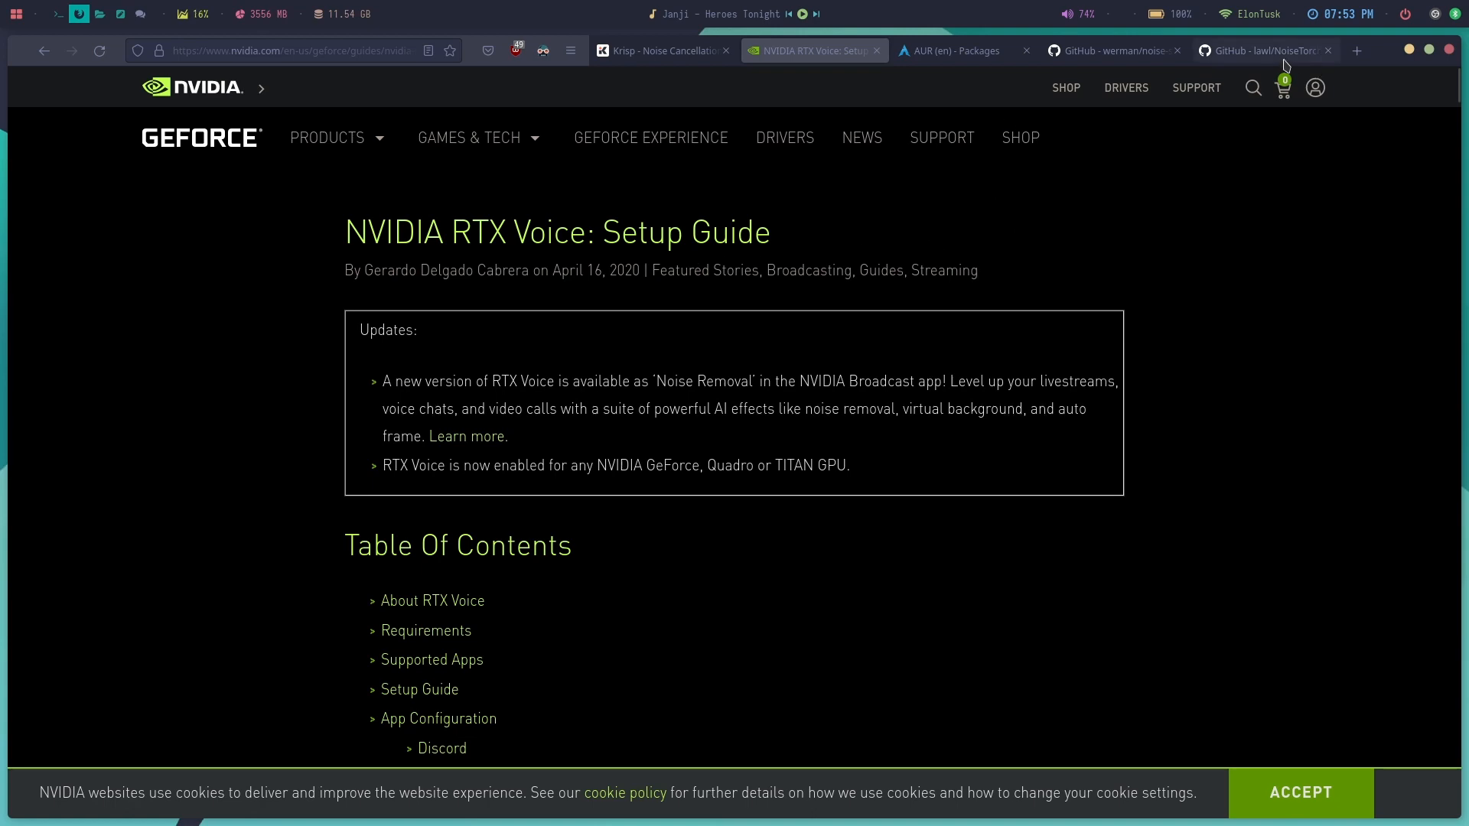
{"action": "left_click", "coordinate": [1259, 49]}
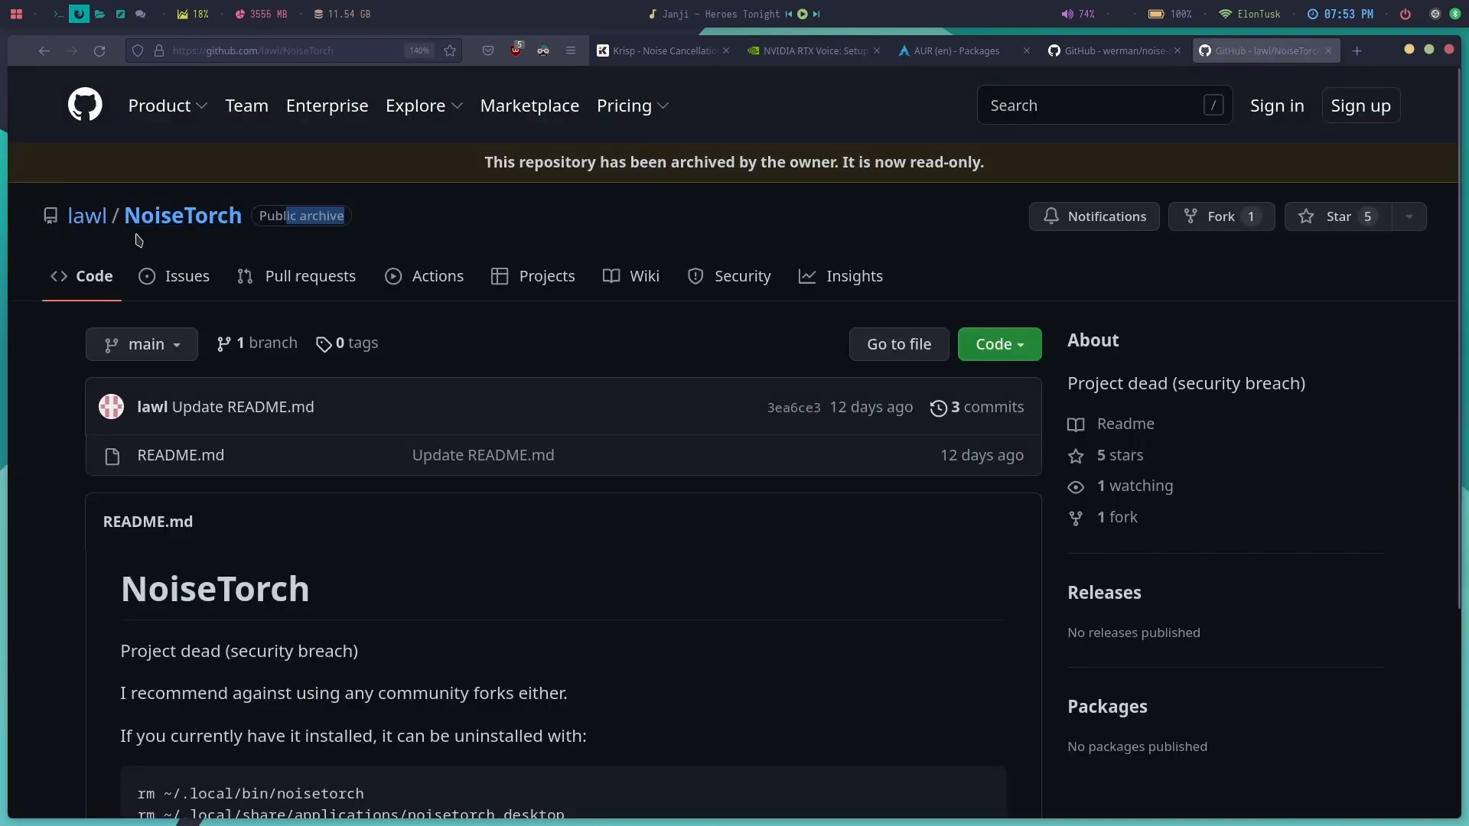
{"action": "scroll", "scroll_direction": "down", "scroll_amount": 3}
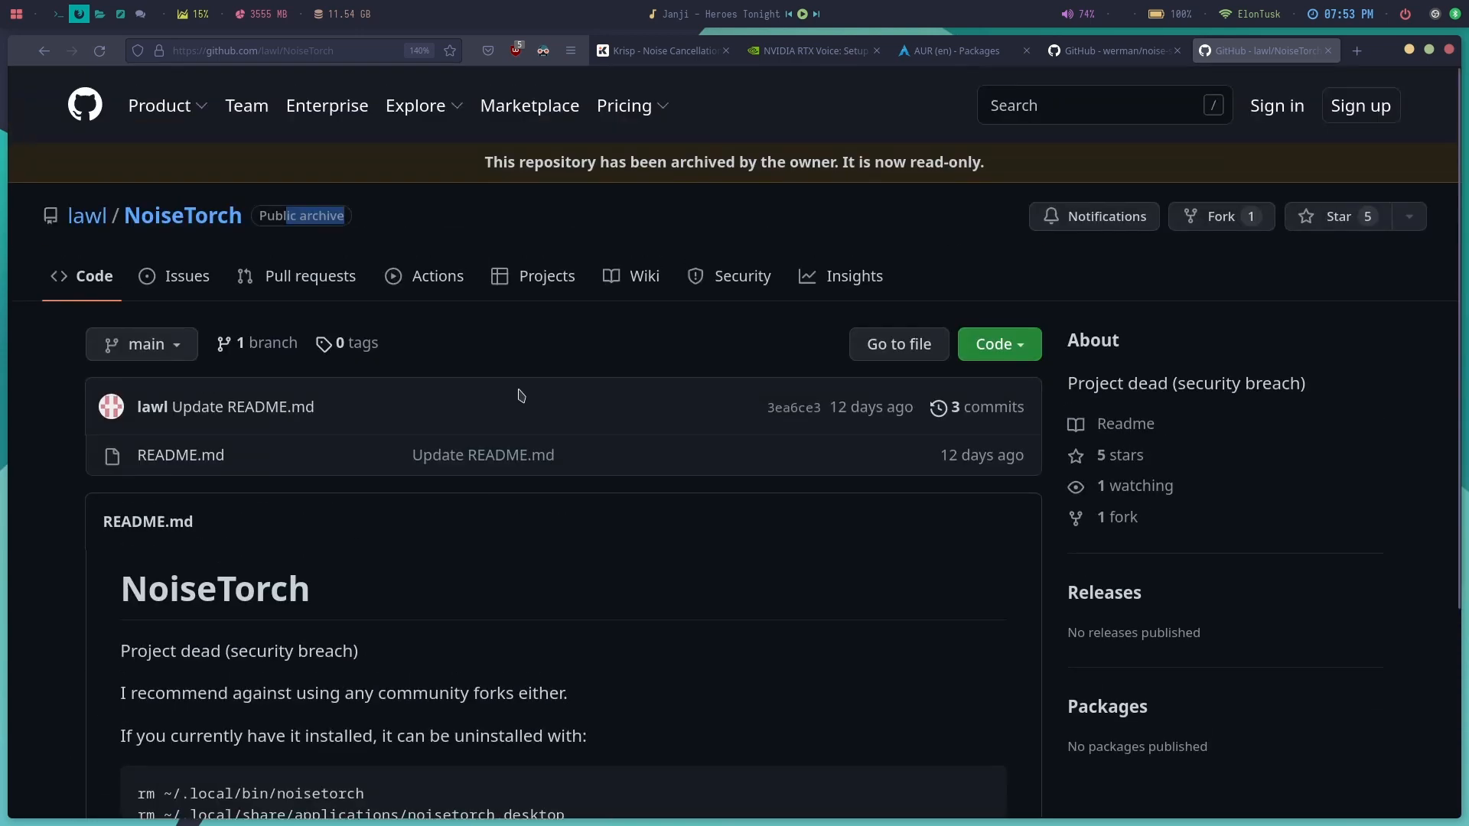
{"action": "mouse_move", "coordinate": [627, 227]}
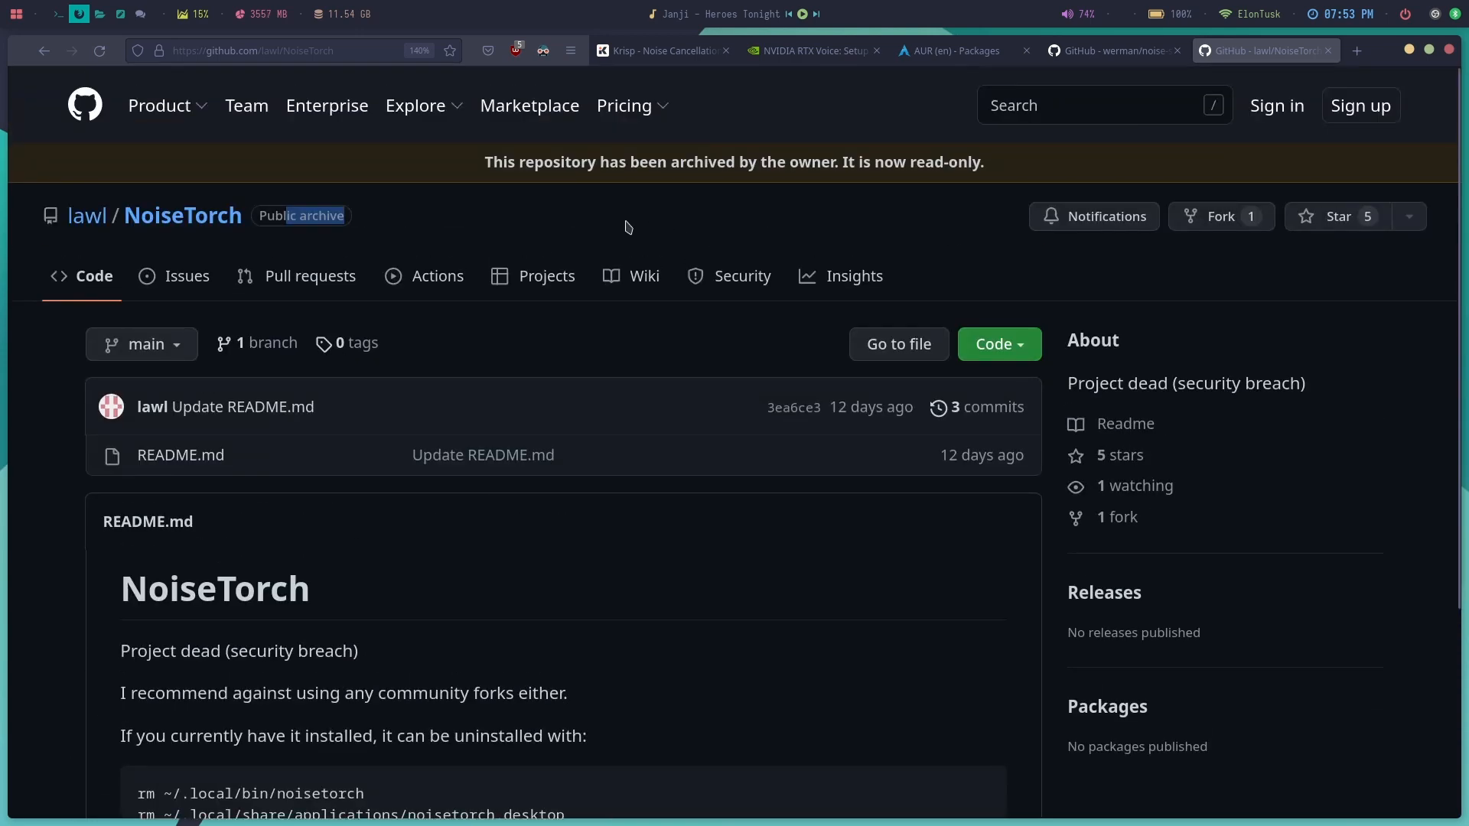
{"action": "mouse_move", "coordinate": [182, 256]}
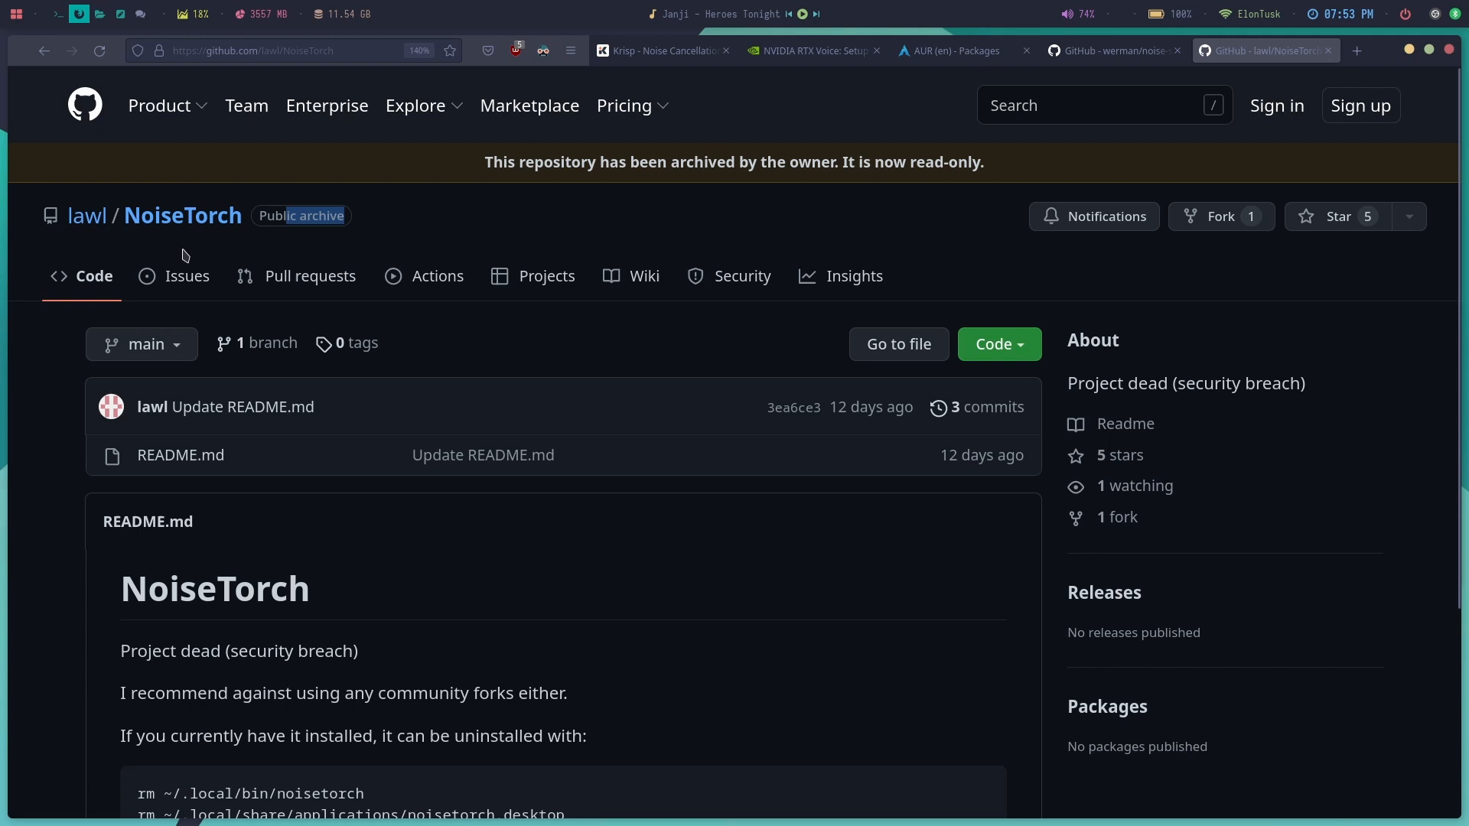
{"action": "mouse_move", "coordinate": [947, 302]}
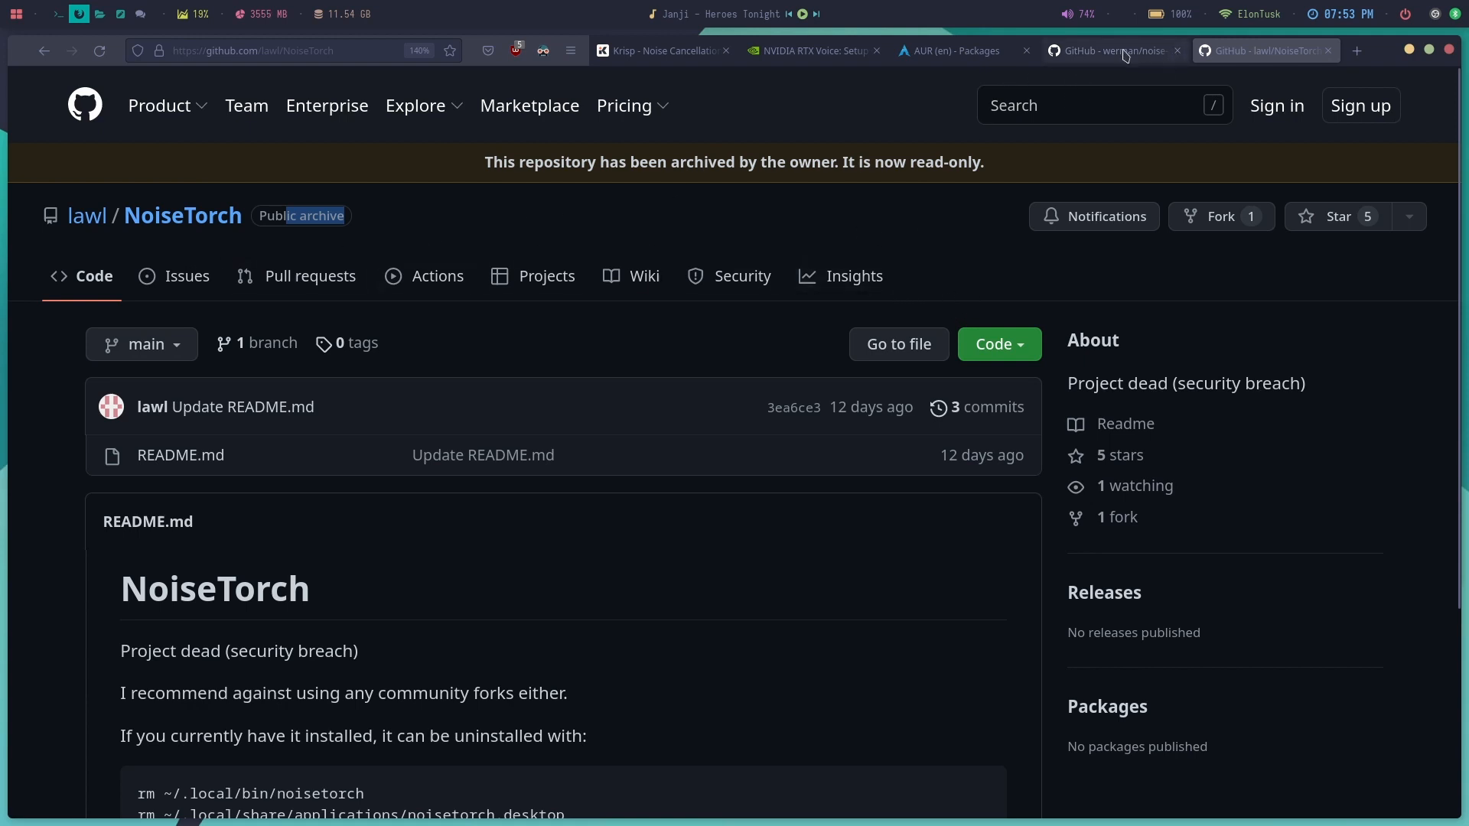
- Review the werman/noise-suppression-for-voice README down to its Linux PipeWire section
{"action": "left_click", "coordinate": [1111, 51]}
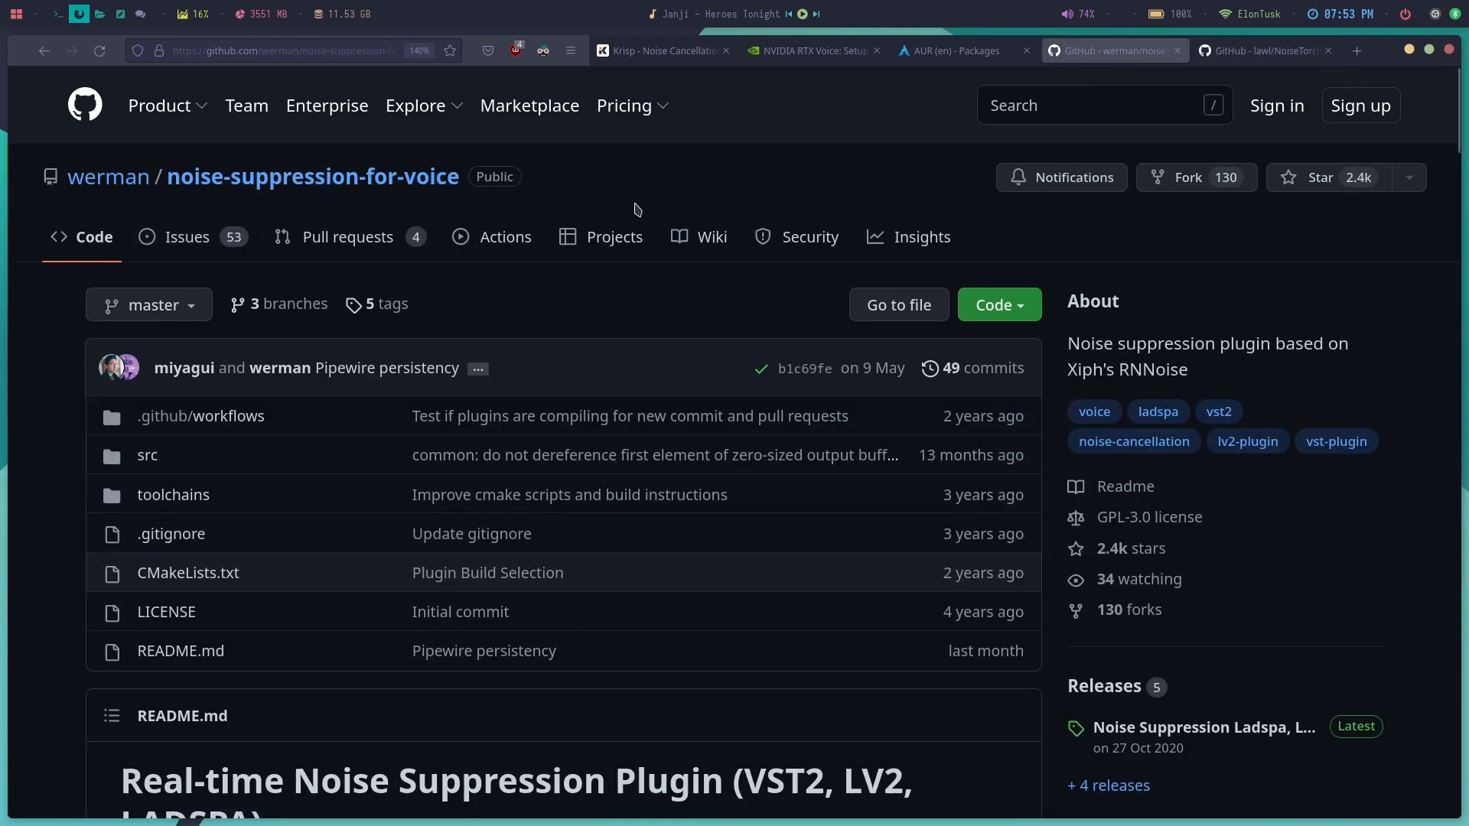
{"action": "scroll", "scroll_direction": "down", "scroll_amount": 3}
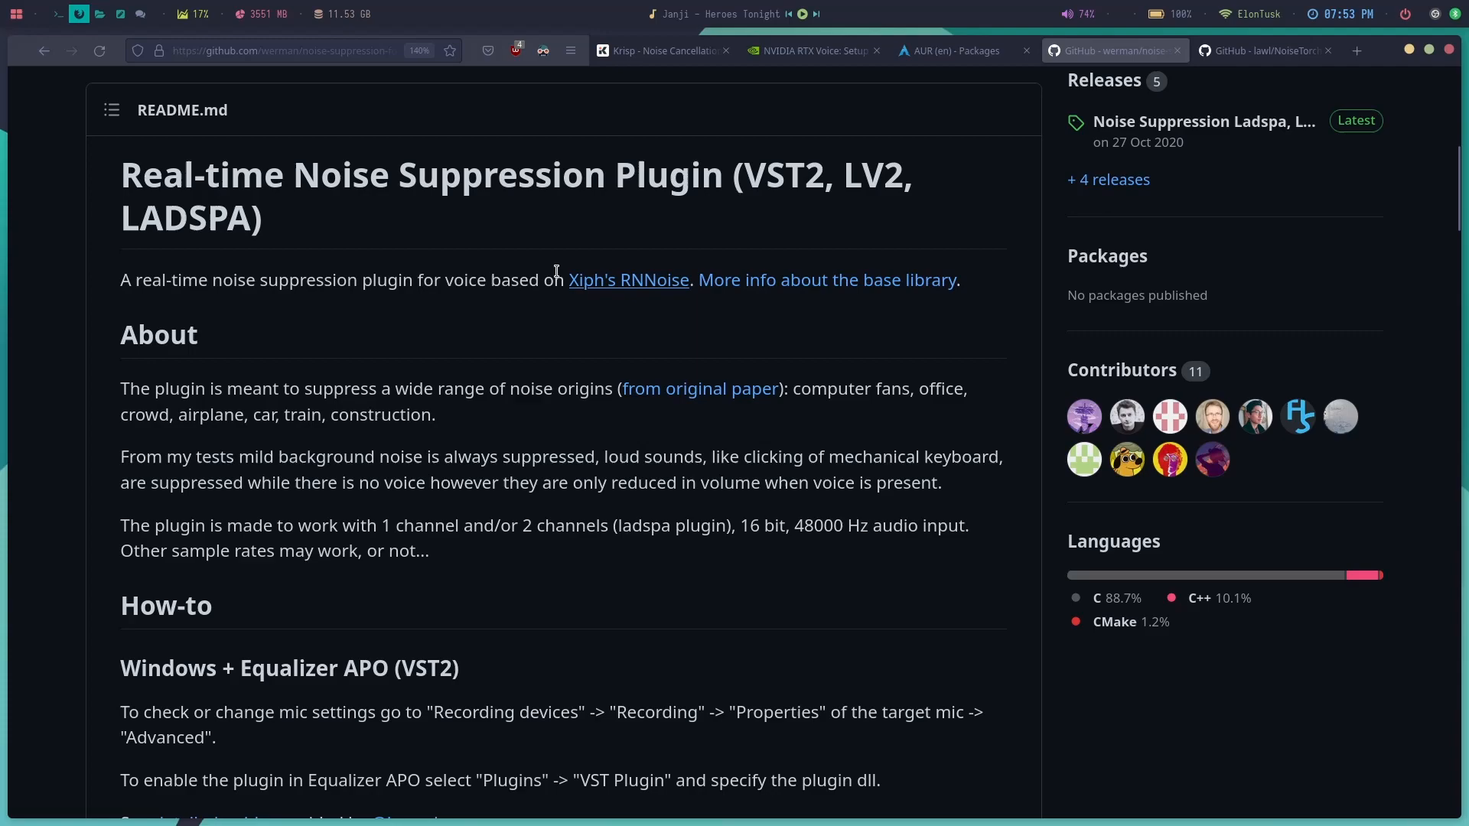
{"action": "scroll", "scroll_direction": "down", "scroll_amount": 3}
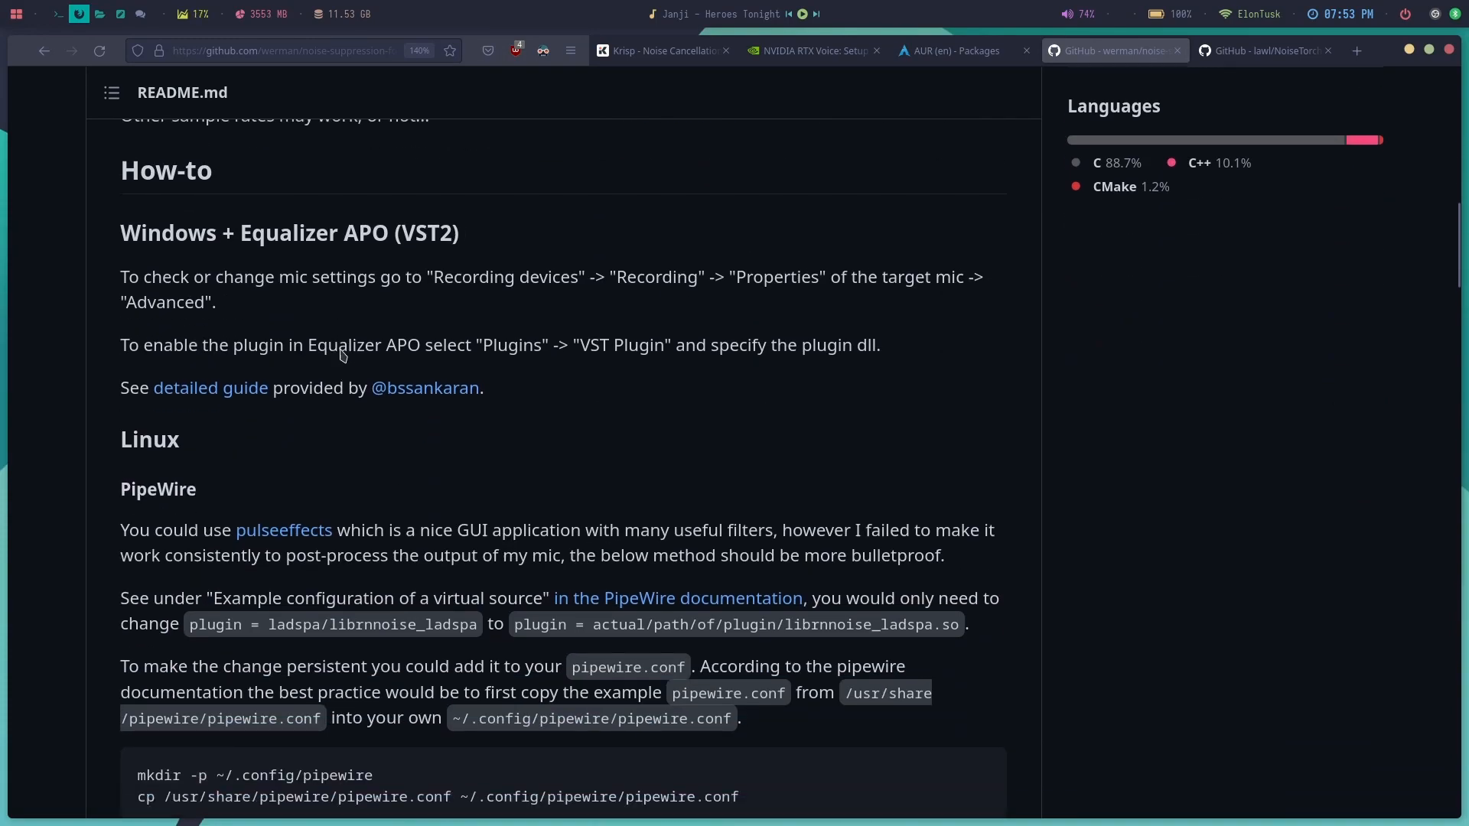
{"action": "scroll", "scroll_direction": "up", "scroll_amount": 3}
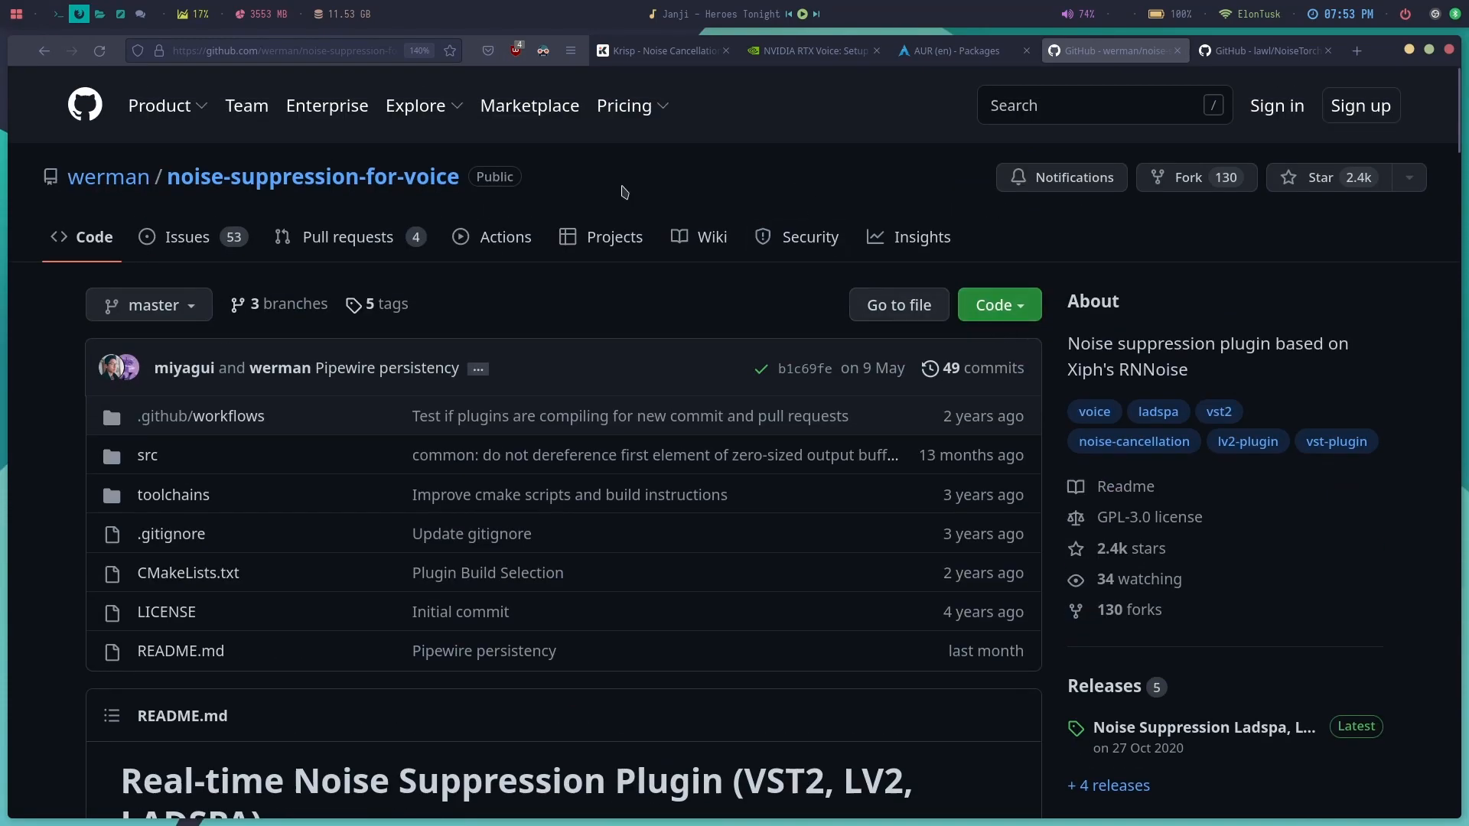
{"action": "mouse_move", "coordinate": [719, 175]}
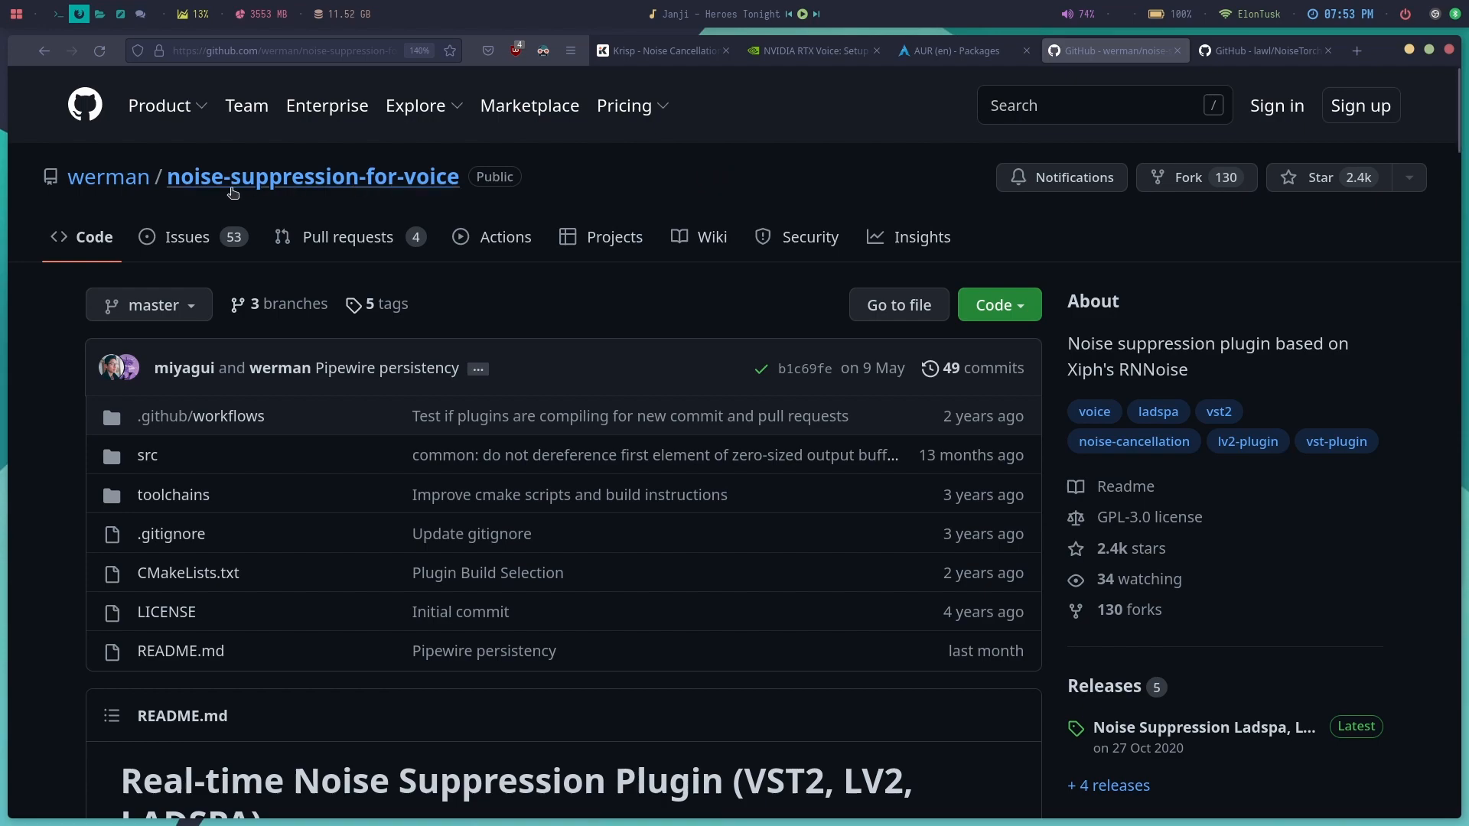
{"action": "scroll", "scroll_direction": "down", "scroll_amount": 3}
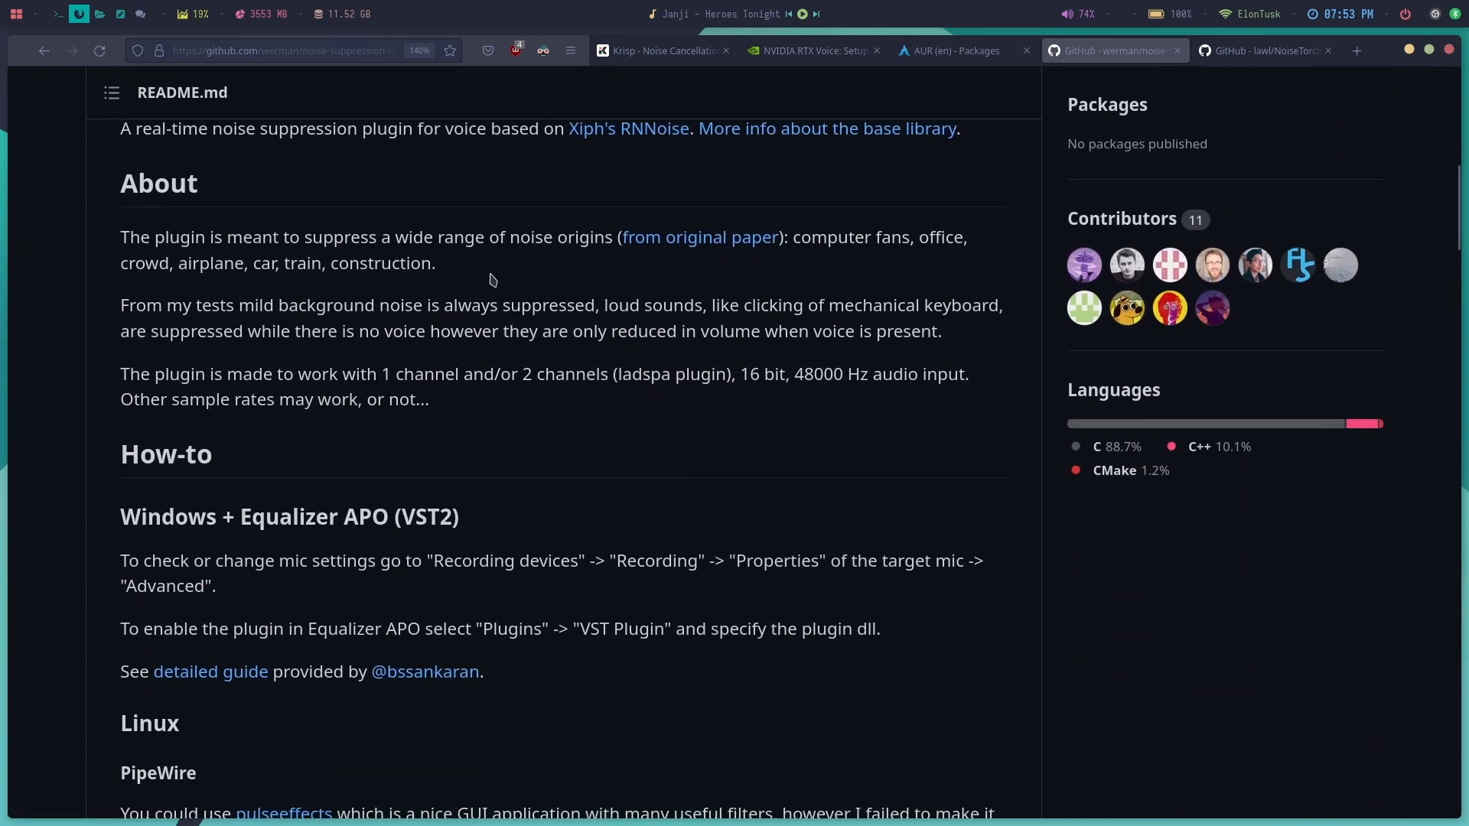
{"action": "scroll", "scroll_direction": "up", "scroll_amount": 3}
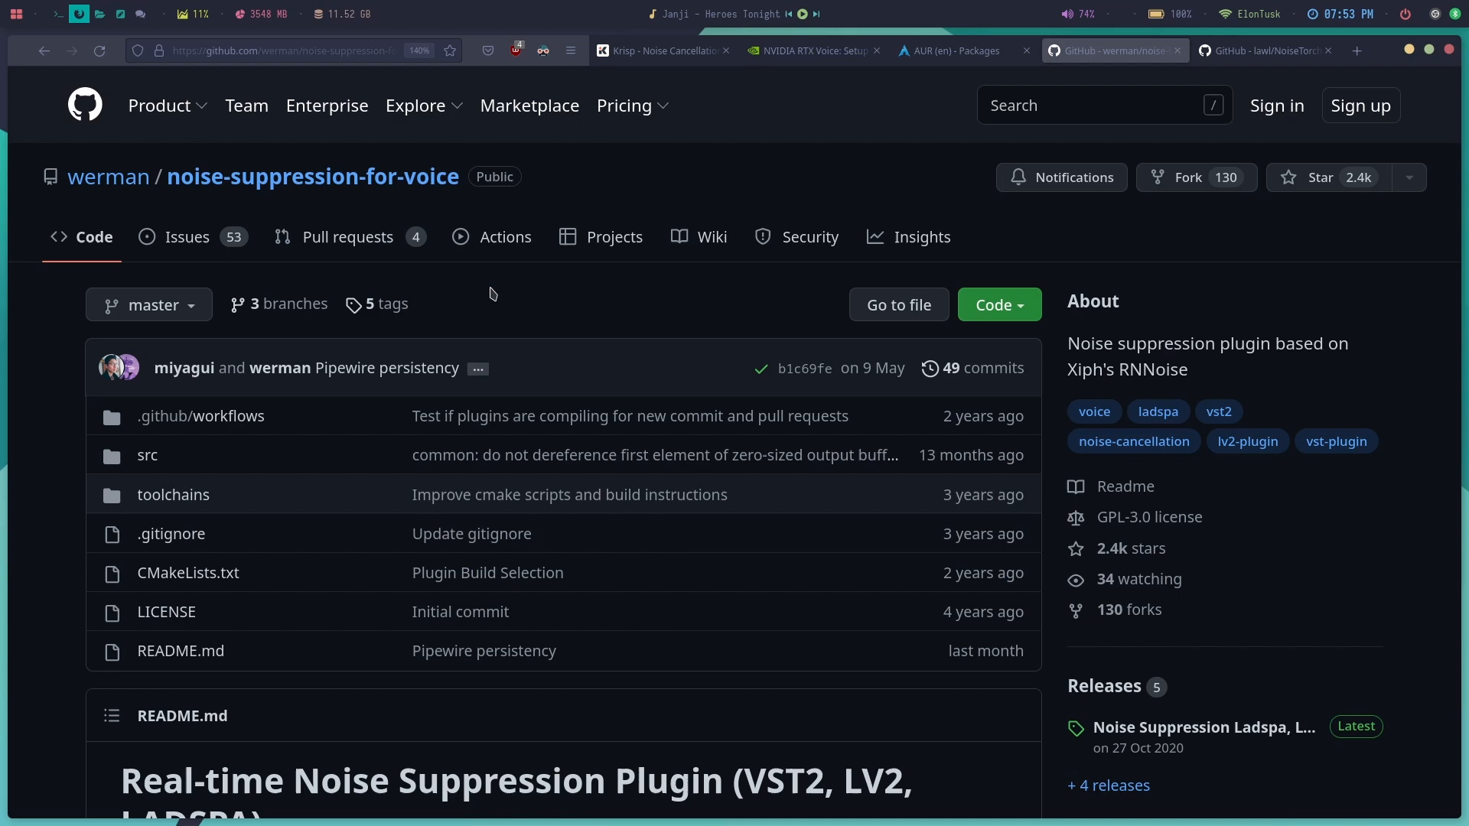
{"action": "mouse_move", "coordinate": [892, 205]}
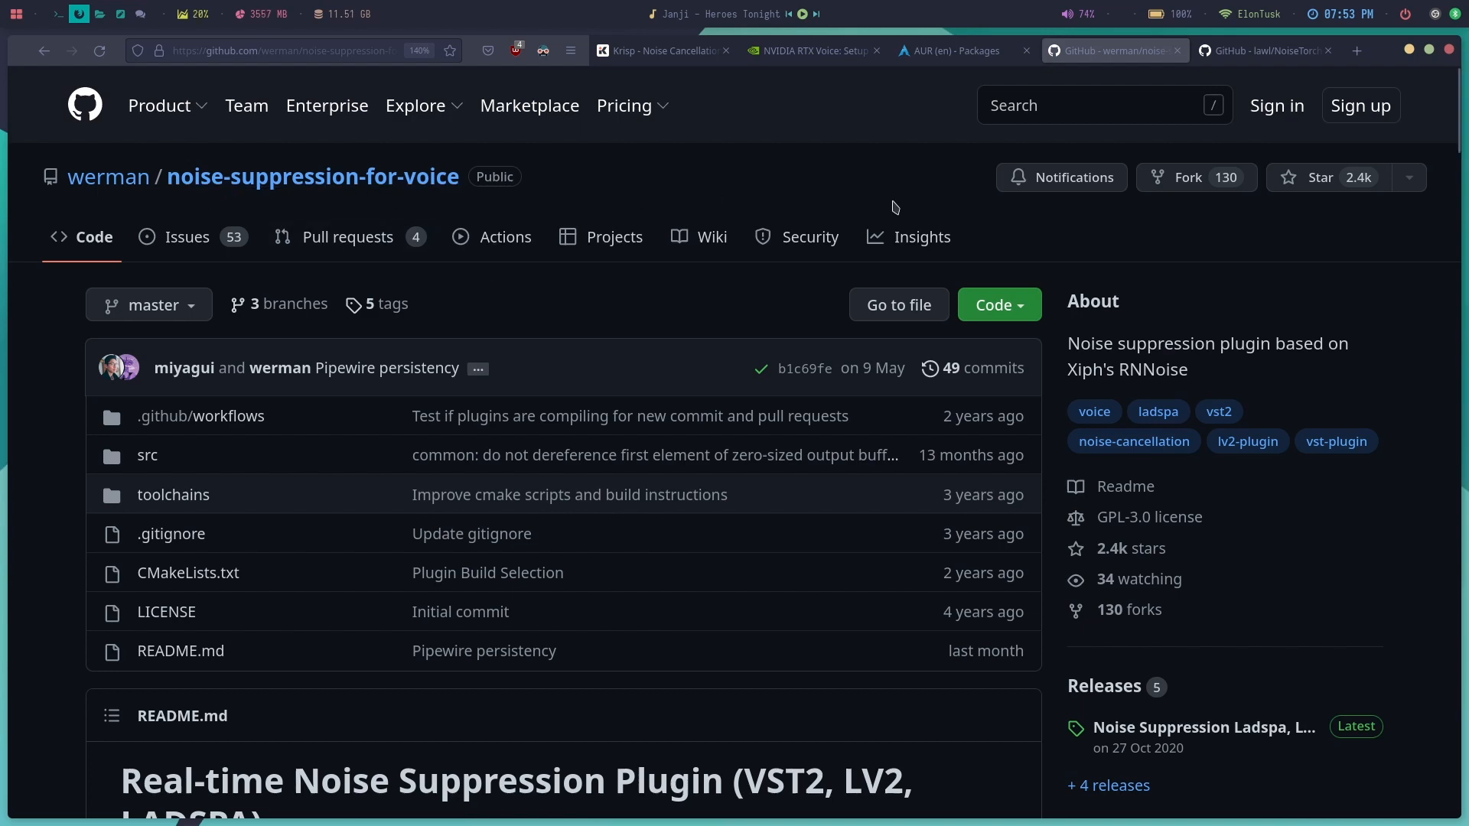
{"action": "mouse_move", "coordinate": [898, 202]}
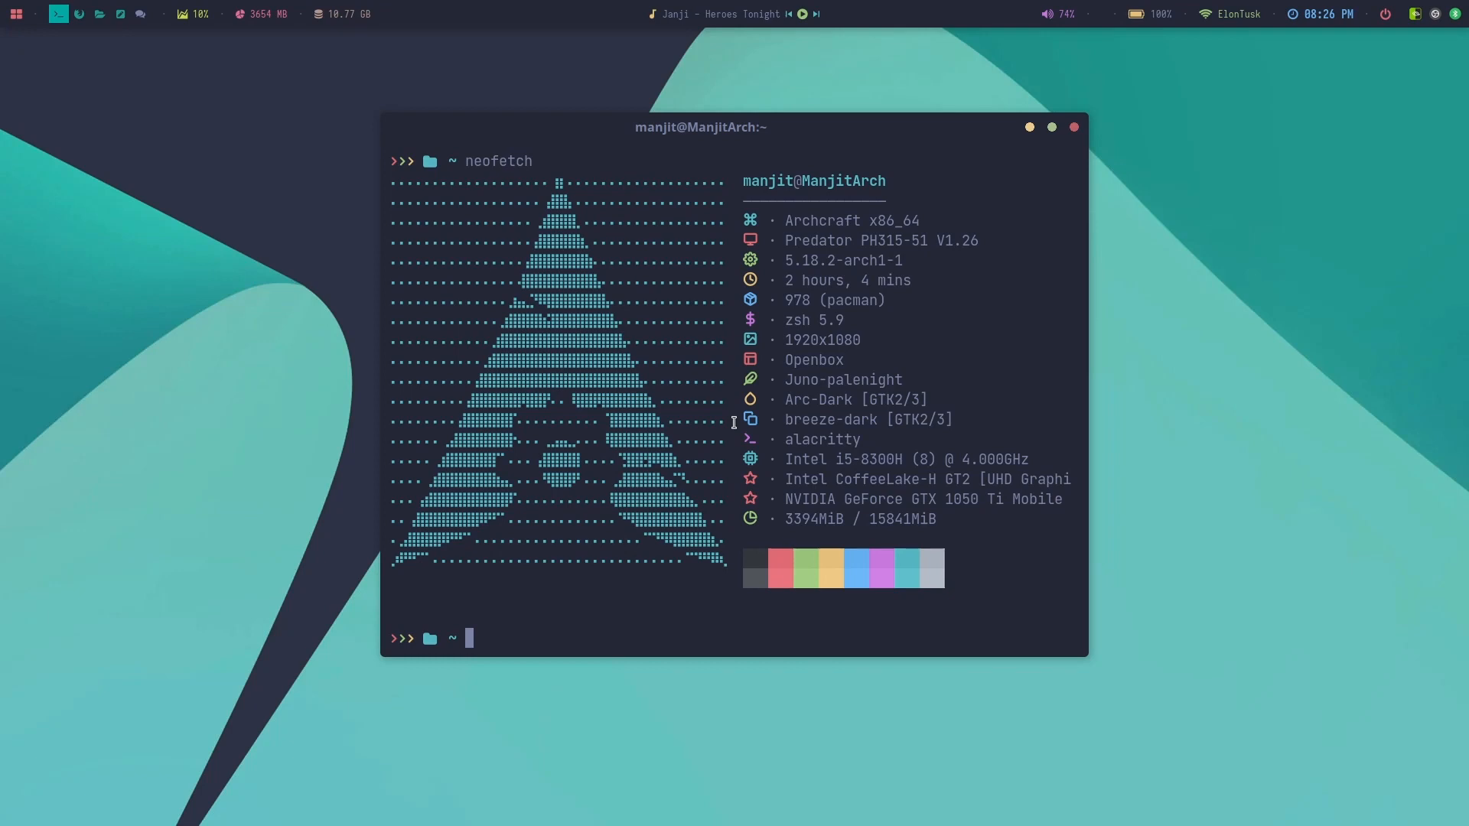
- Install qjackctl with 'sudo pacman -S qjackctl' and confirm with y
{"action": "type", "text": "sudo"}
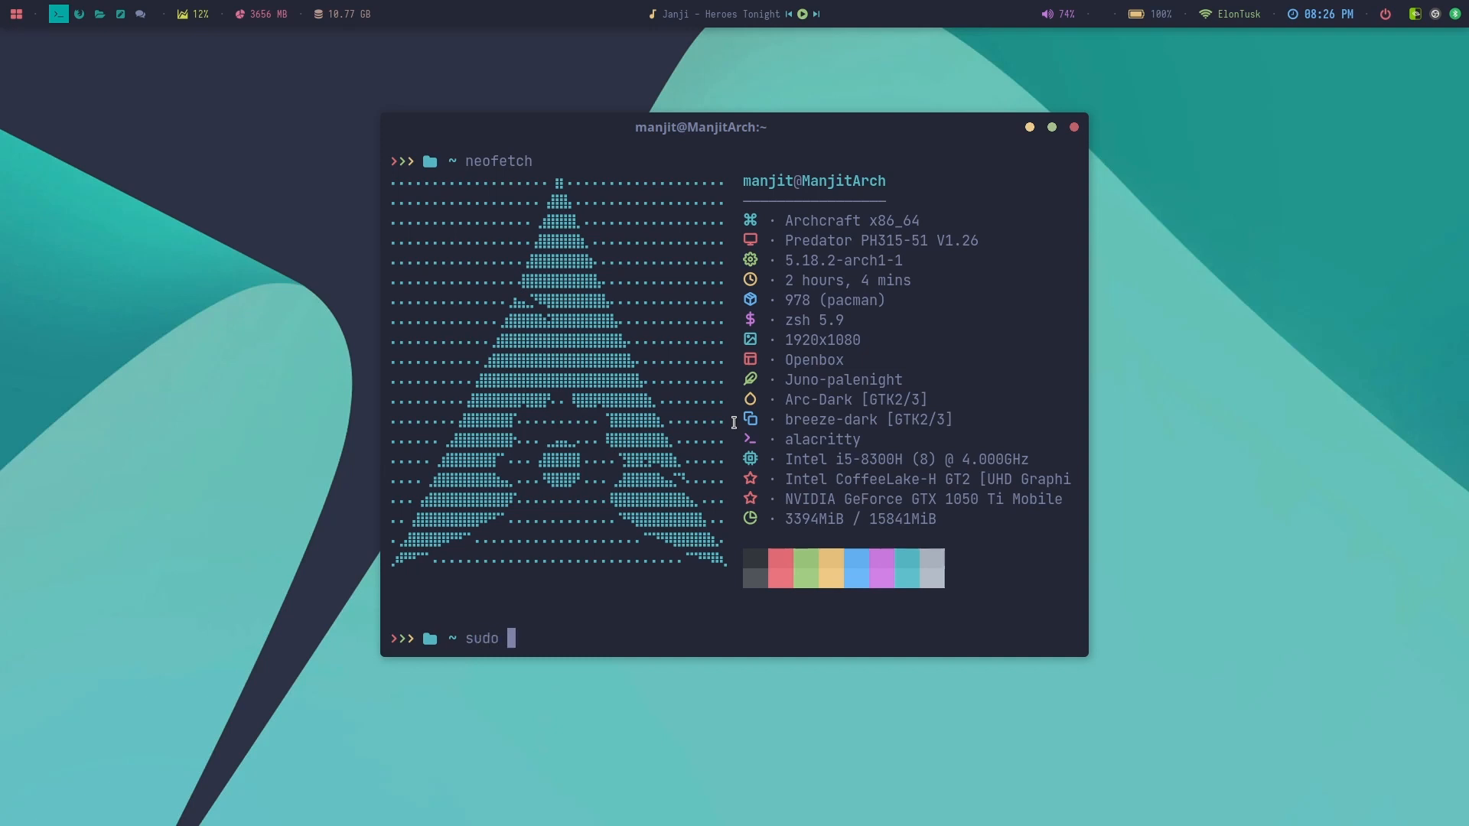
{"action": "type", "text": "pacman"}
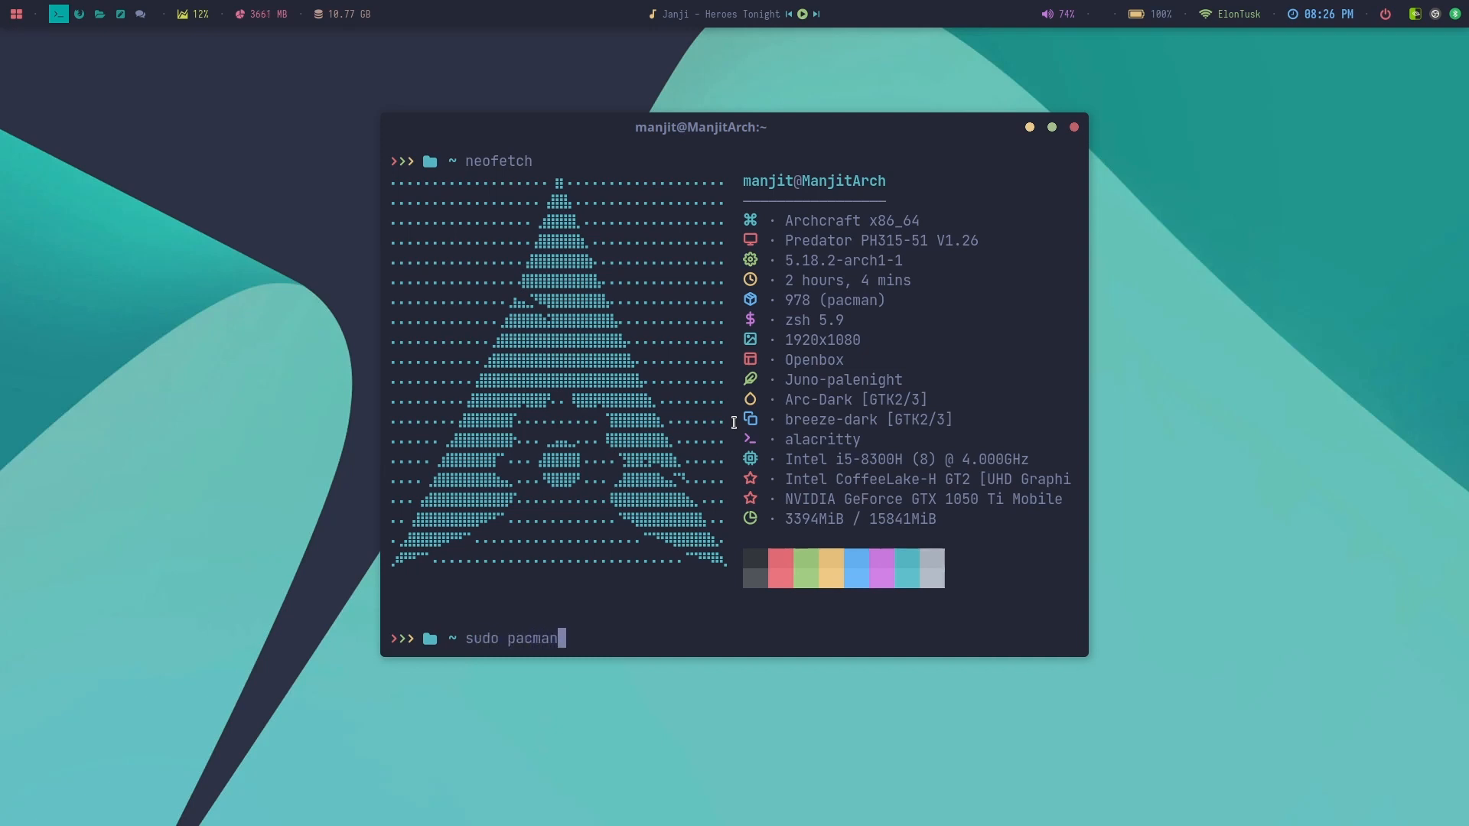
{"action": "type", "text": "-S qj"}
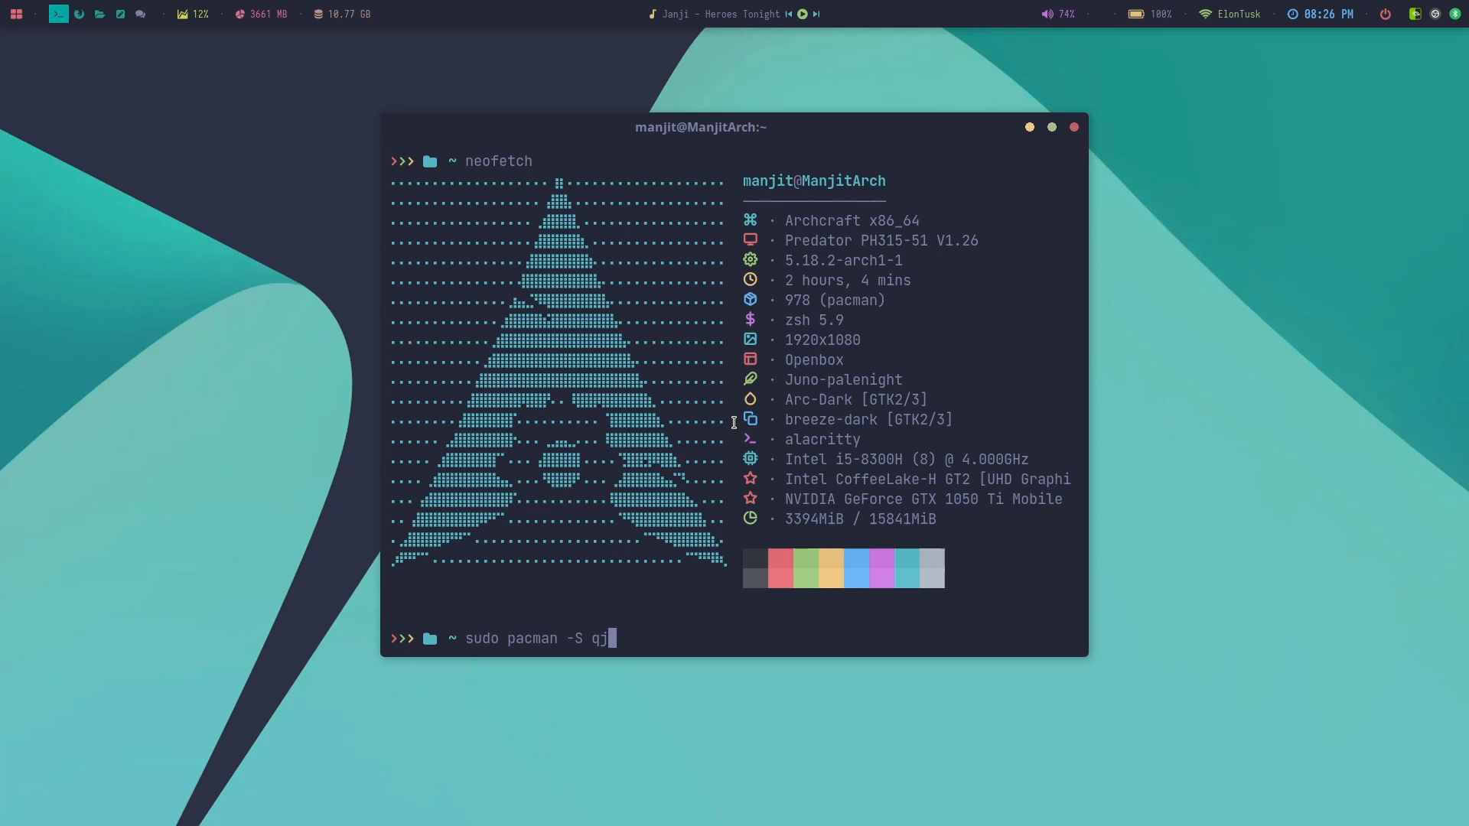
{"action": "type", "text": "ackctl"}
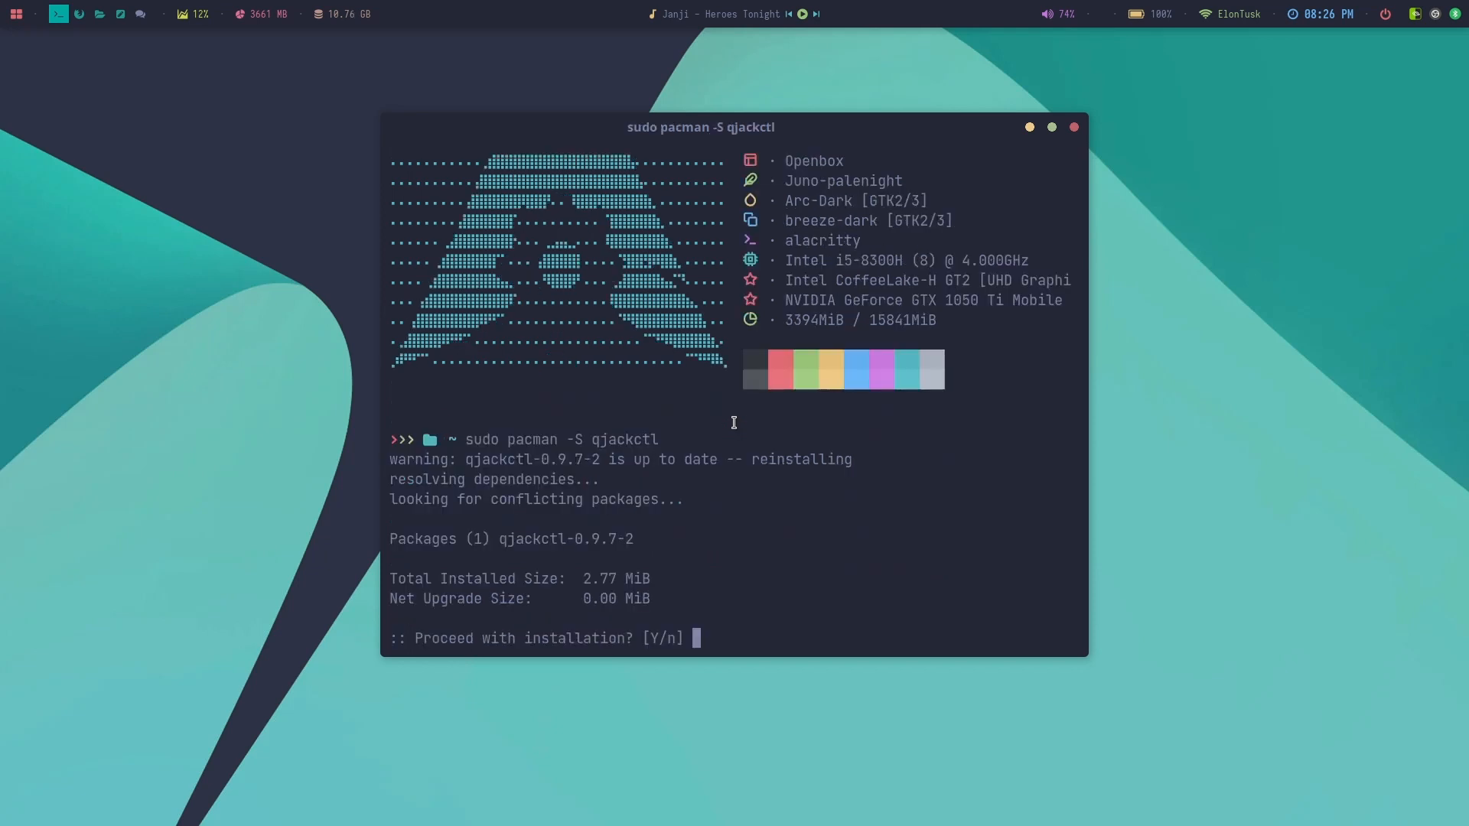
{"action": "type", "text": "y"}
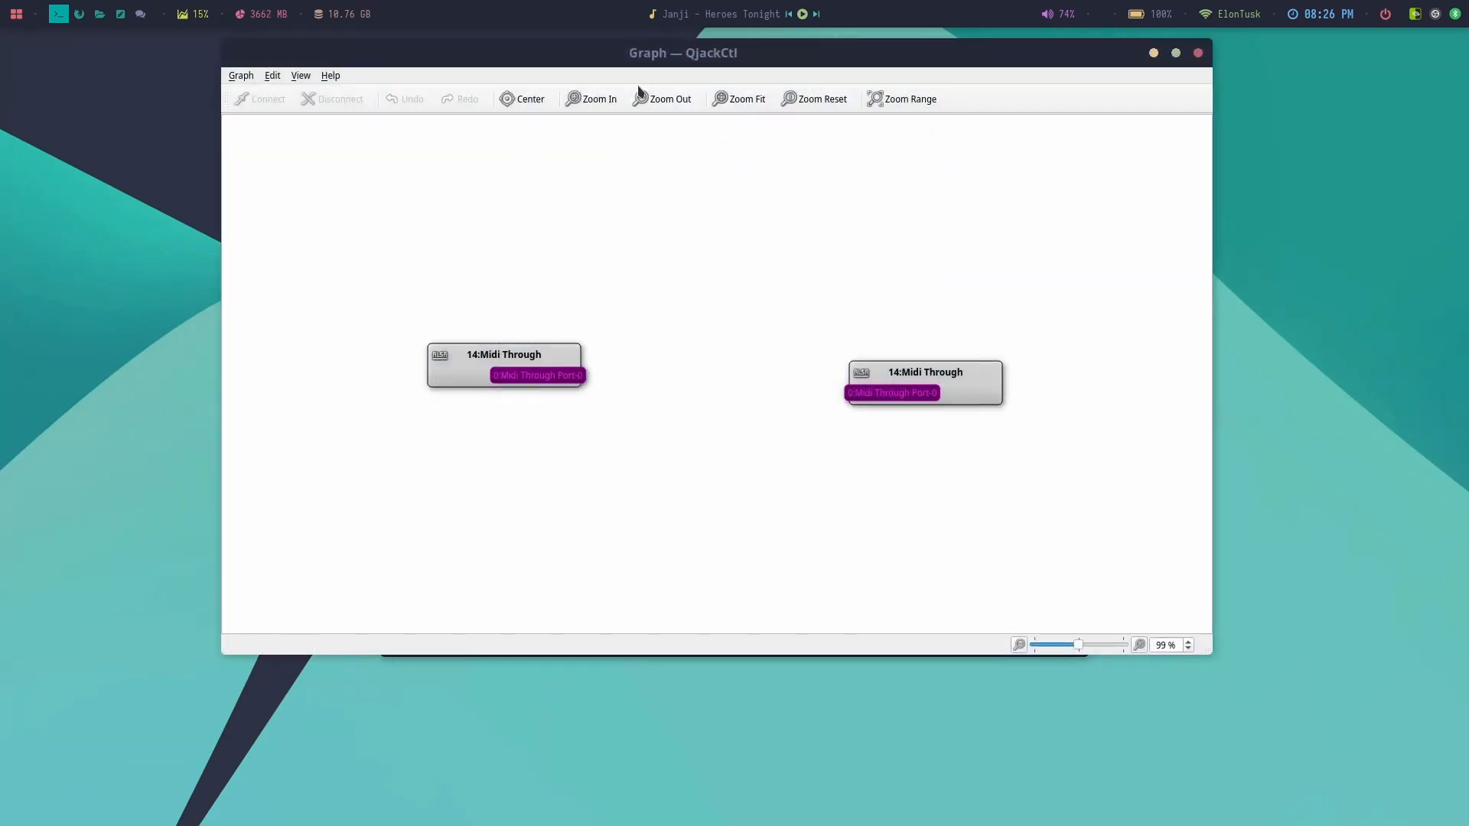
- Reposition the QjackCtl Graph window showing the two Midi Through nodes
{"action": "left_click_drag", "start_coordinate": [682, 52], "coordinate": [728, 77]}
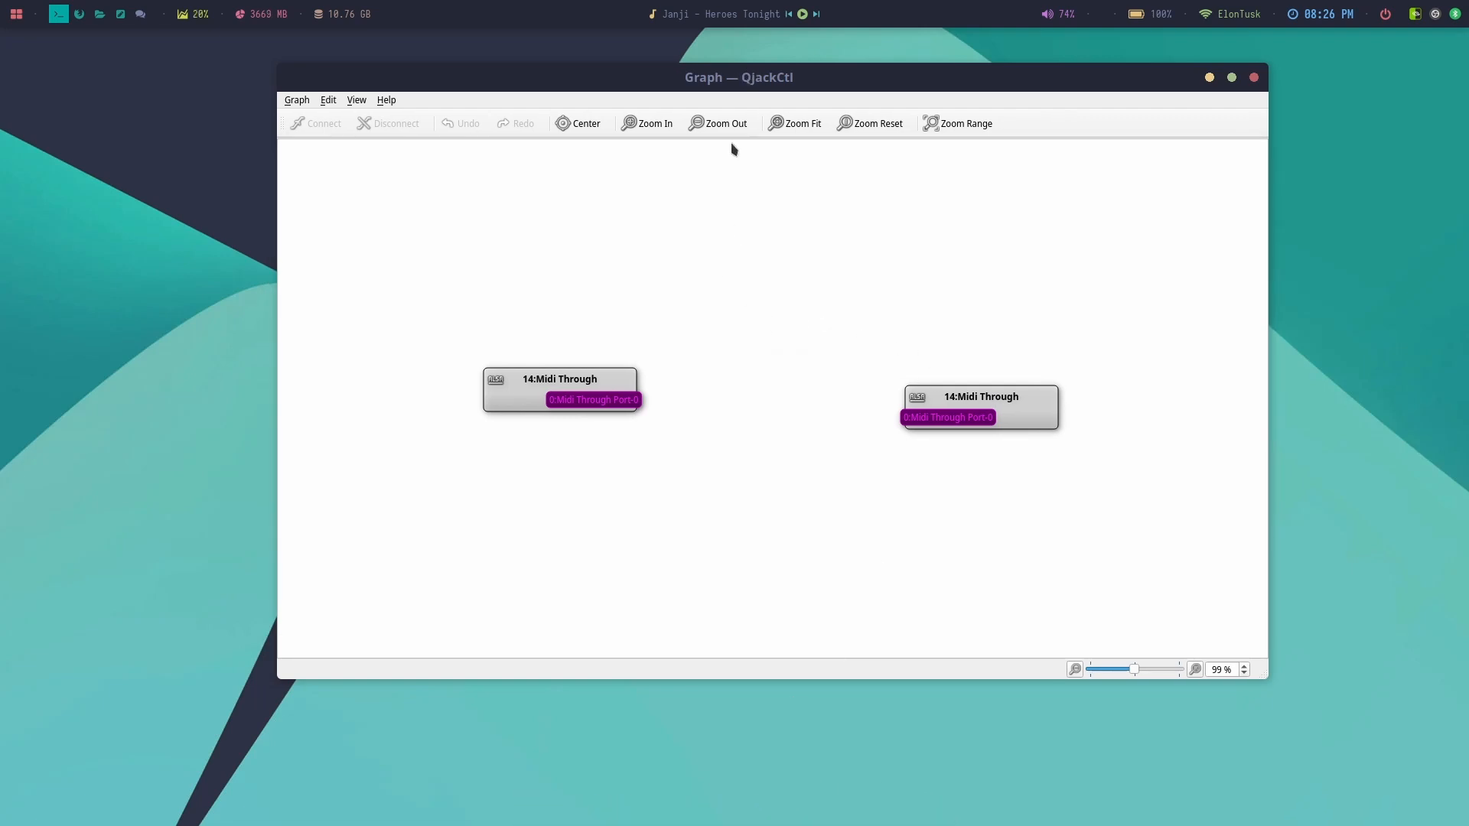
{"action": "mouse_move", "coordinate": [743, 247]}
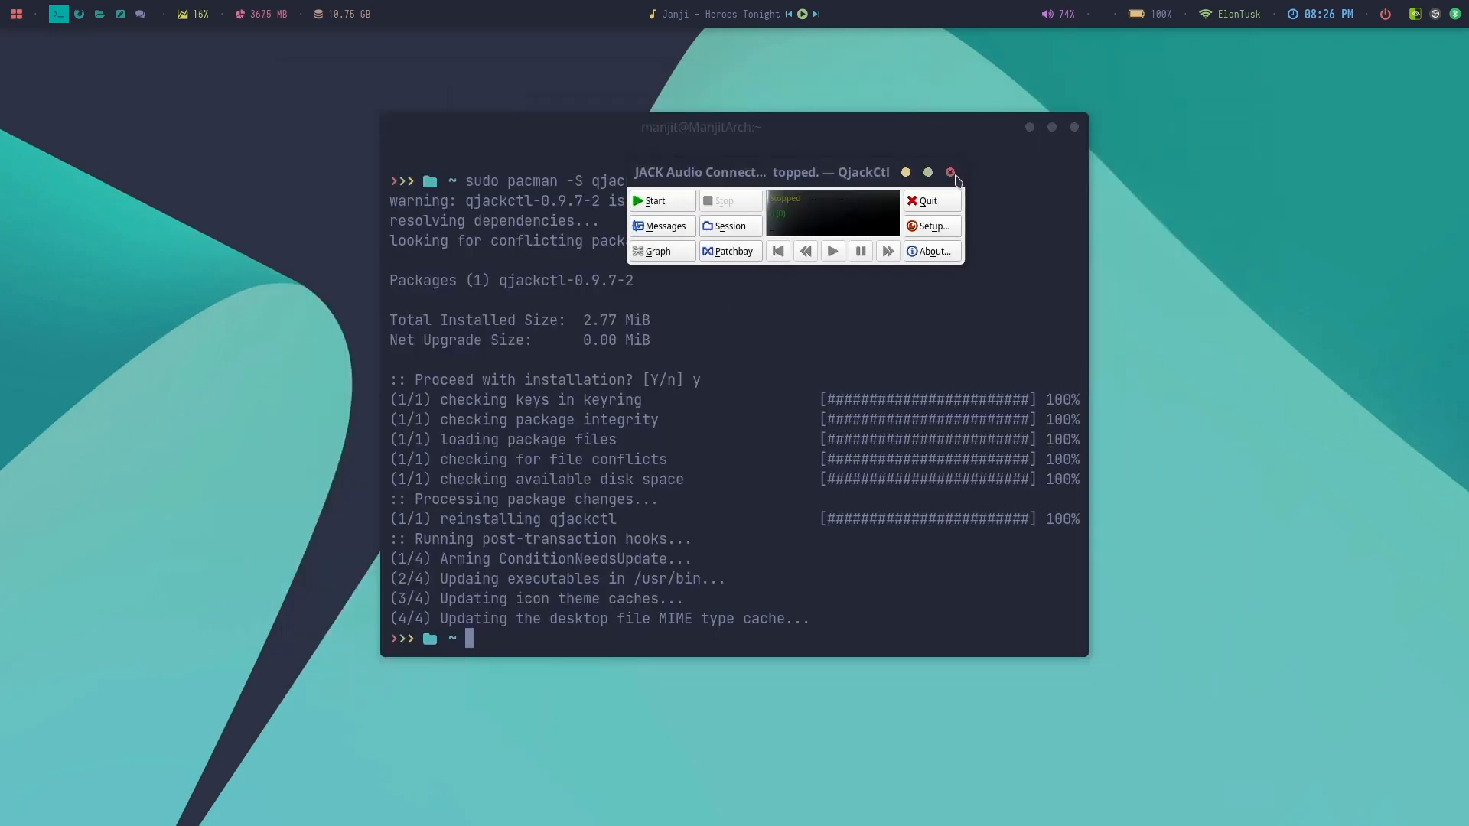
- Close QjackCtl and reinstall pipewire-pulse with 'sudo pacman -S pipewire-pulse'
{"action": "left_click", "coordinate": [950, 173]}
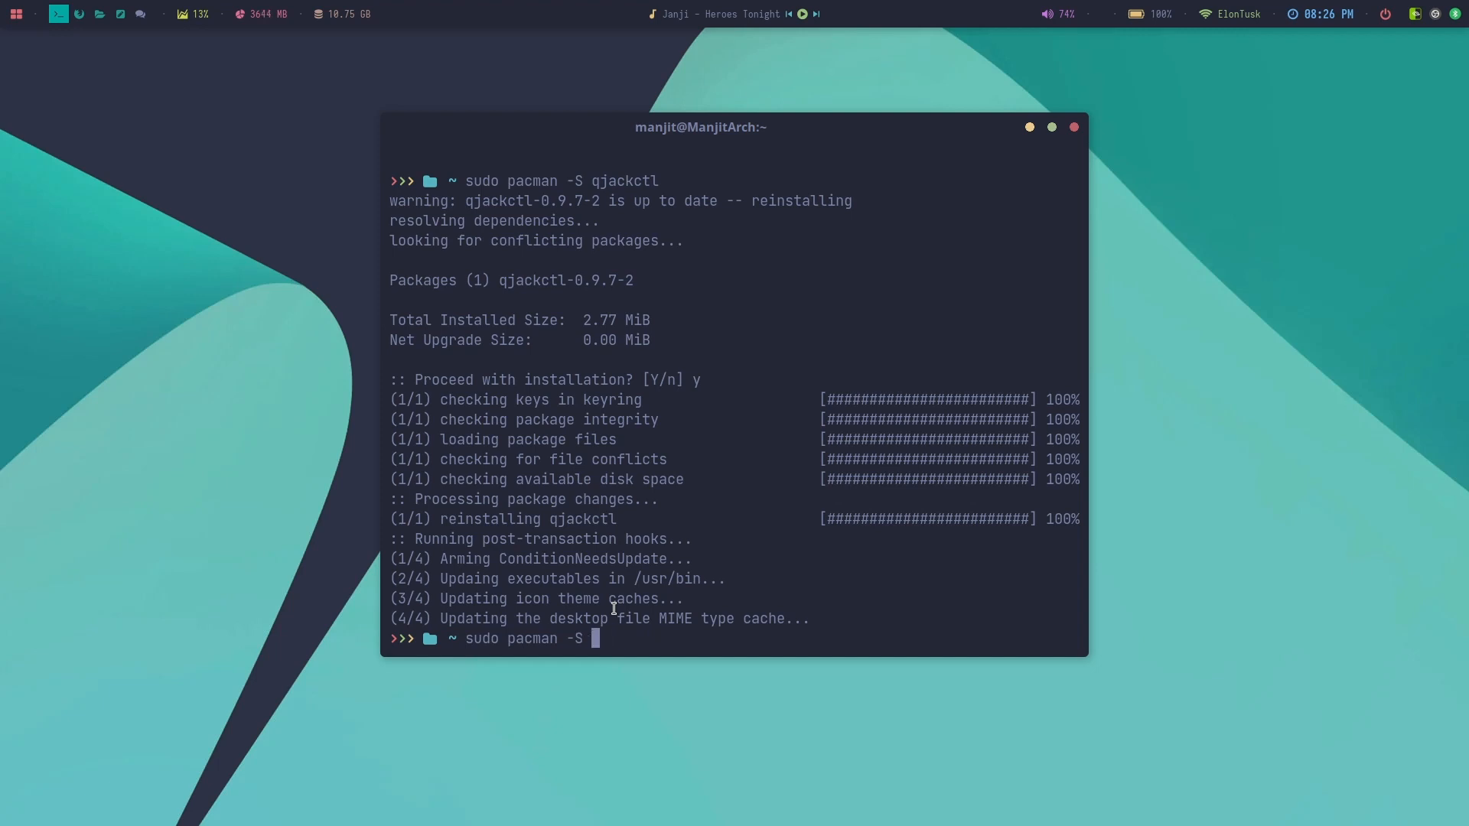
{"action": "type", "text": "pa"}
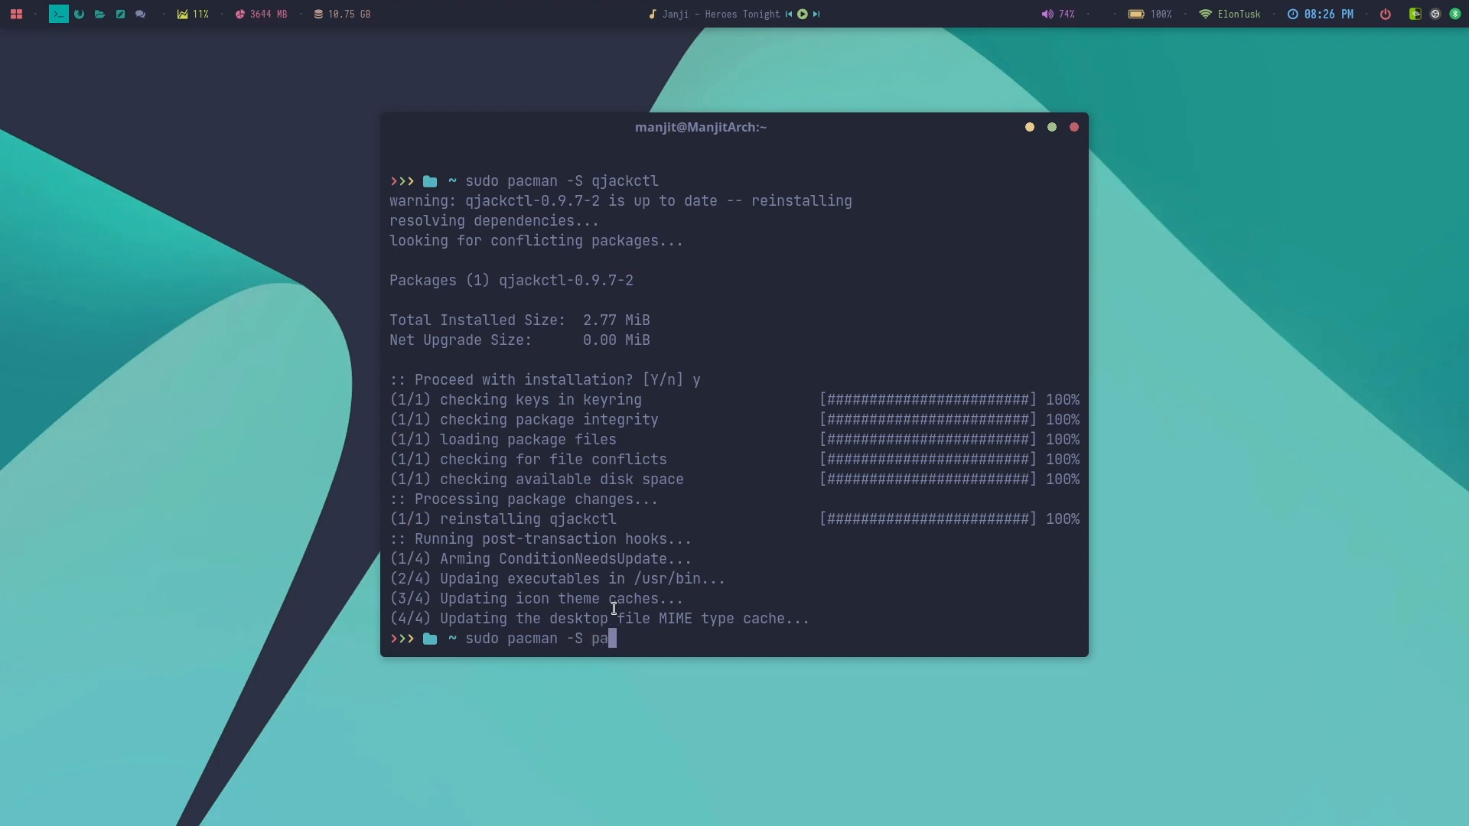
{"action": "type", "text": "pipe"}
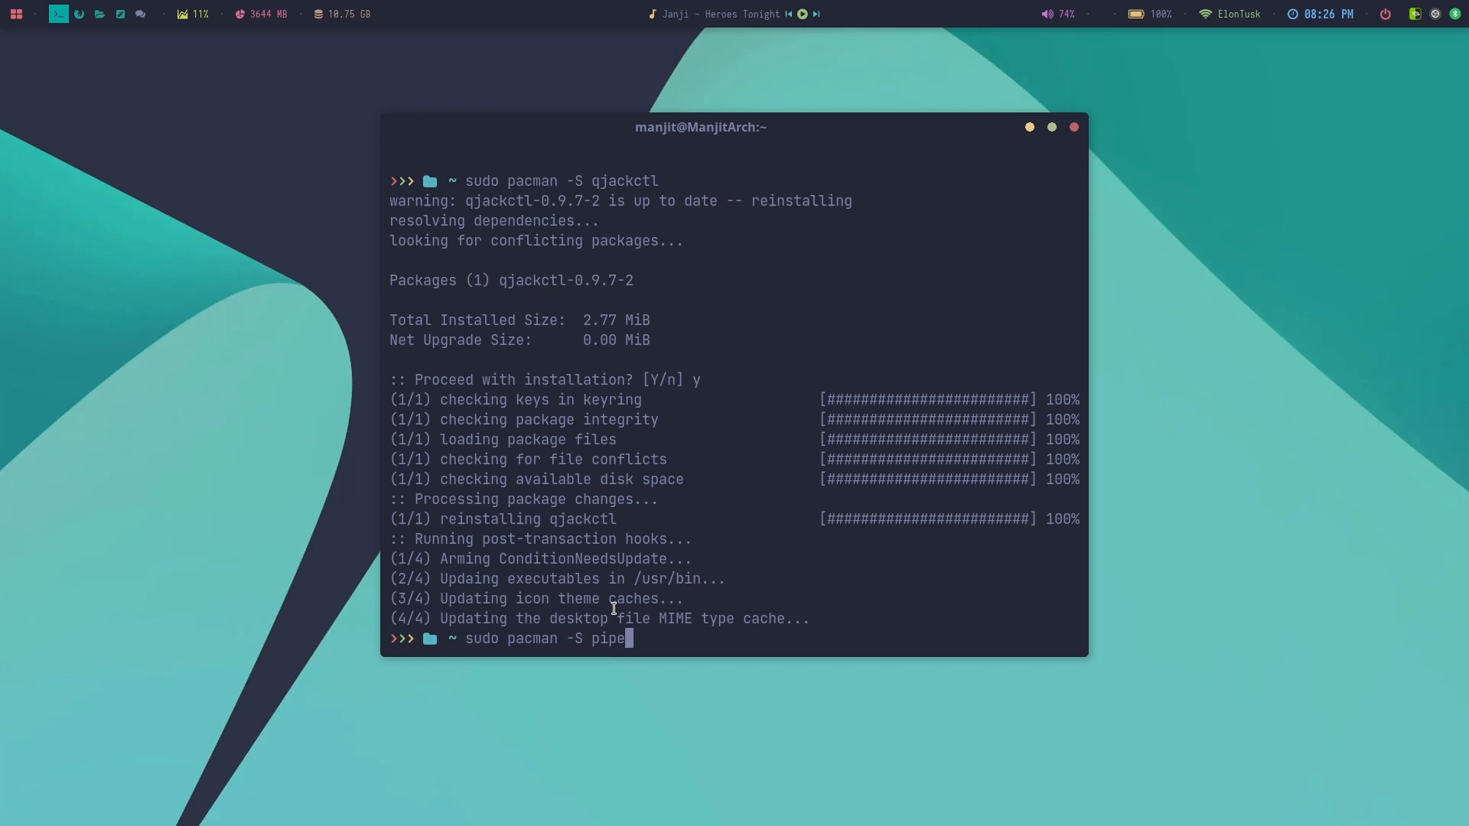
{"action": "type", "text": "wire-pulse"}
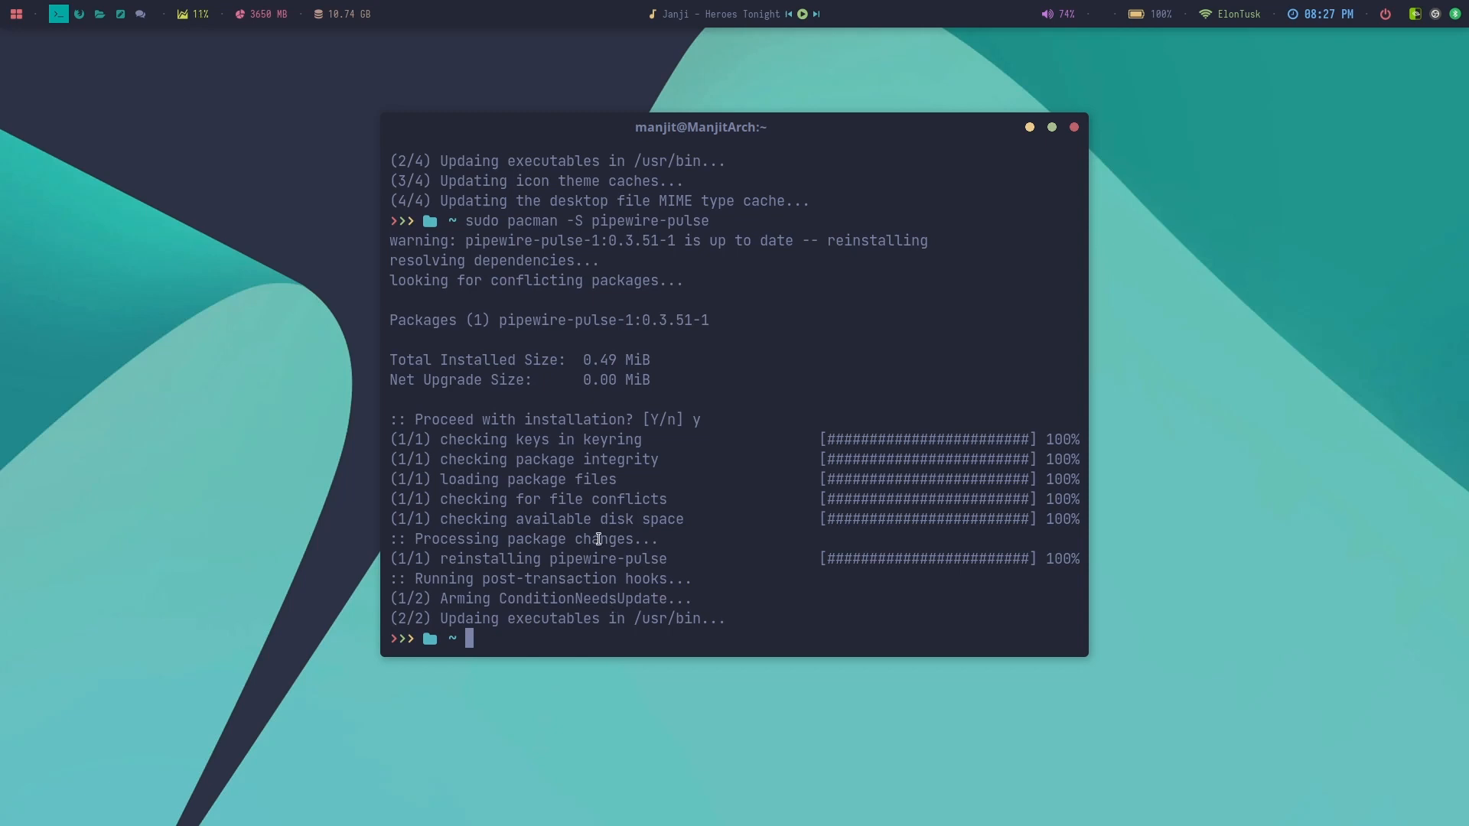
{"action": "mouse_move", "coordinate": [676, 410]}
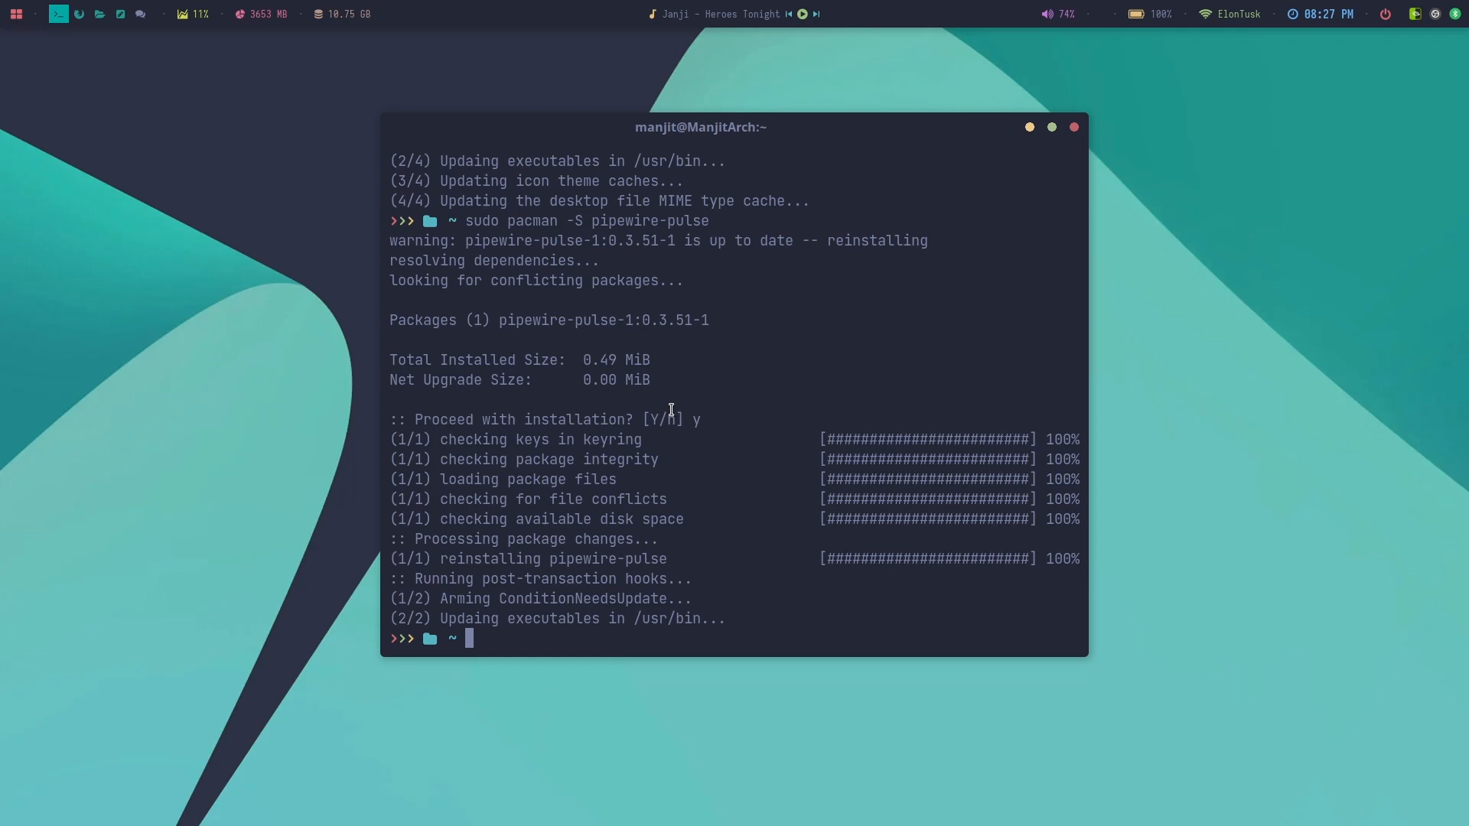
{"action": "double_click", "coordinate": [866, 241]}
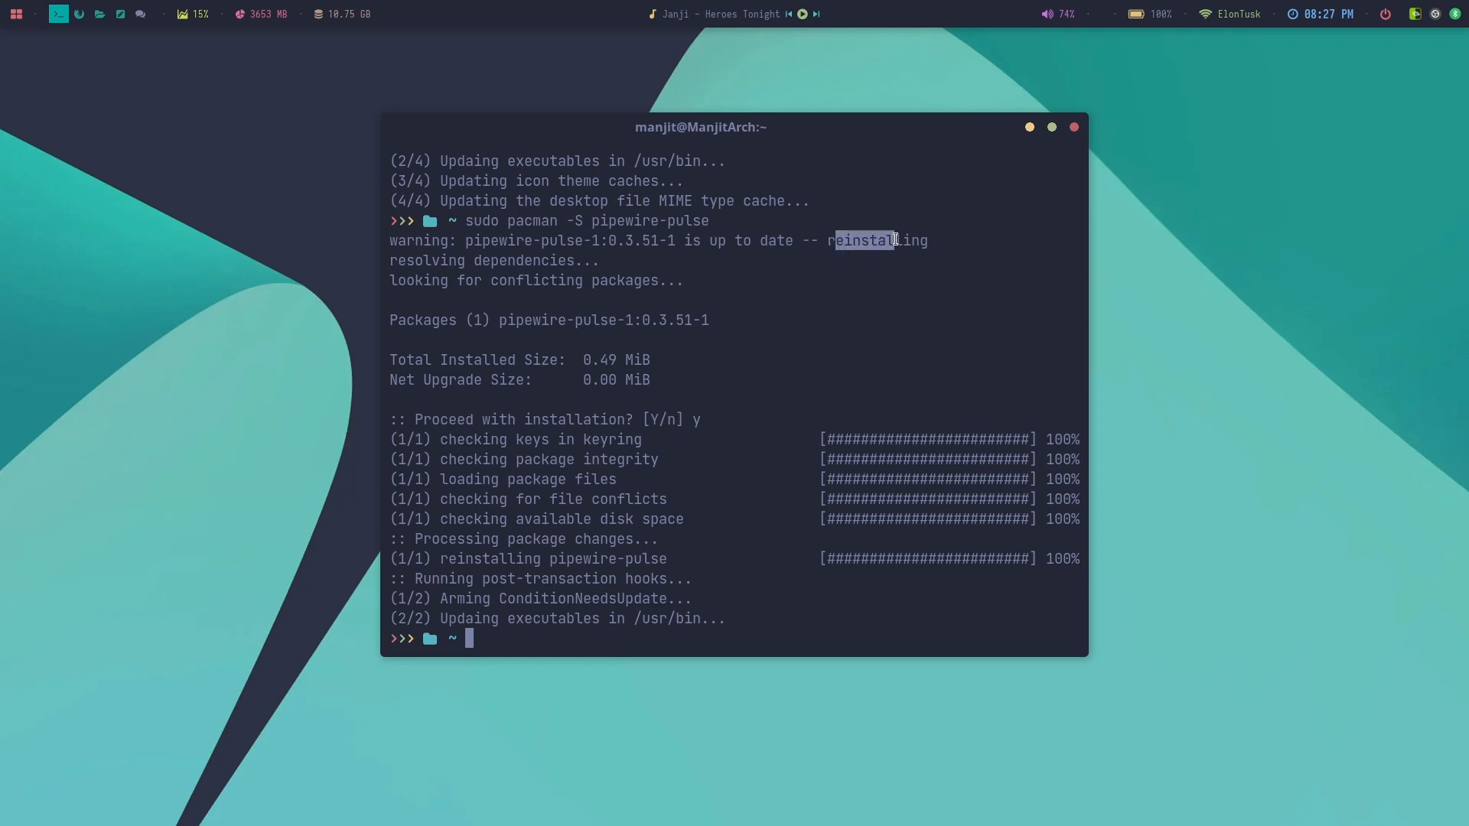
{"action": "left_click", "coordinate": [15, 13]}
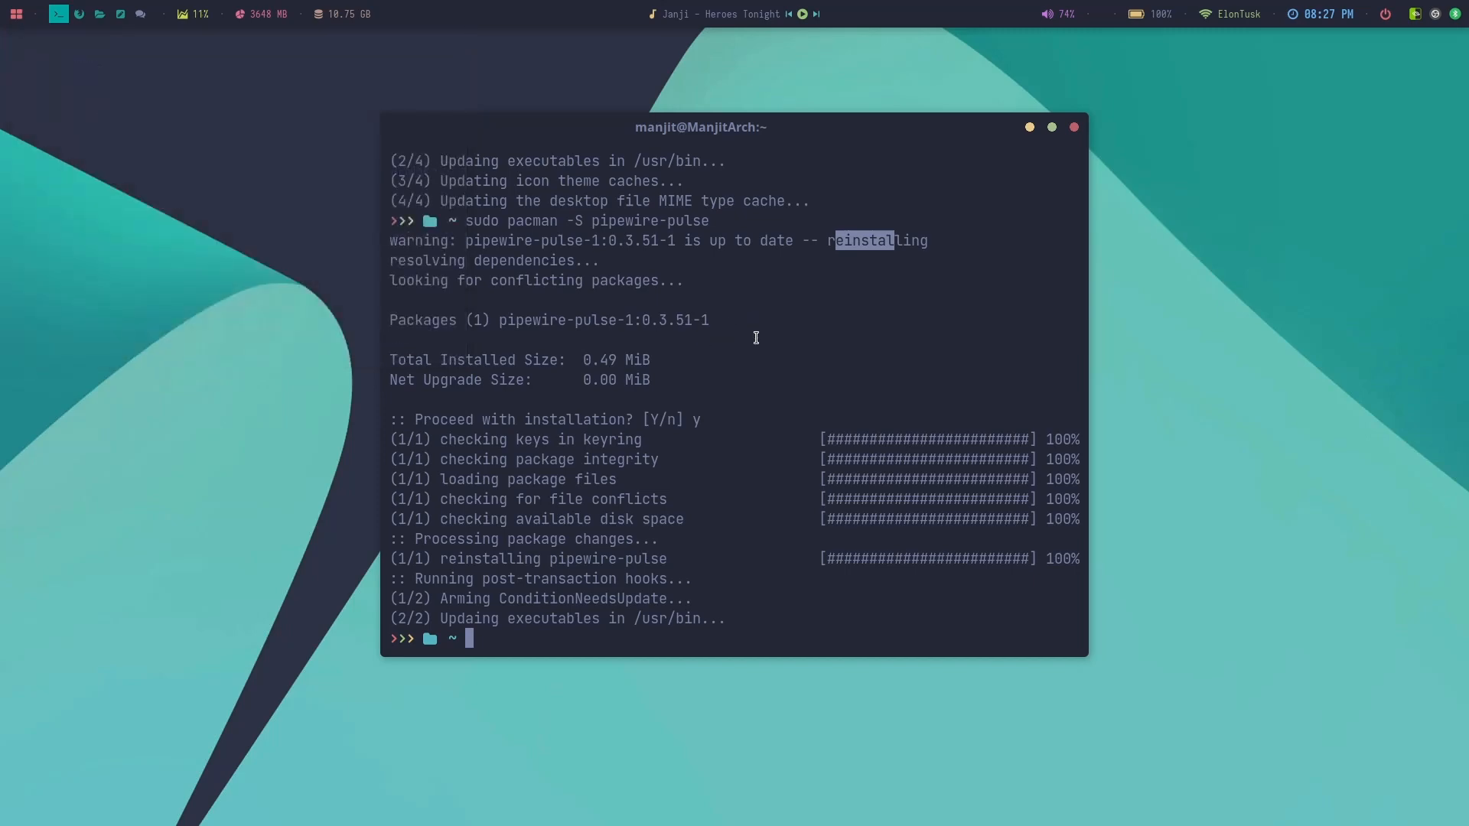
- Return to the noise-suppression-for-voice repository page in Firefox
{"action": "left_click", "coordinate": [1112, 49]}
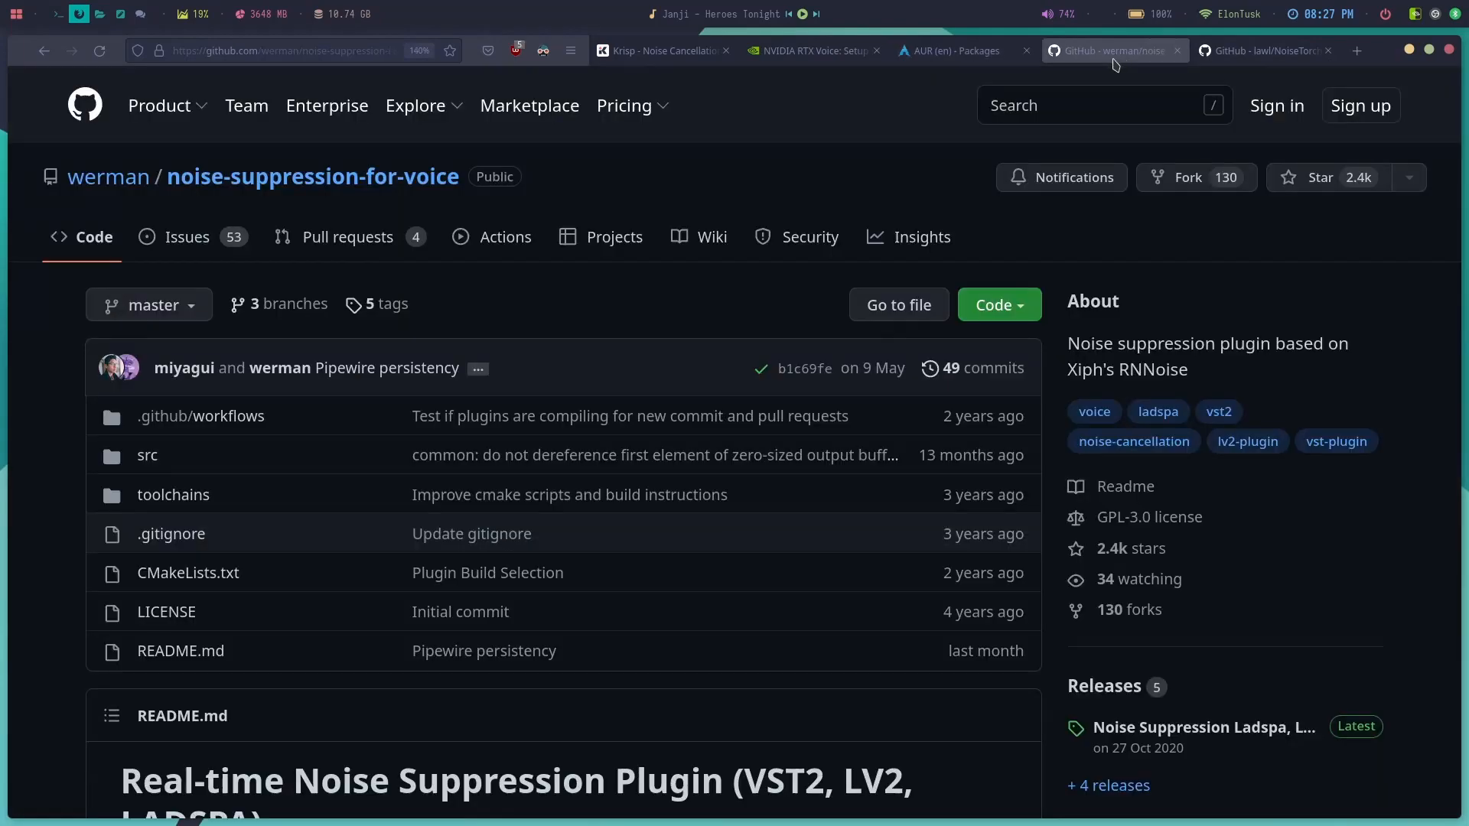
{"action": "mouse_move", "coordinate": [716, 518]}
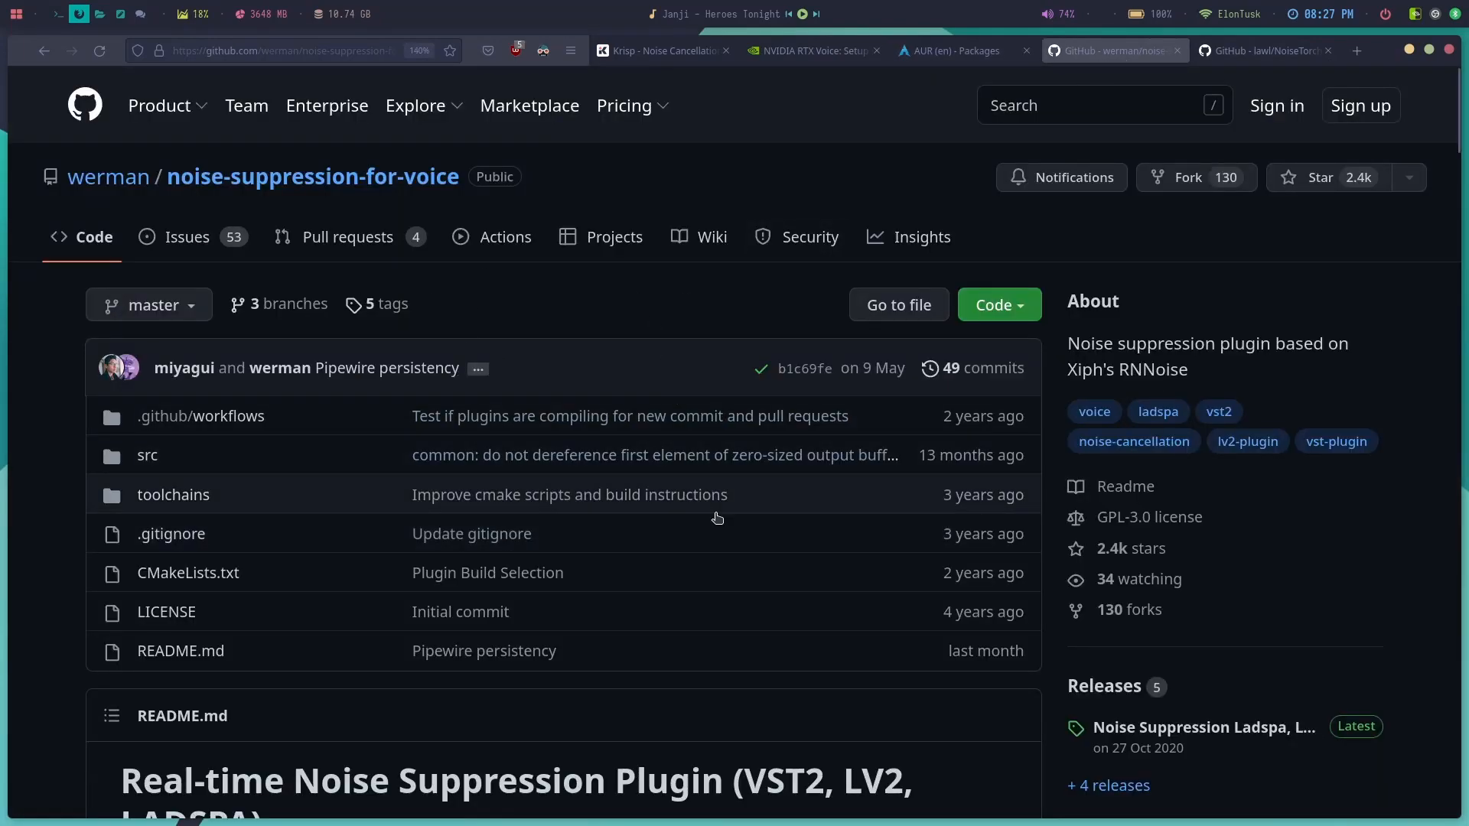
{"action": "scroll", "scroll_direction": "down", "scroll_amount": 3}
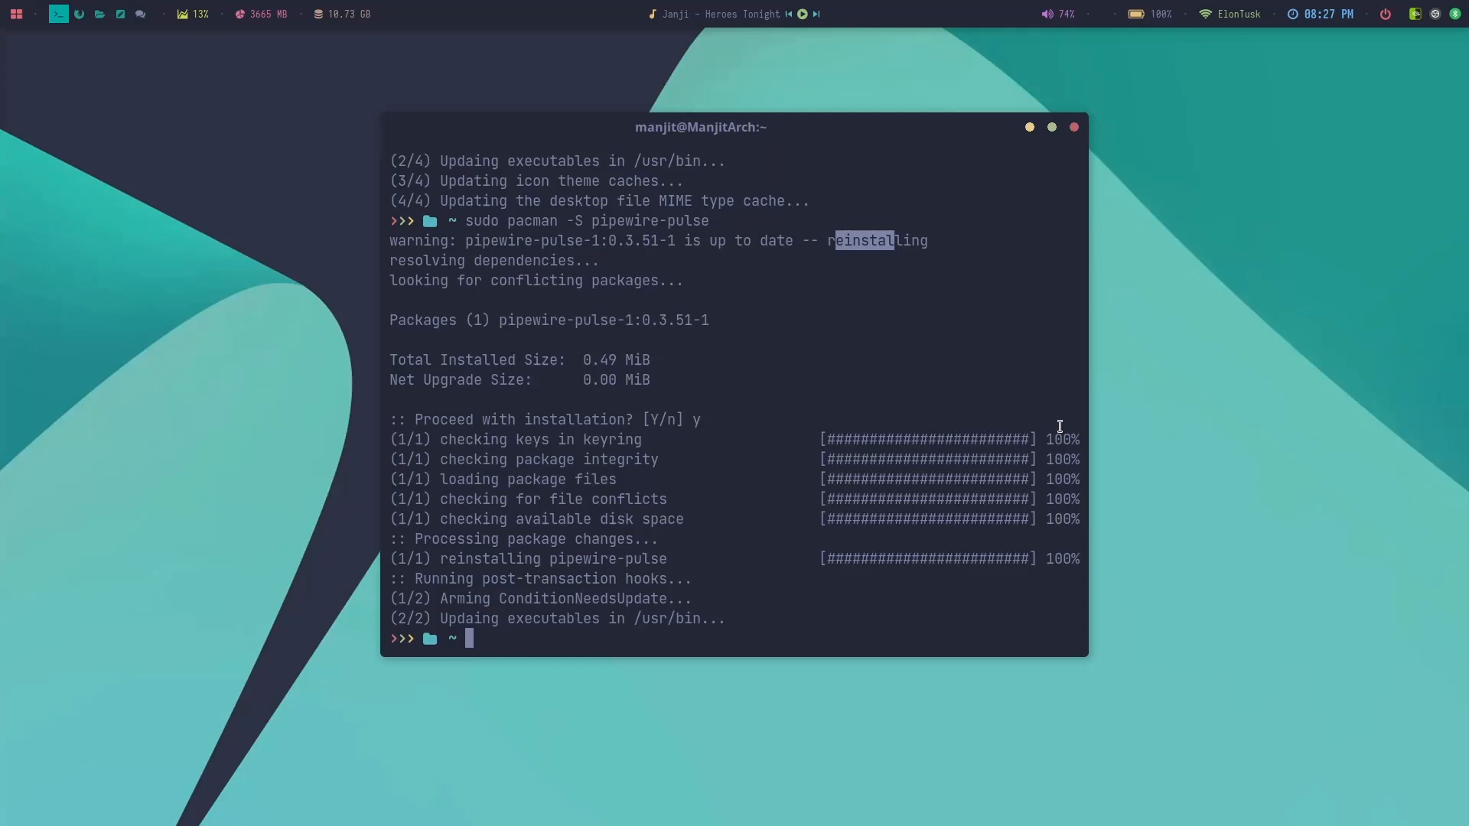
- Check the plugin repository in Firefox, then recall the pacman command back in Alacritty
{"action": "left_click", "coordinate": [15, 14]}
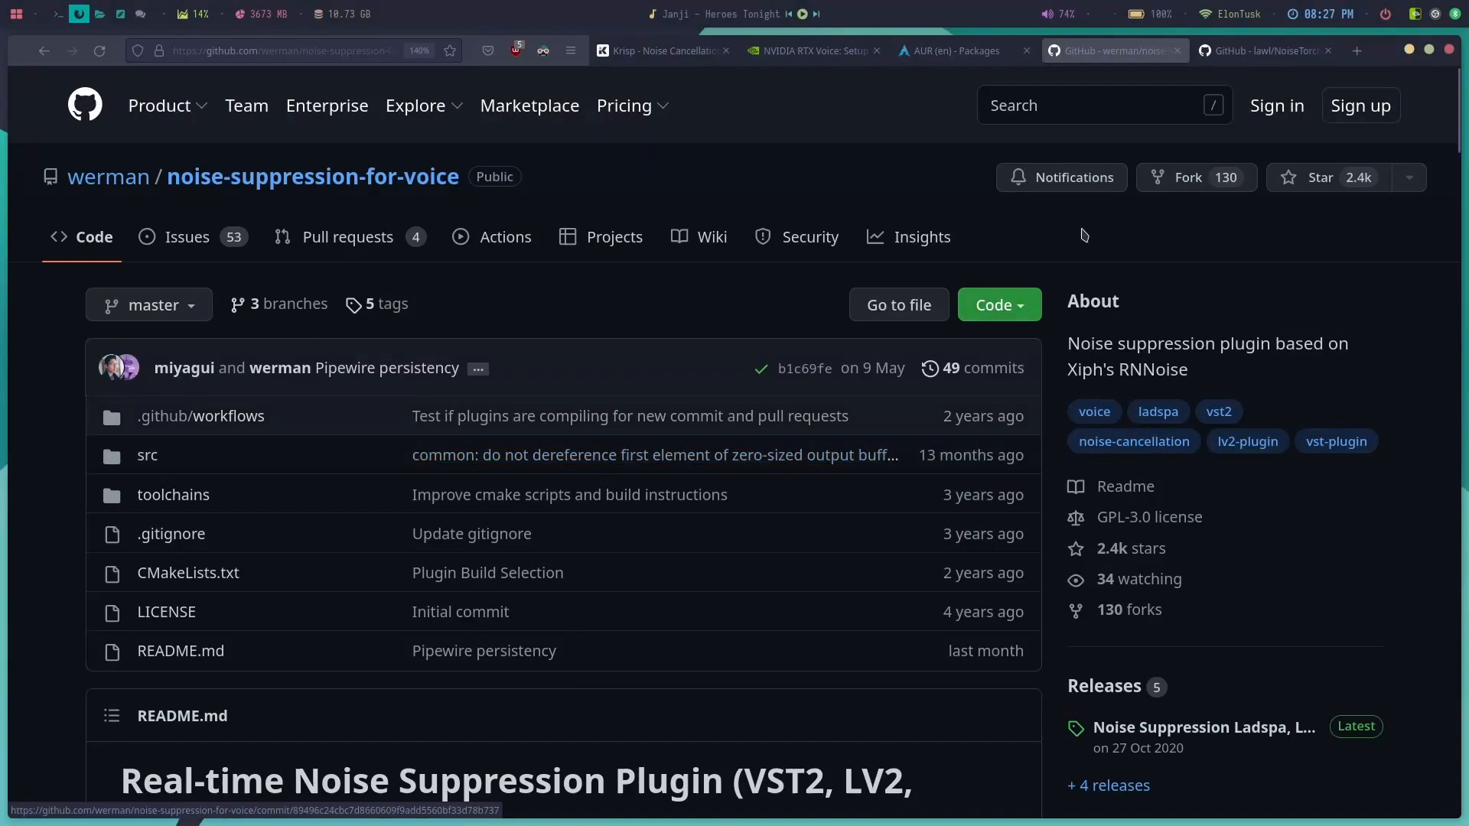
{"action": "left_click", "coordinate": [955, 49]}
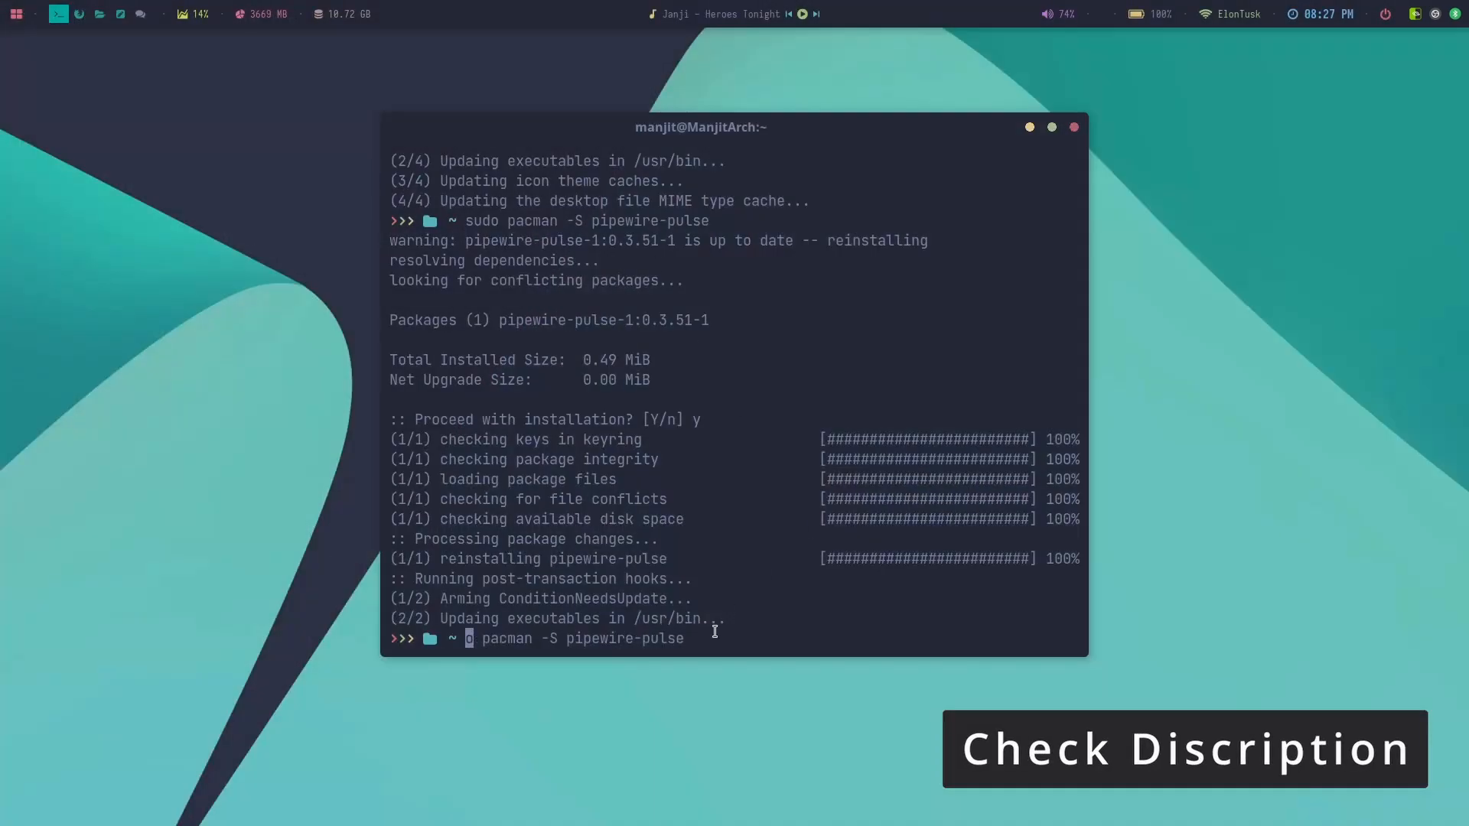
- Install noise-suppression-for-voice and create the ~/.config/pipewire/ directory
{"action": "key", "text": "ctrl+c"}
{"action": "type", "text": "sudo pacman -S noise-suppression-for-voice"}
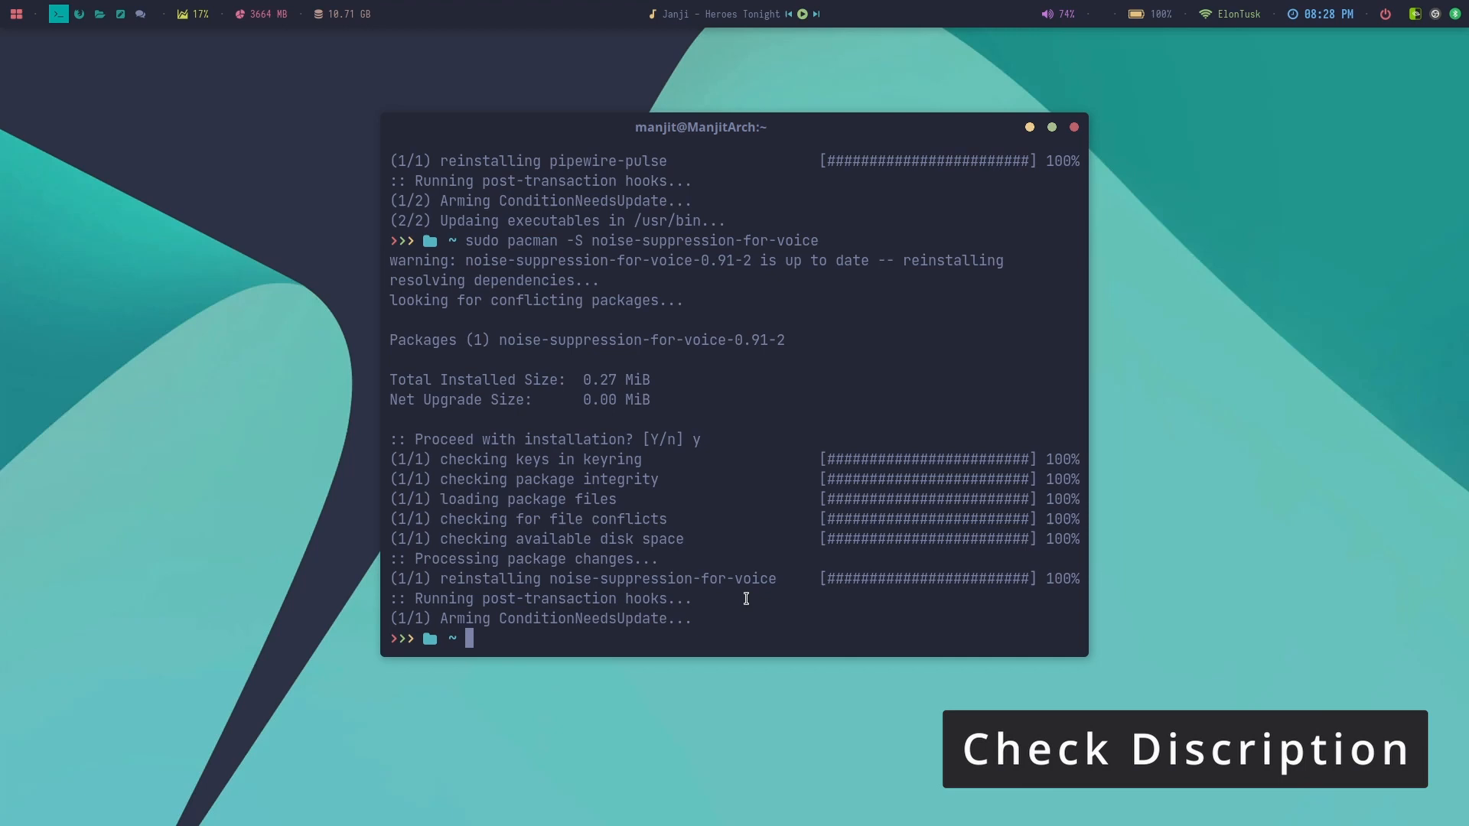
{"action": "type", "text": "mkdir -p ~/.config/pipewire/"}
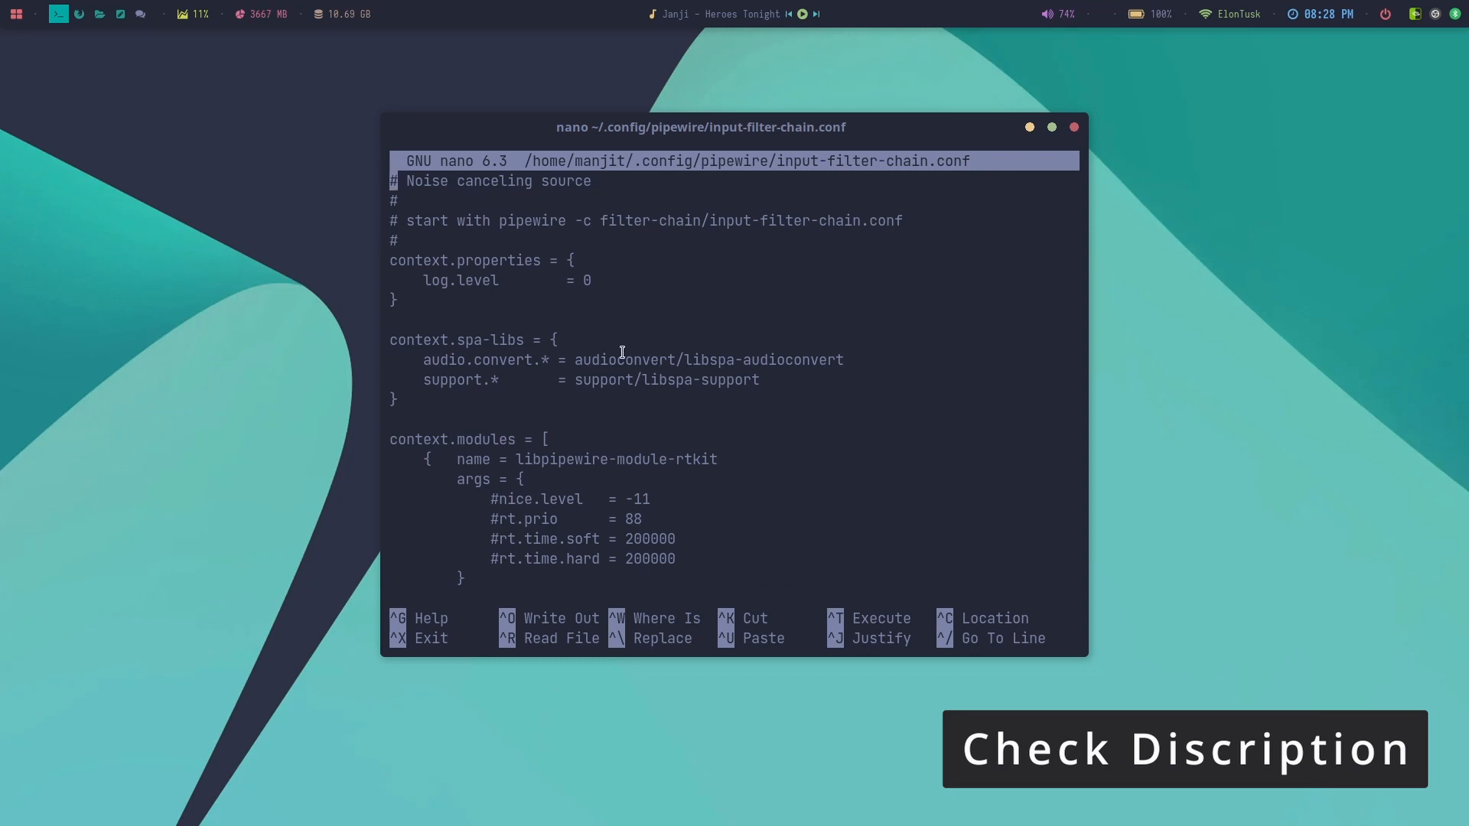
{"action": "mouse_move", "coordinate": [624, 325]}
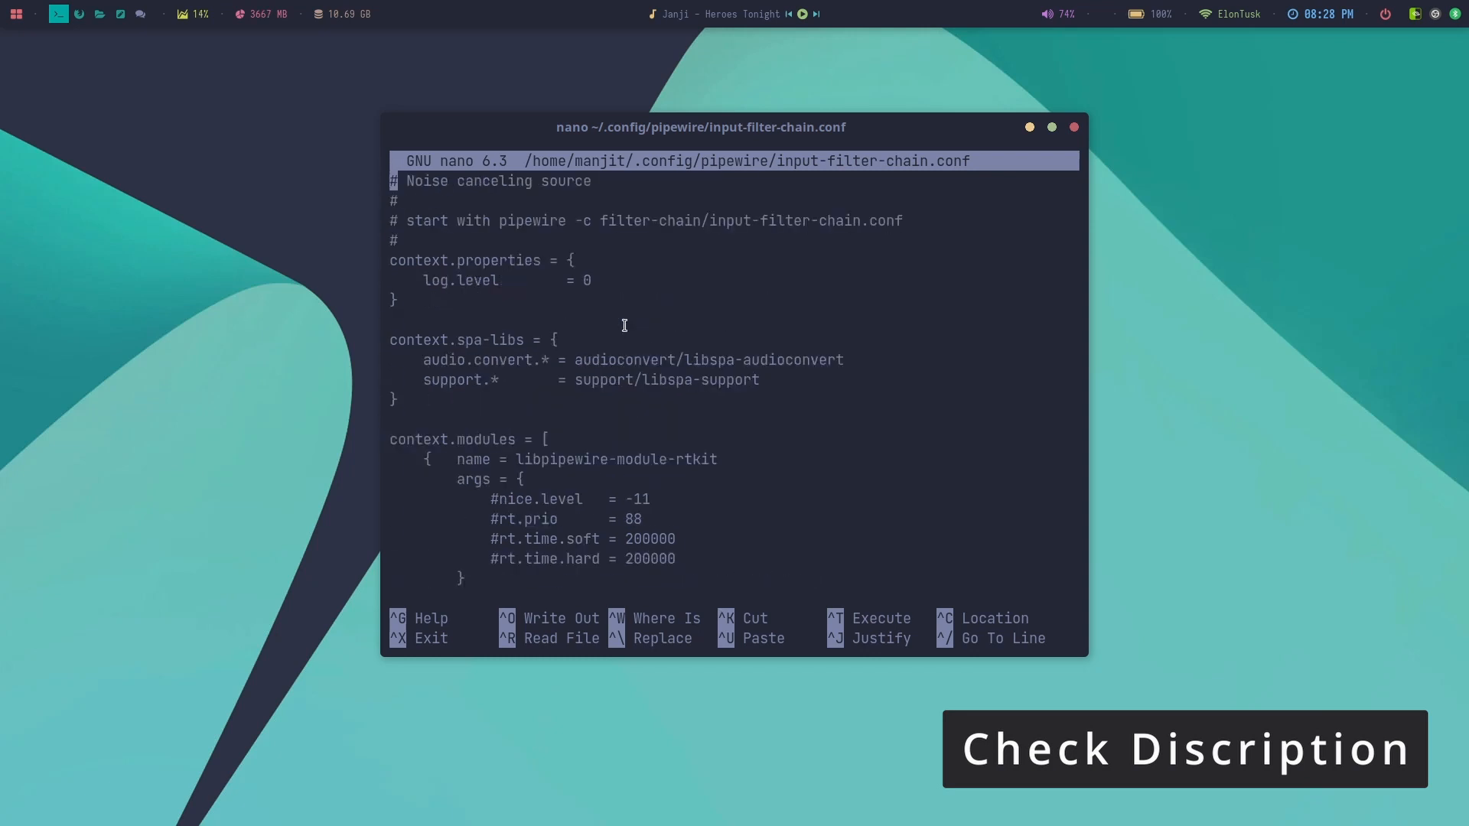
{"action": "mouse_move", "coordinate": [523, 252]}
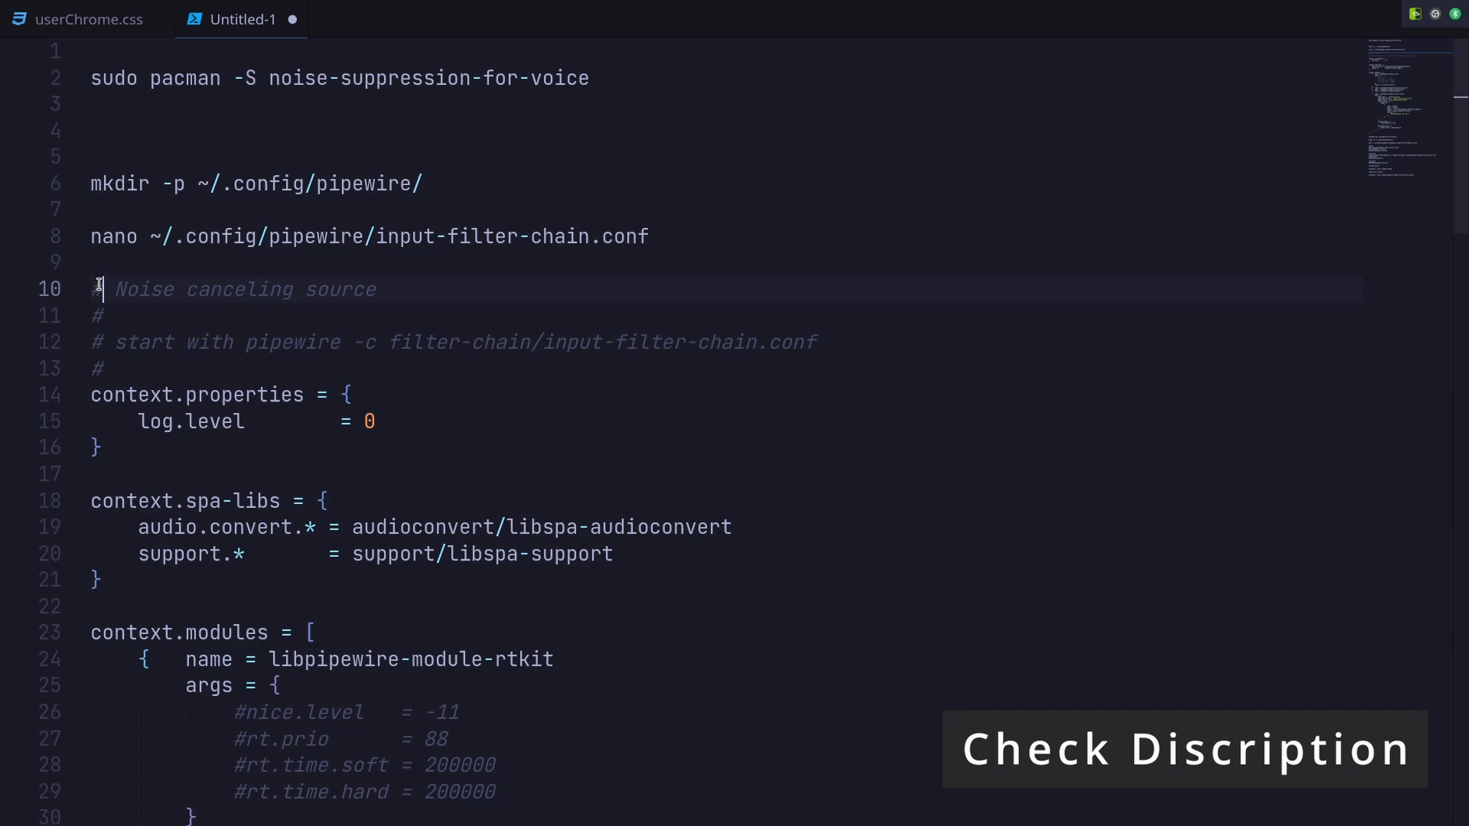
- Copy the Noise canceling source filter-chain config from the notes into input-filter-chain.conf
{"action": "left_click_drag", "start_coordinate": [98, 289], "coordinate": [330, 341]}
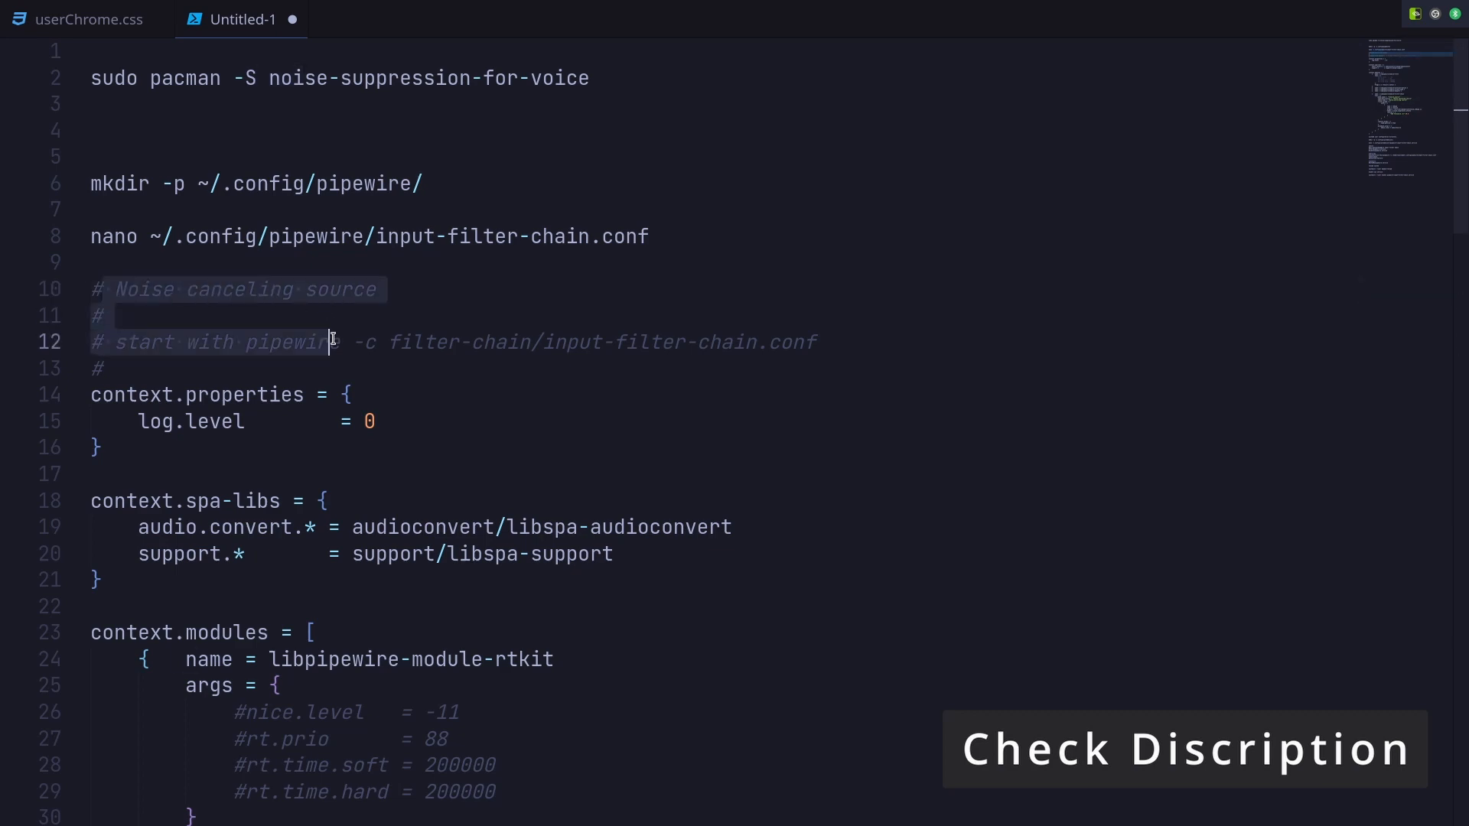
{"action": "scroll", "scroll_direction": "down", "scroll_amount": 3}
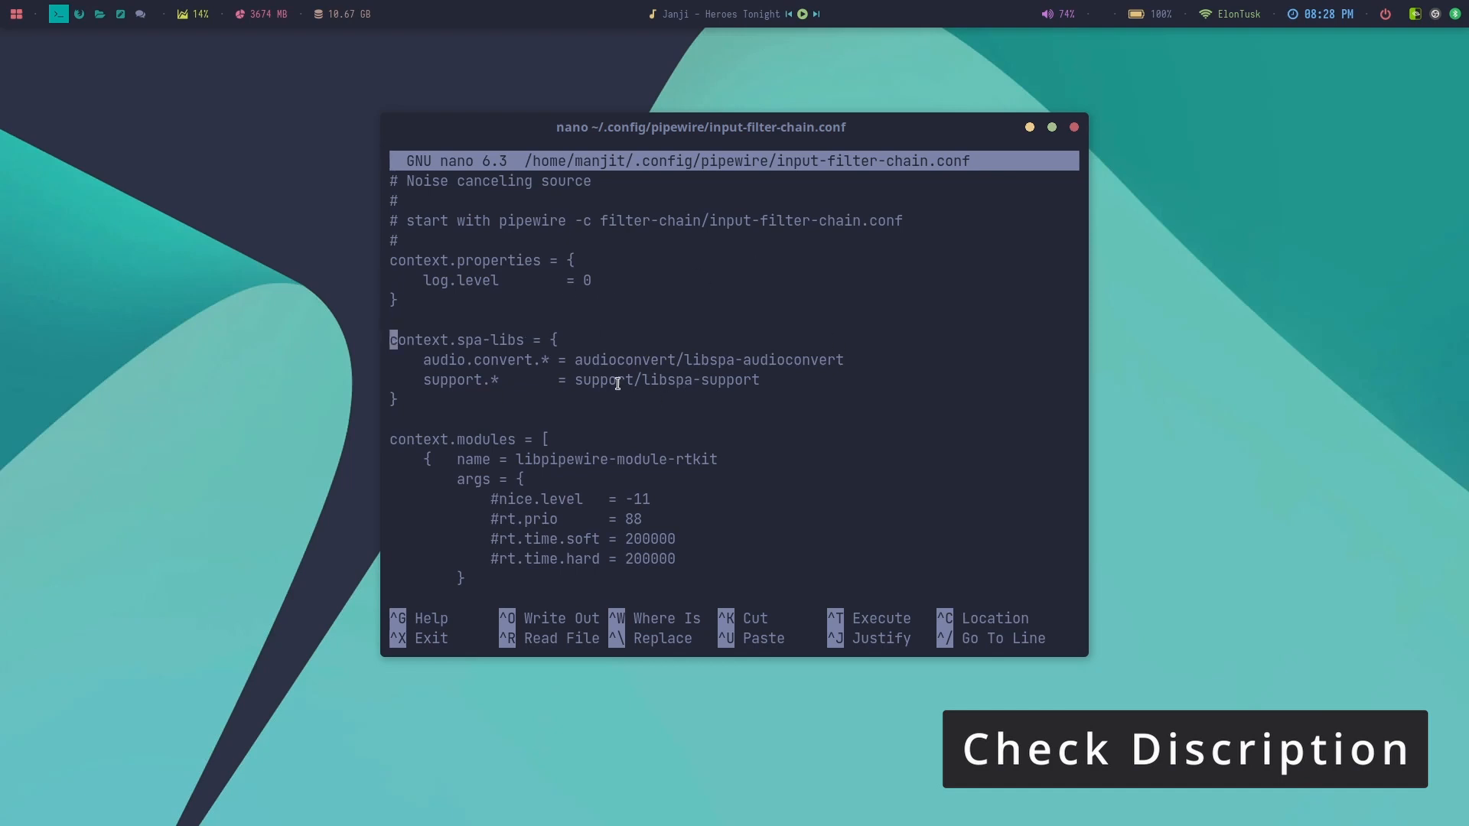
{"action": "scroll", "scroll_direction": "down", "scroll_amount": 3}
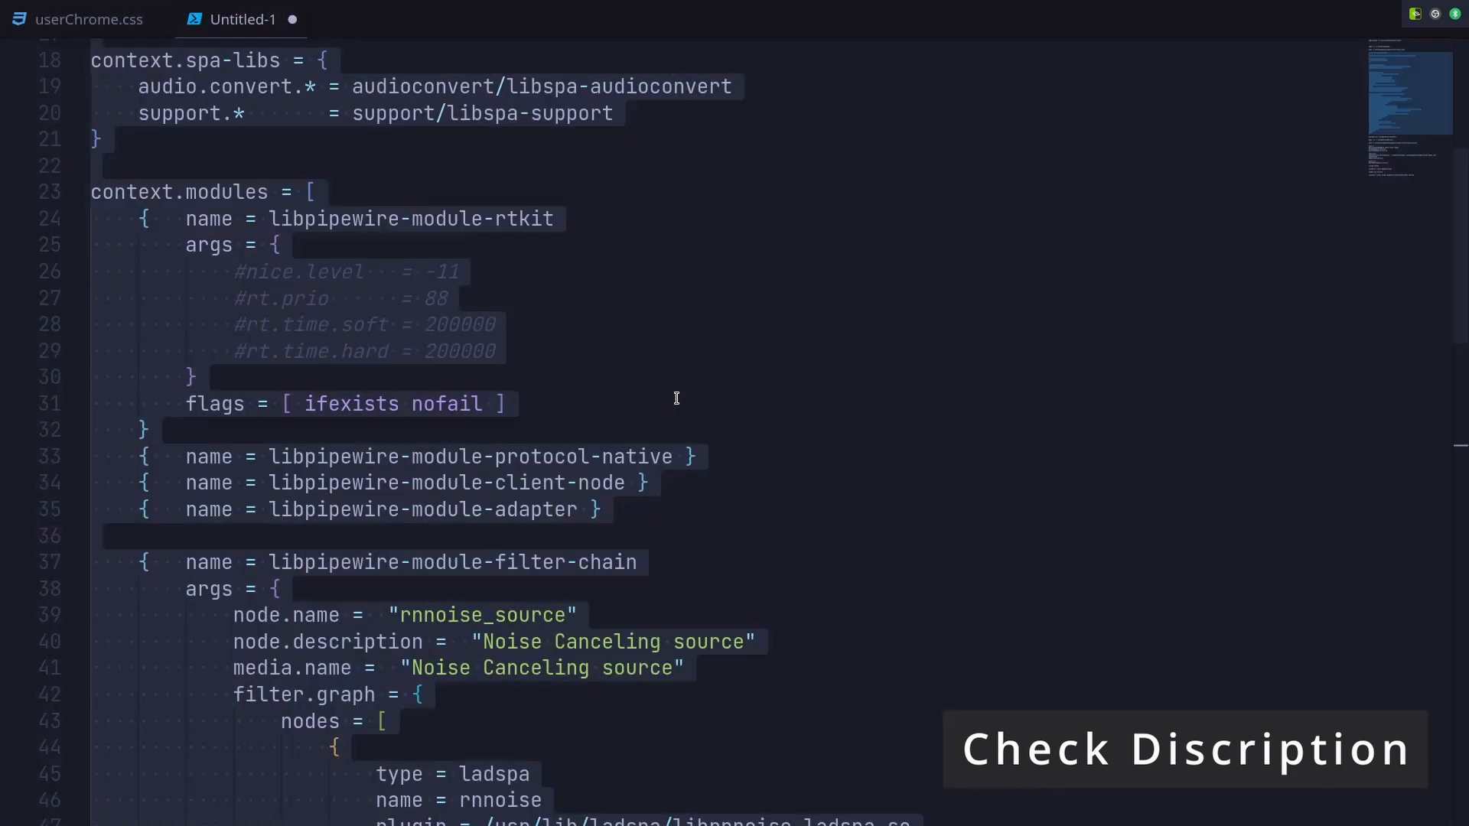
- Select the pipewire-input-filter-chain systemd unit text from [Unit] through [Install] for copying
{"action": "scroll", "scroll_direction": "up", "scroll_amount": 3}
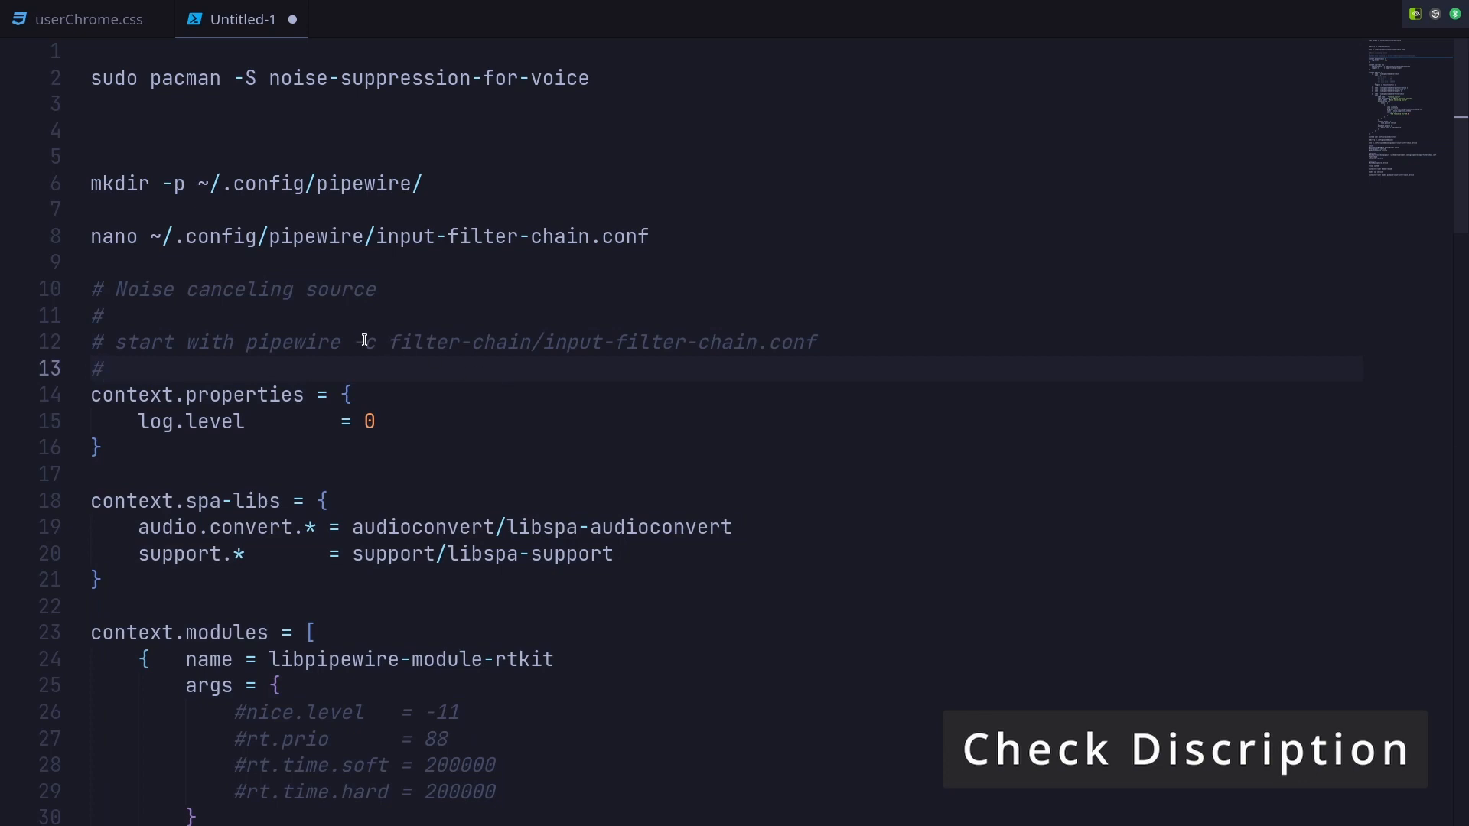
{"action": "scroll", "scroll_direction": "down", "scroll_amount": 3}
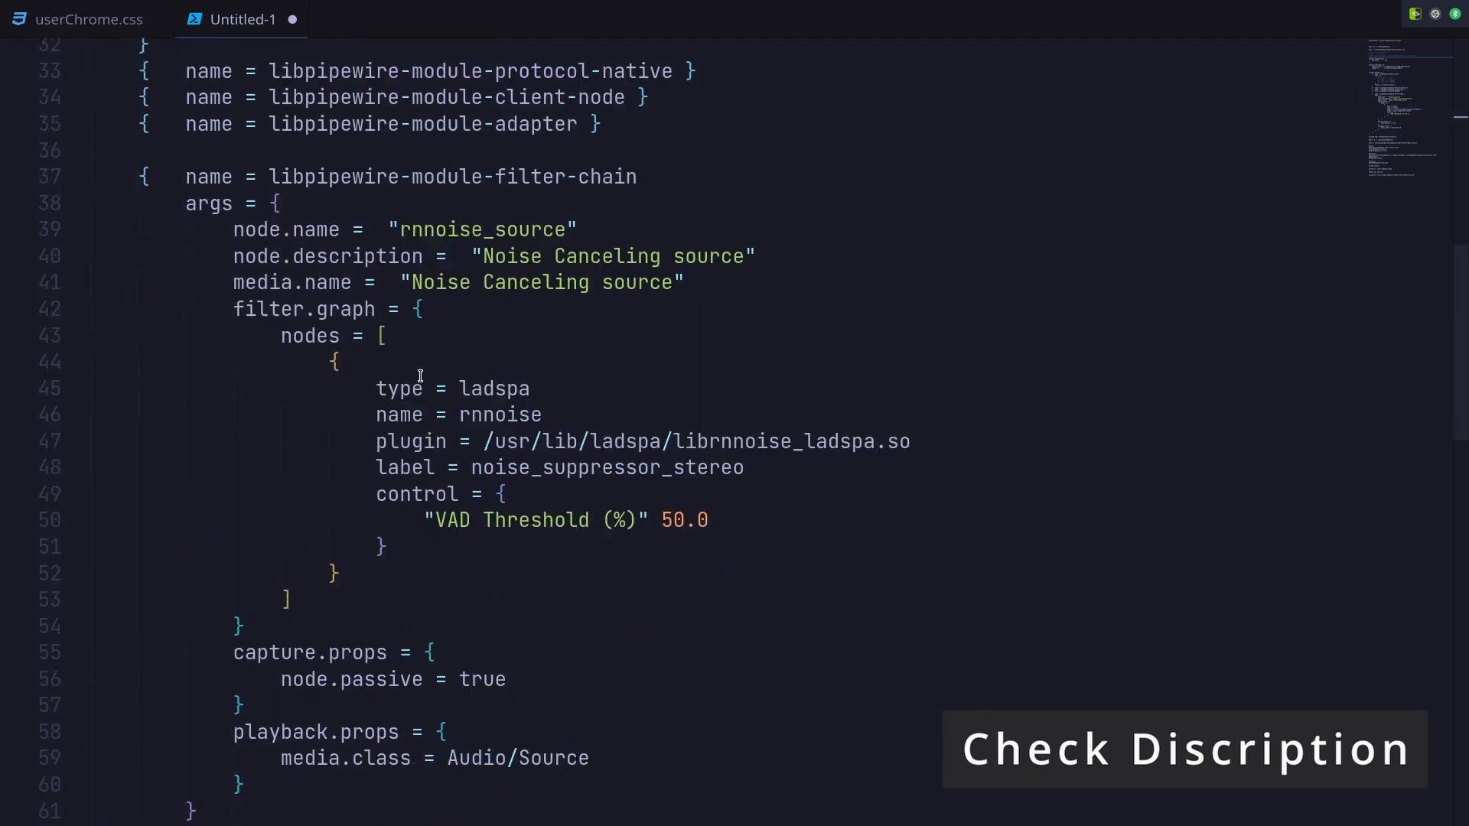
{"action": "scroll", "scroll_direction": "down", "scroll_amount": 3}
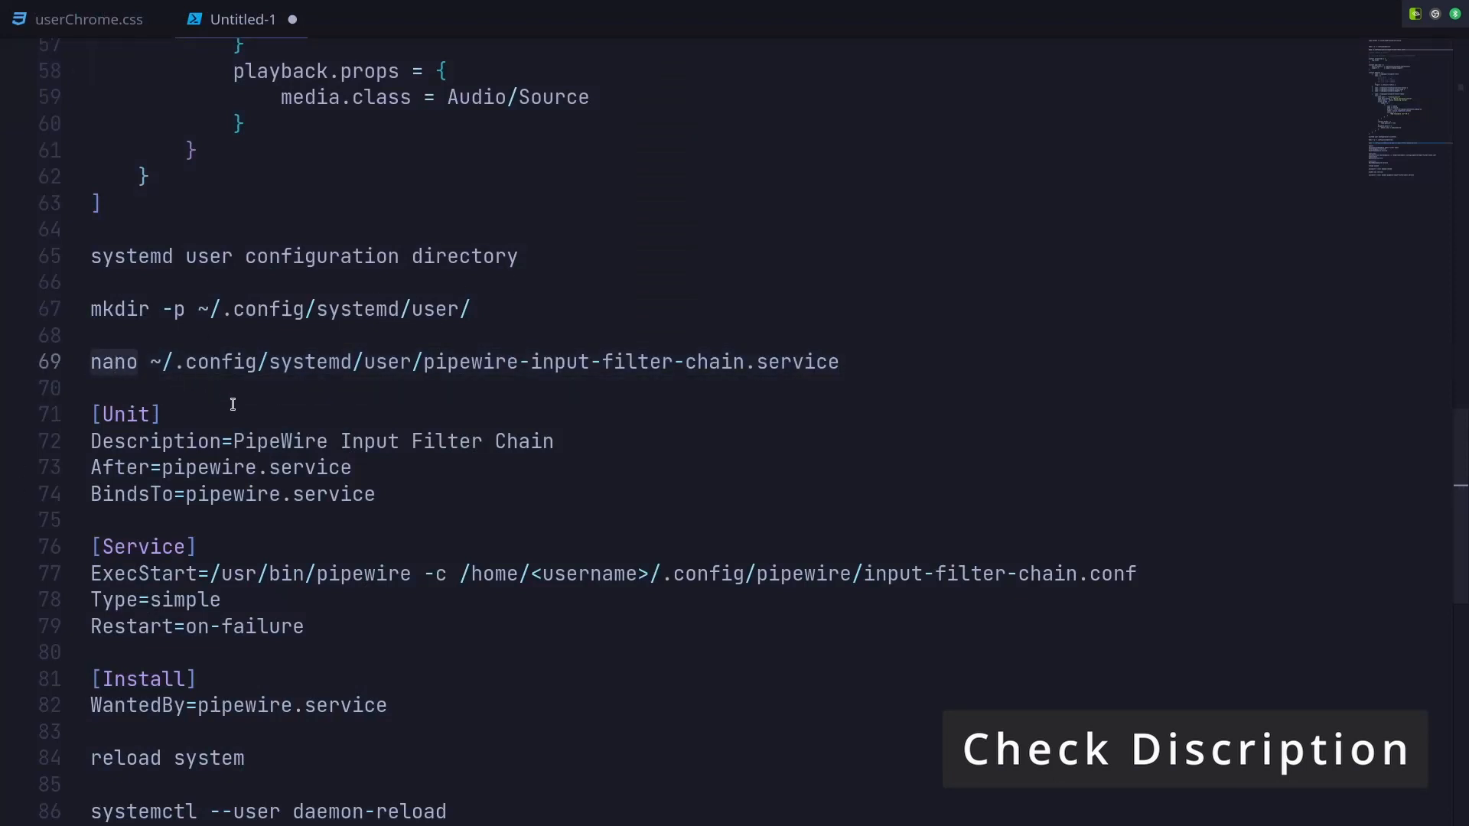
{"action": "scroll", "scroll_direction": "down", "scroll_amount": 3}
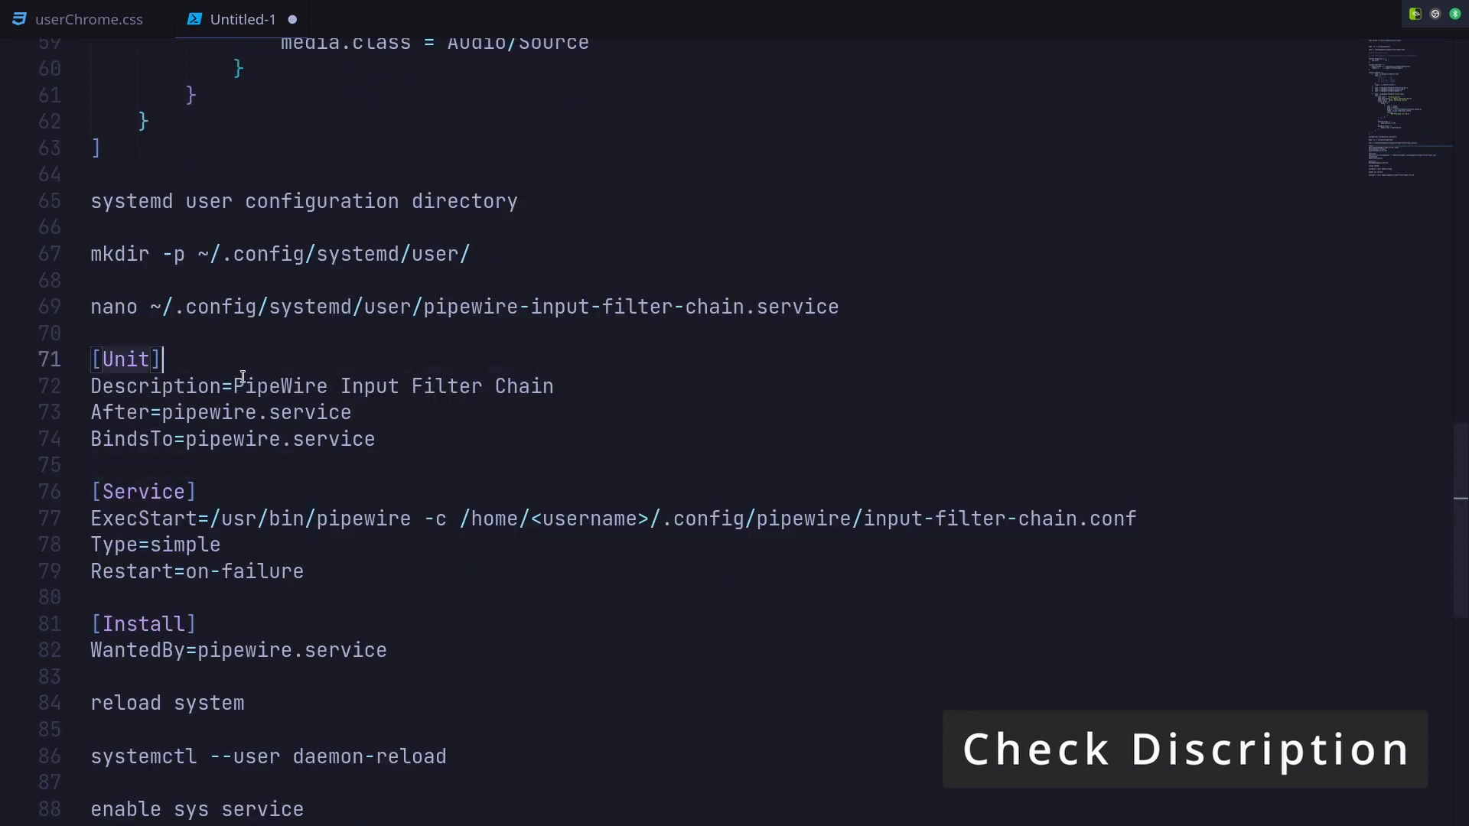
{"action": "left_click_drag", "start_coordinate": [90, 358], "coordinate": [304, 571]}
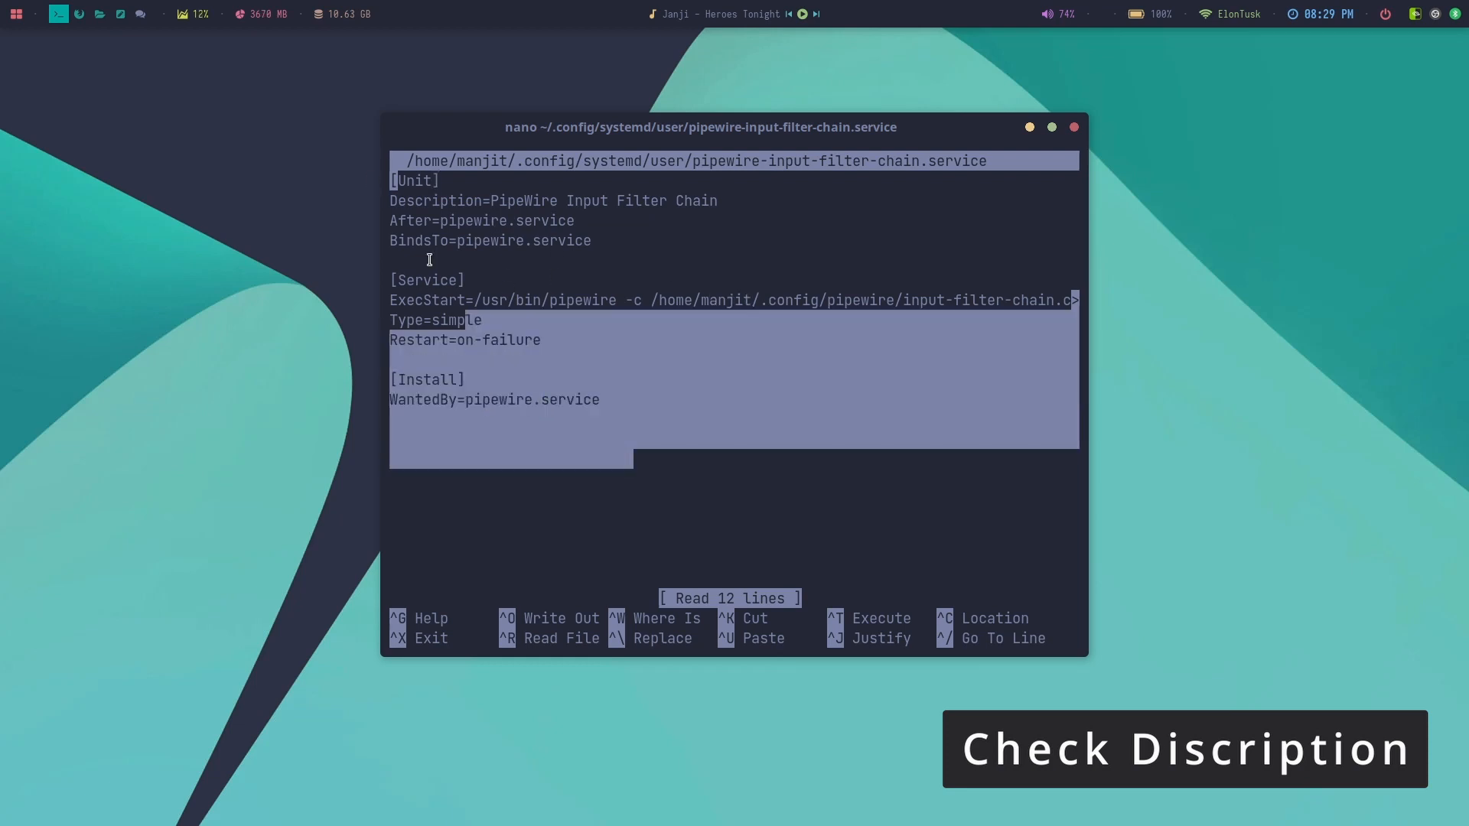
- Save pipewire-input-filter-chain.service in nano, then daemon-reload and enable the service
{"action": "left_click", "coordinate": [721, 387]}
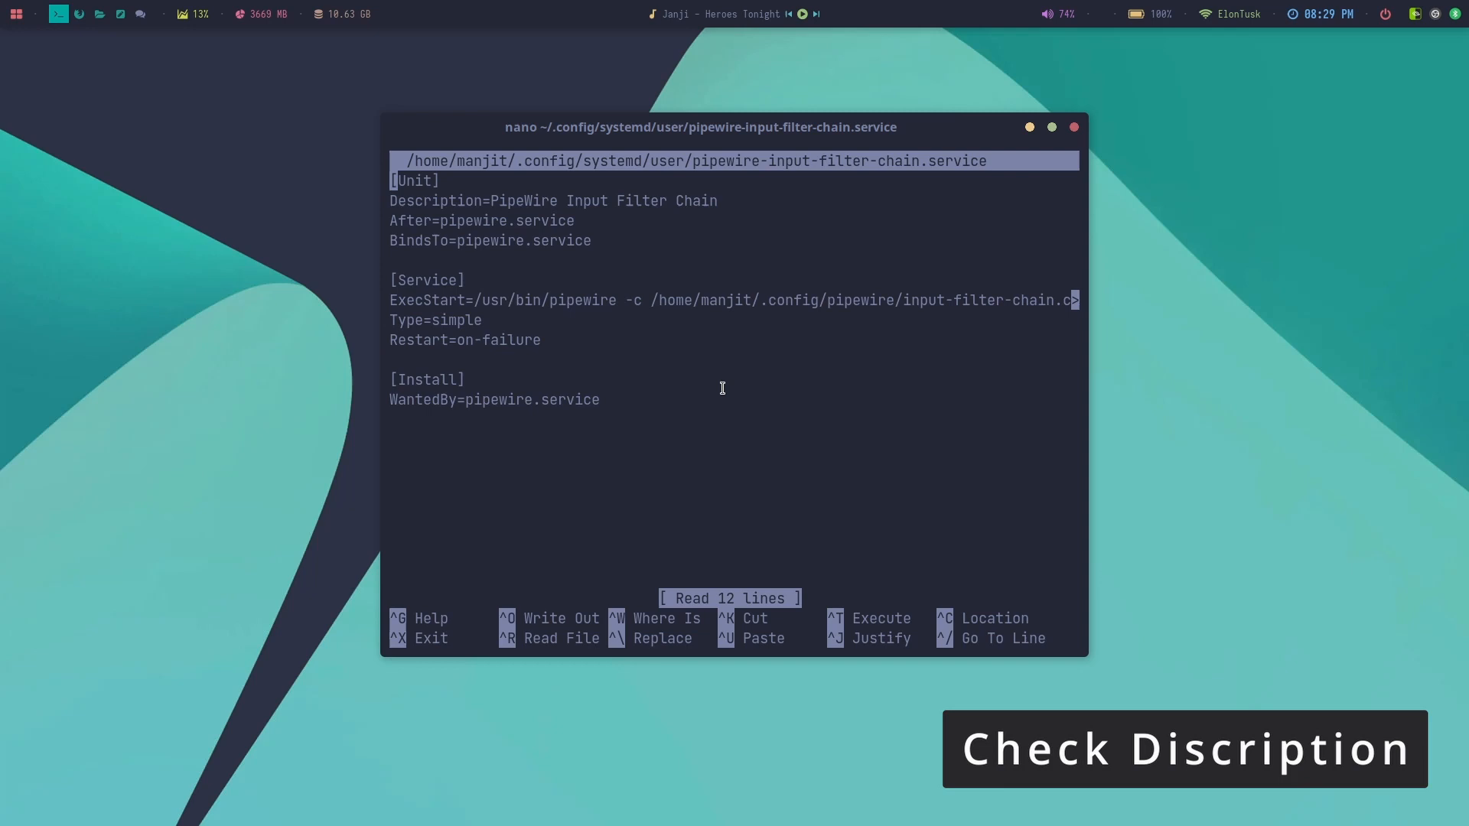
{"action": "mouse_move", "coordinate": [675, 412]}
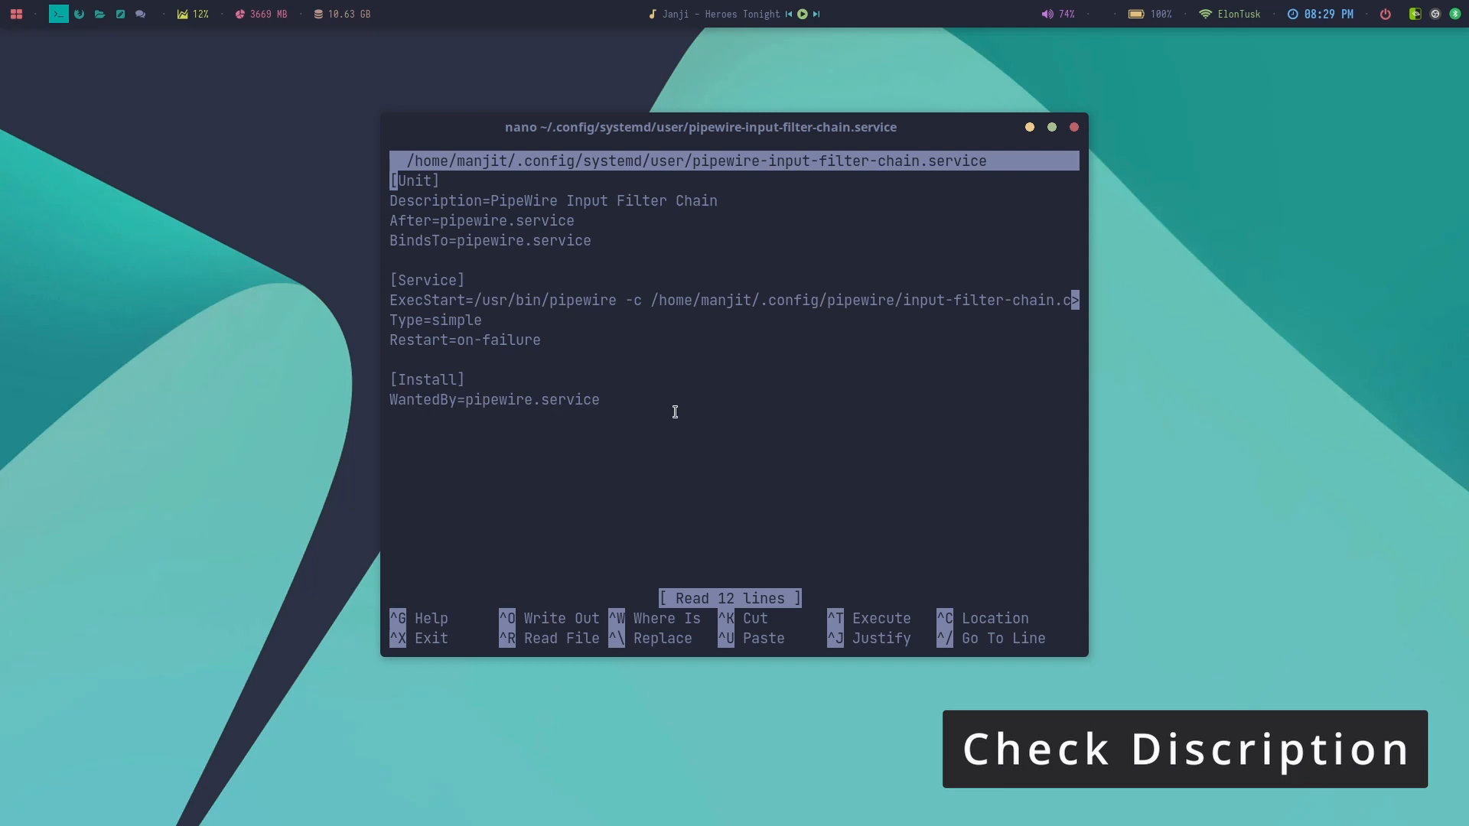
{"action": "key", "text": "ctrl+x"}
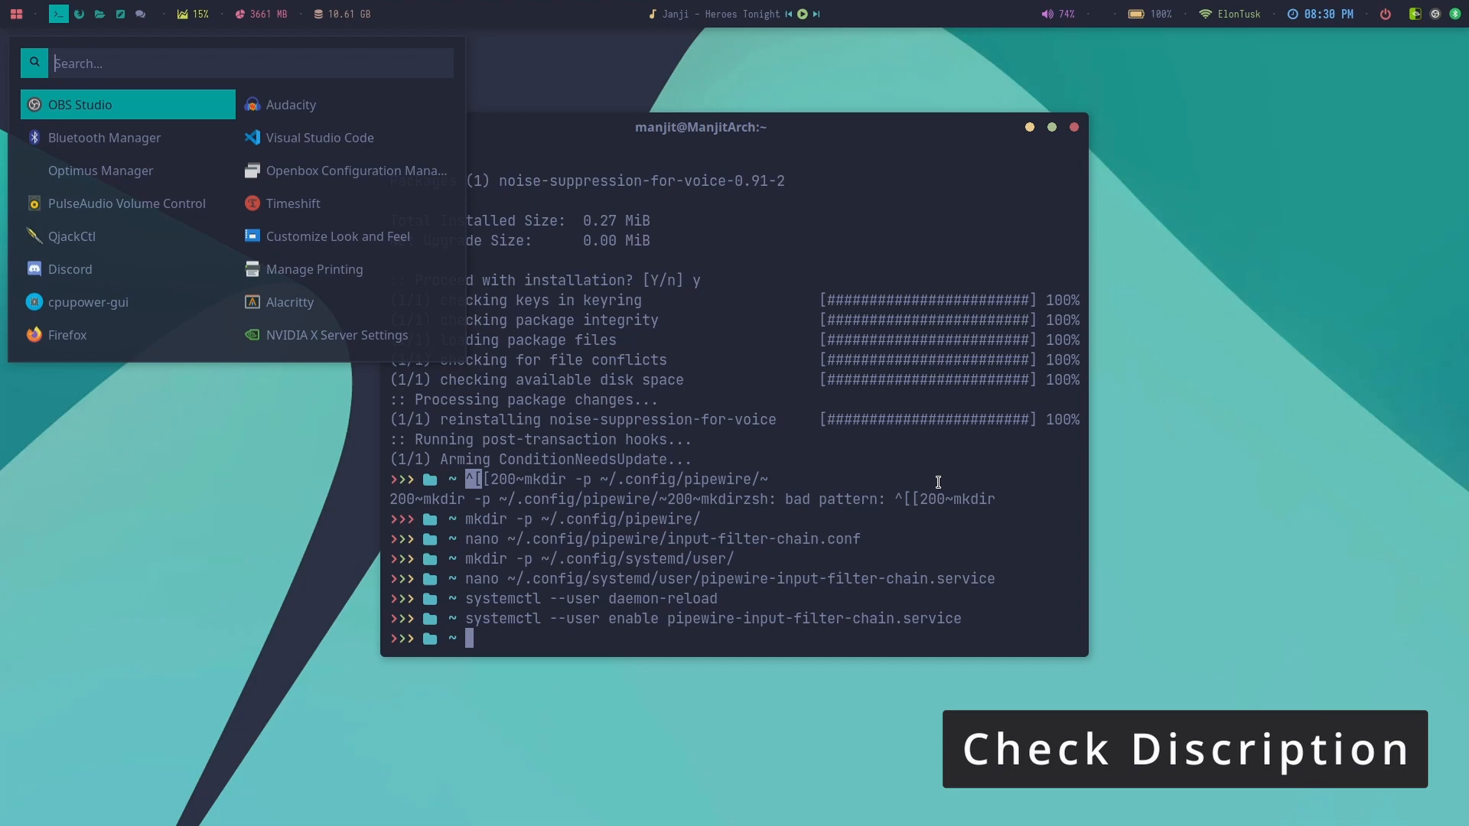
- Launch QjackCtl and show the graph with Noise Canceling source between the built-in mic and OBS
{"action": "left_click", "coordinate": [72, 236]}
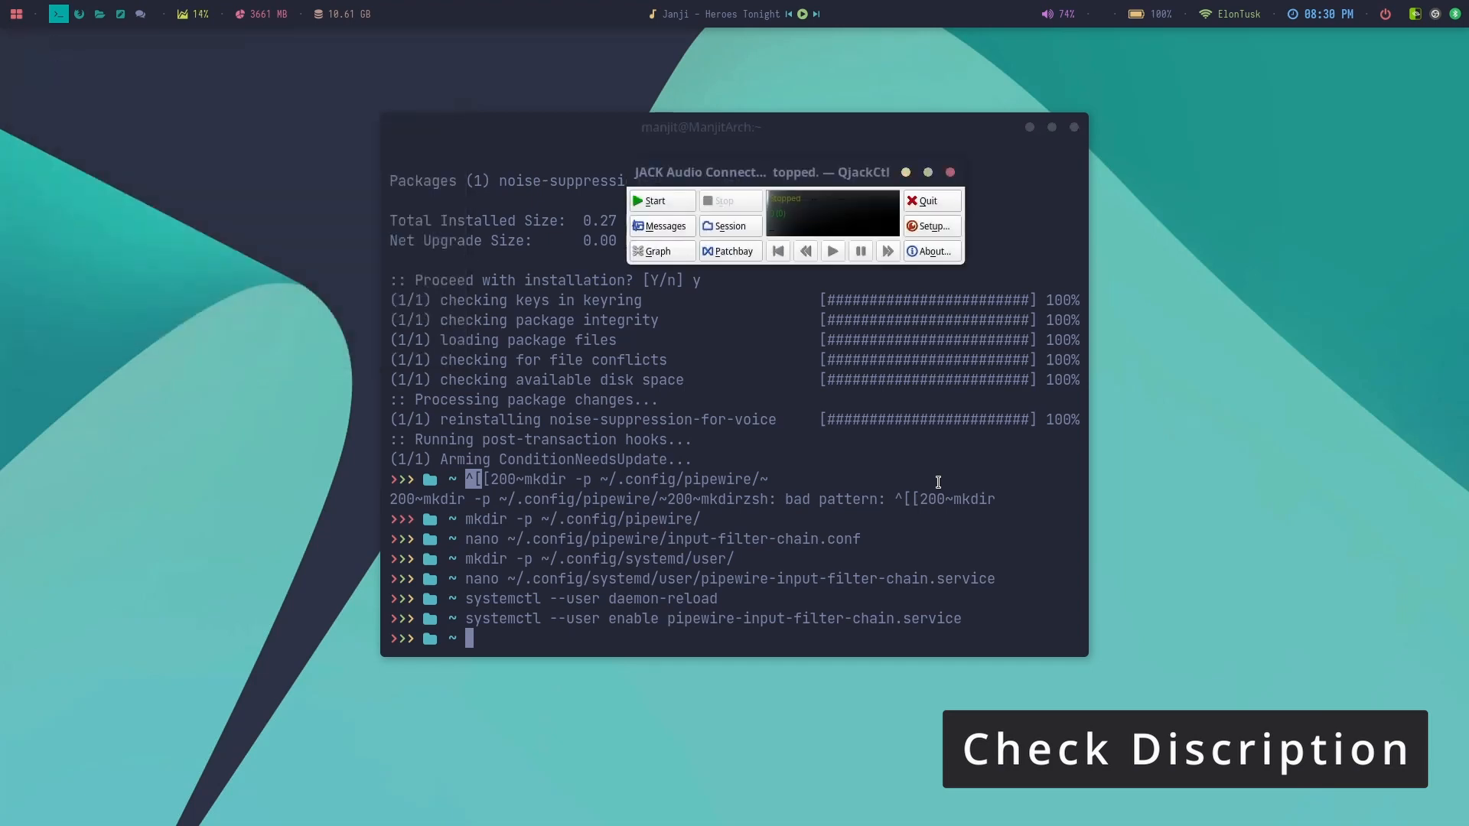
{"action": "left_click", "coordinate": [658, 250]}
{"action": "type", "text": "q"}
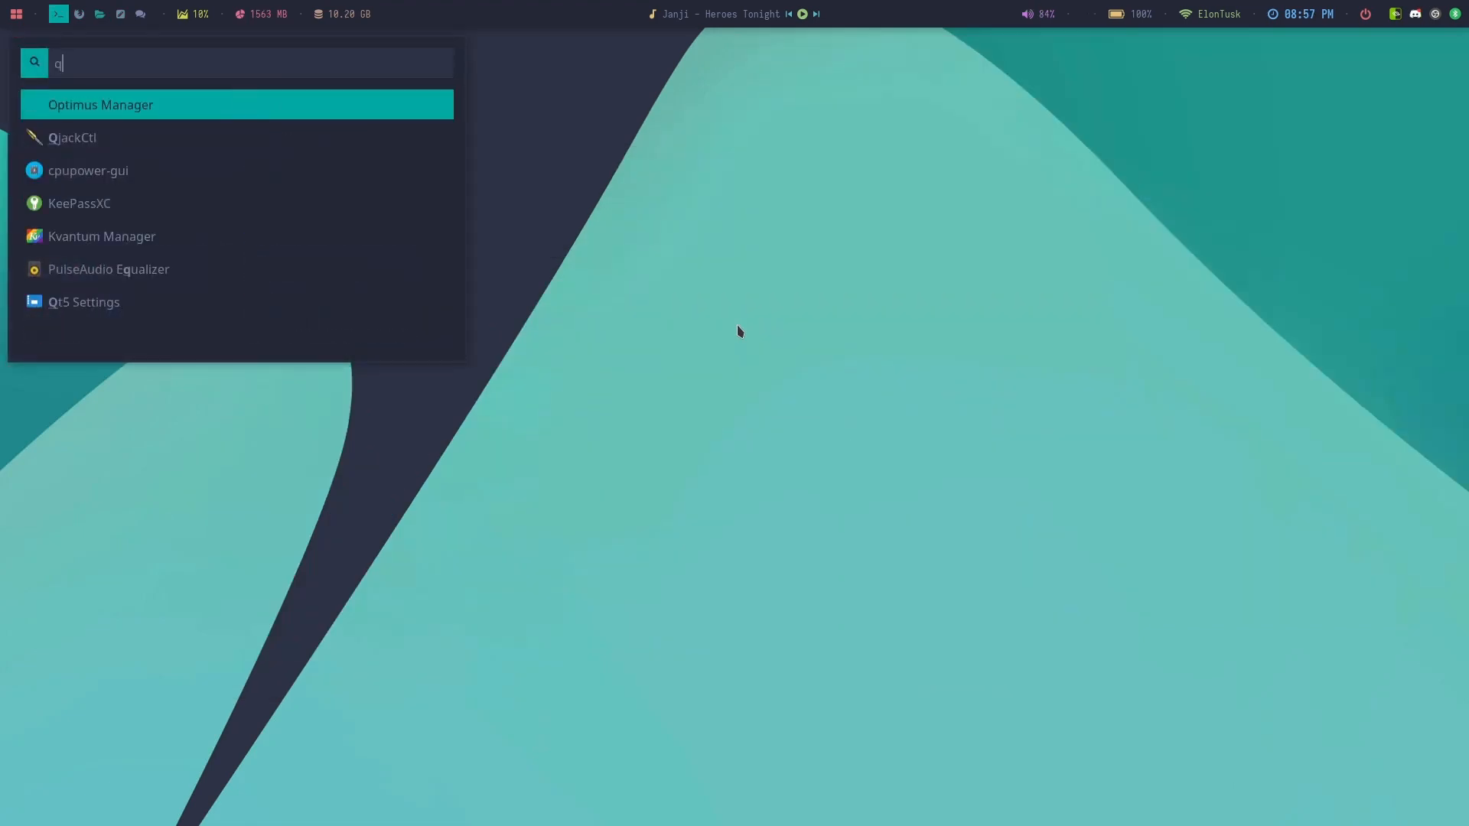
{"action": "left_click", "coordinate": [72, 138]}
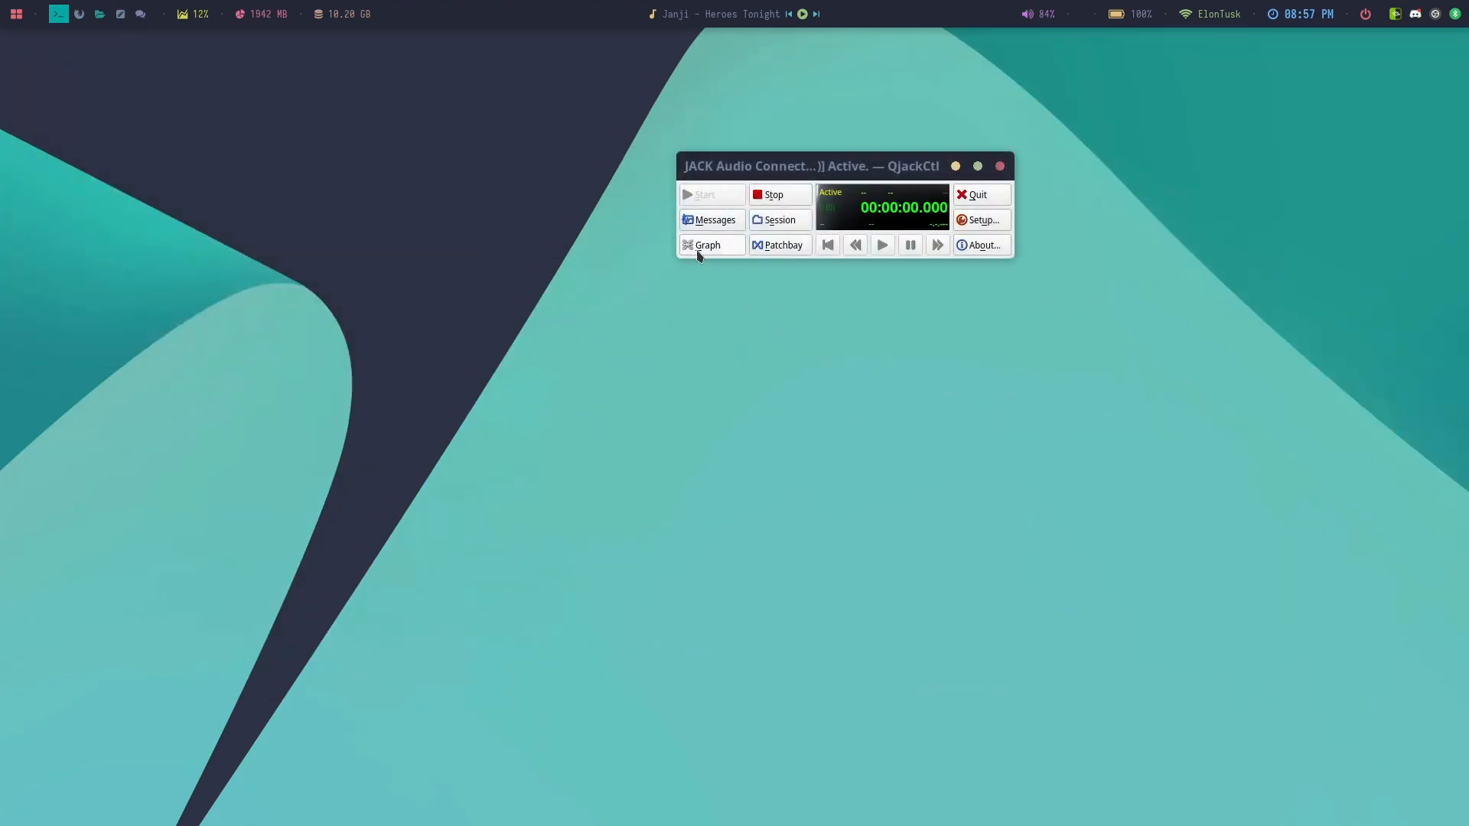
{"action": "left_click", "coordinate": [707, 245]}
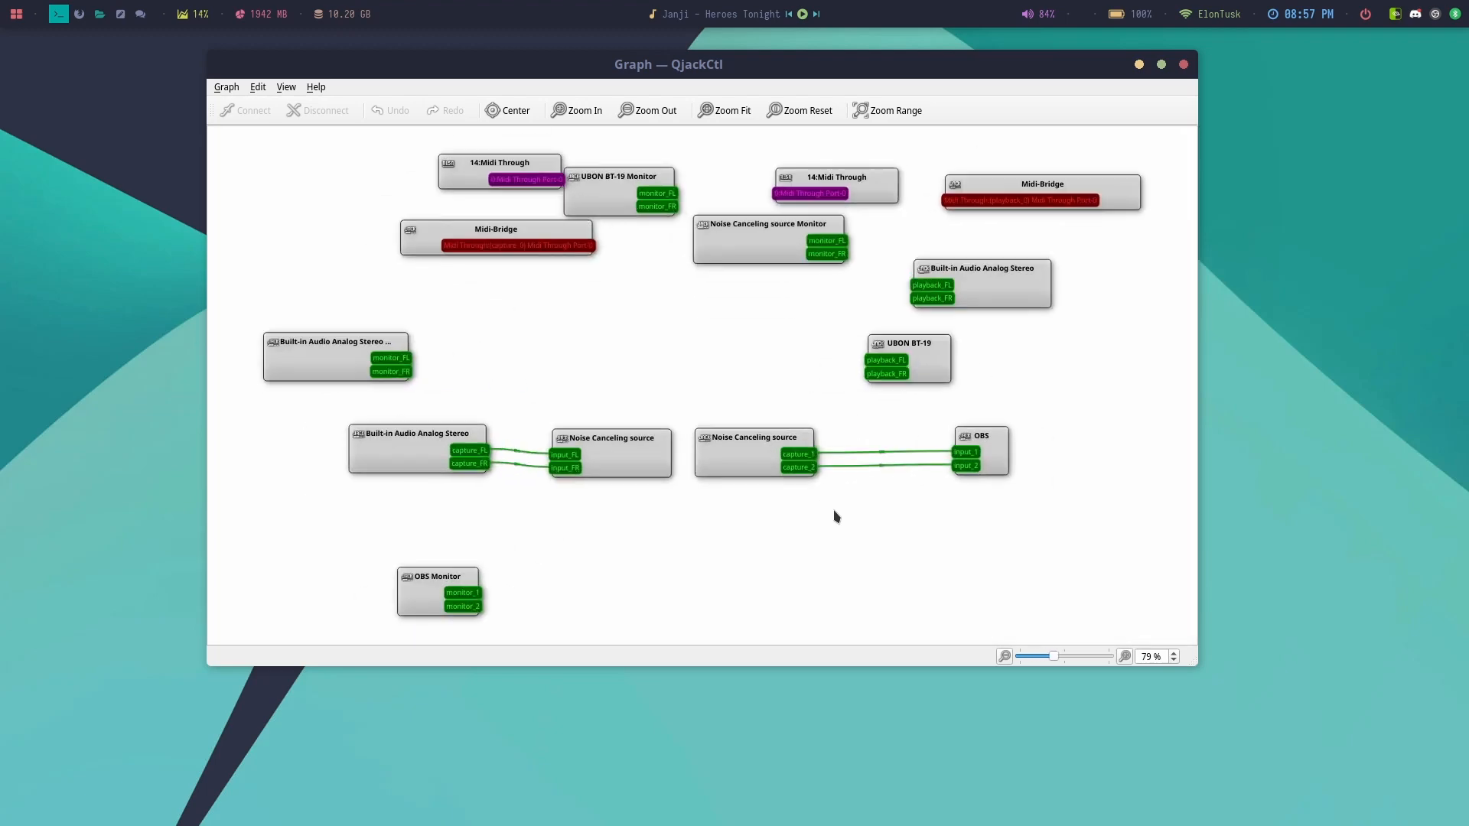
{"action": "left_click", "coordinate": [417, 437]}
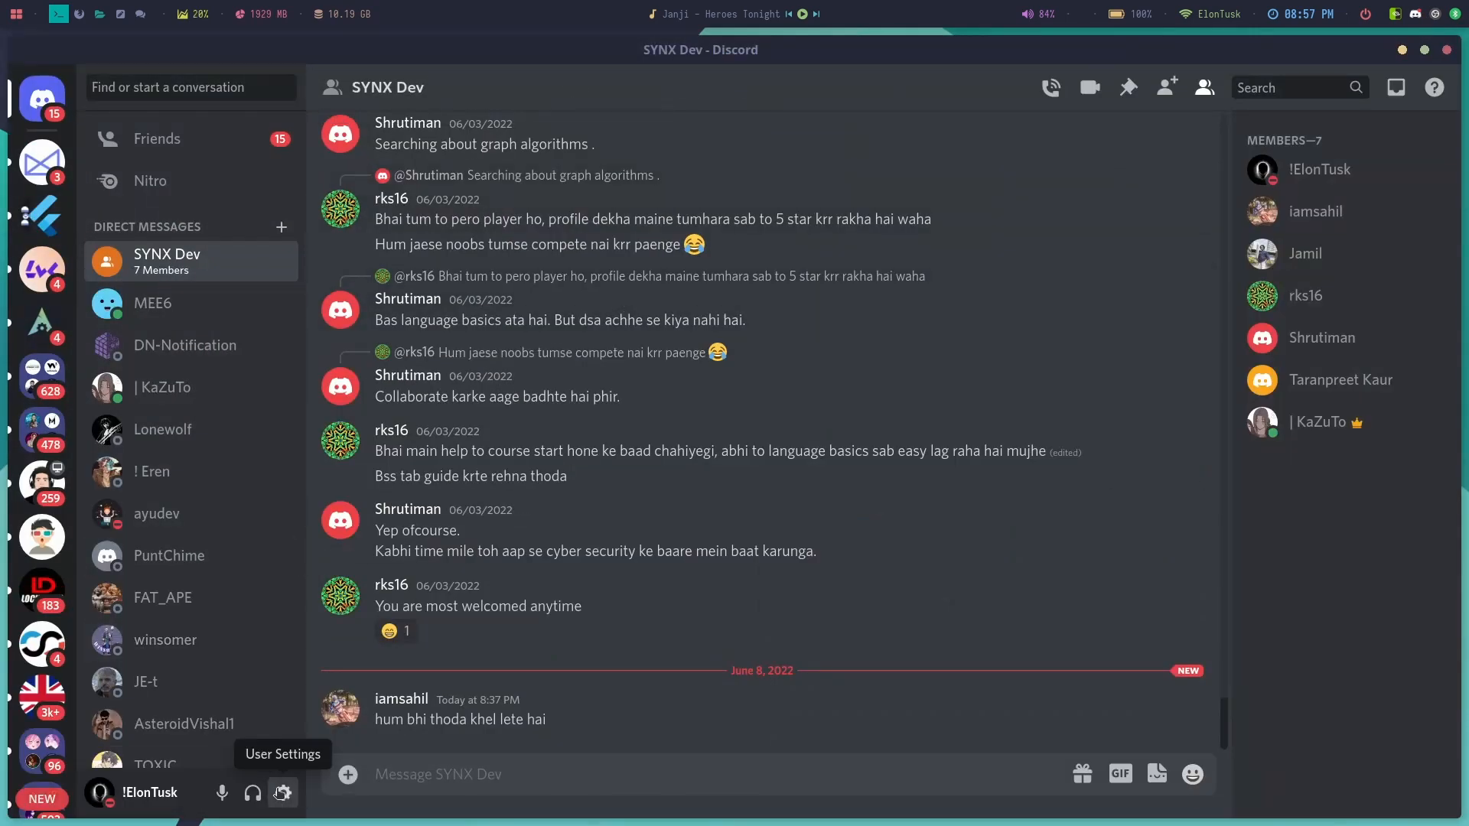
- Select Noise Canceling source as Discord's Voice & Video input device, then return to chat
{"action": "left_click", "coordinate": [282, 793]}
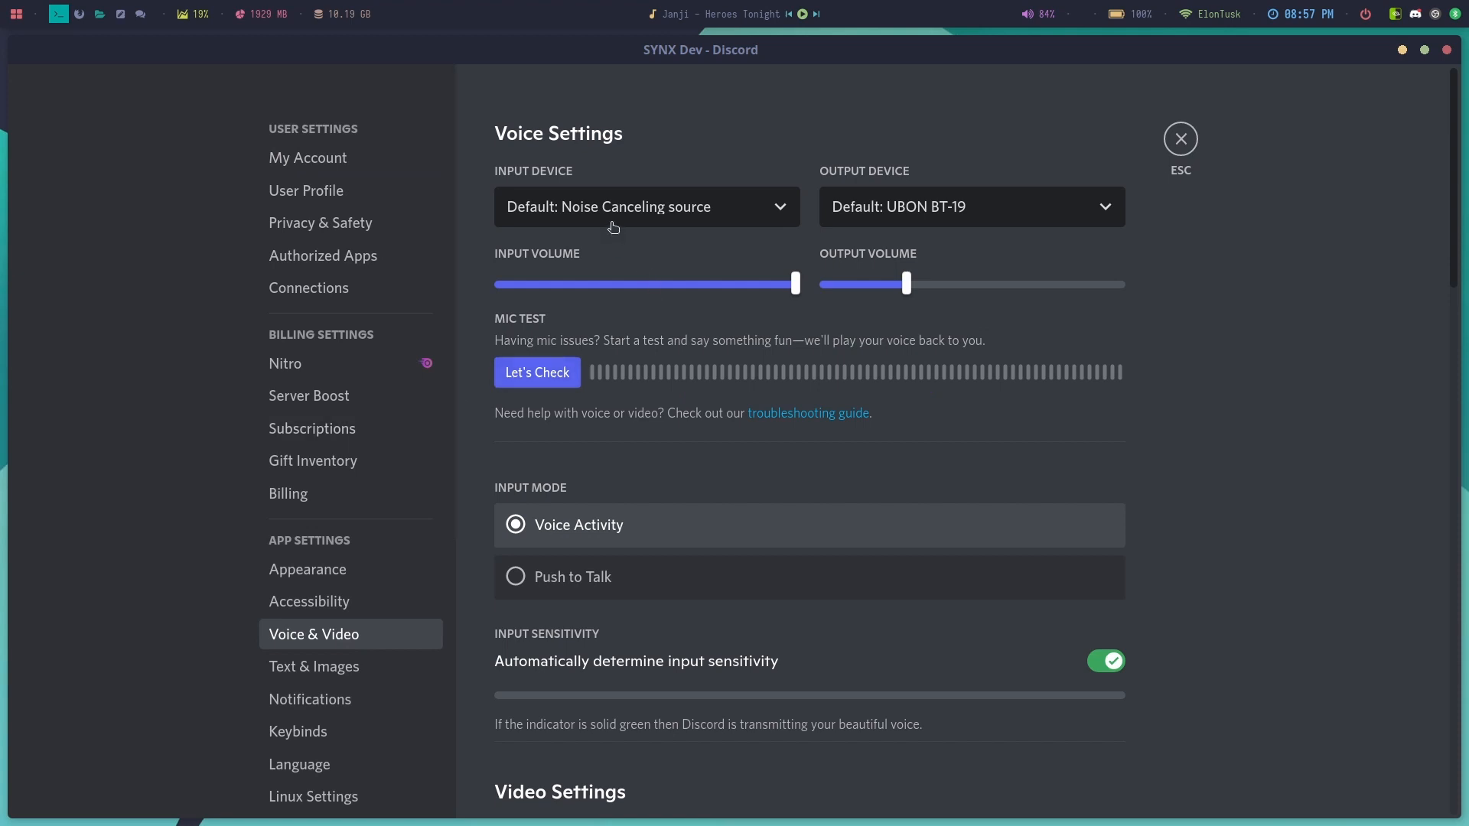
{"action": "left_click", "coordinate": [644, 206]}
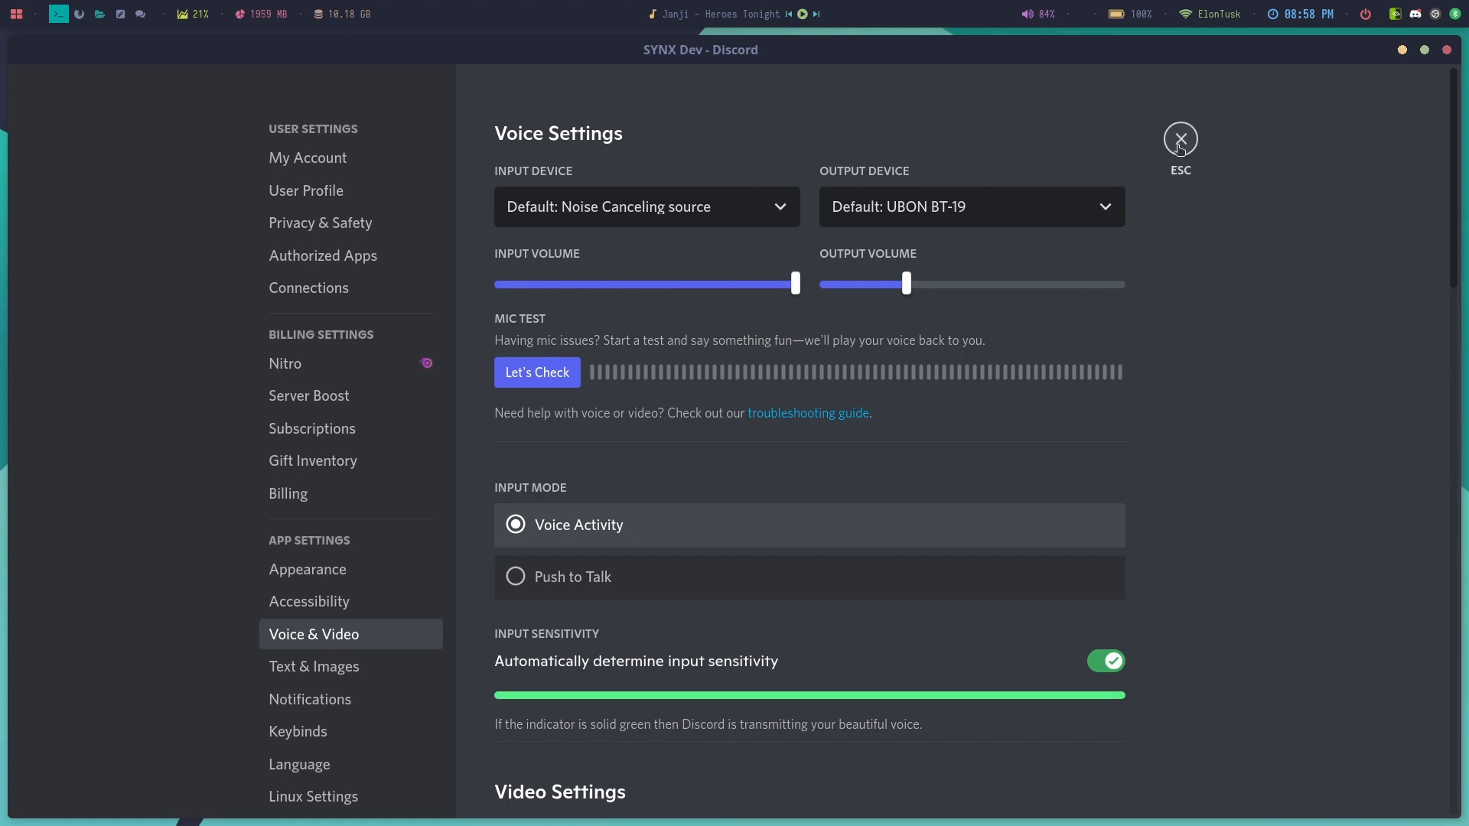
{"action": "scroll", "scroll_direction": "down", "scroll_amount": 3}
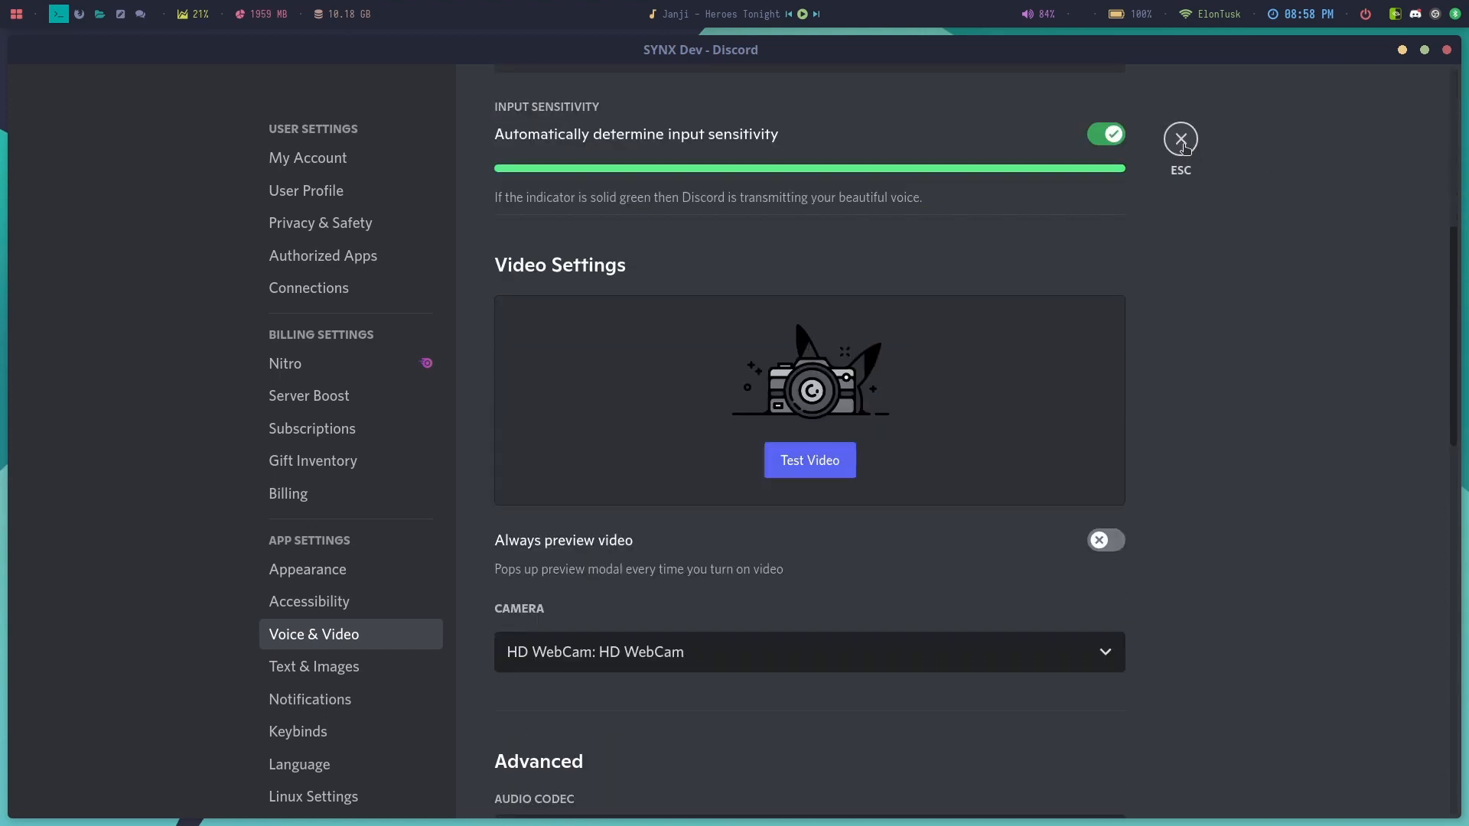
{"action": "scroll", "scroll_direction": "down", "scroll_amount": 3}
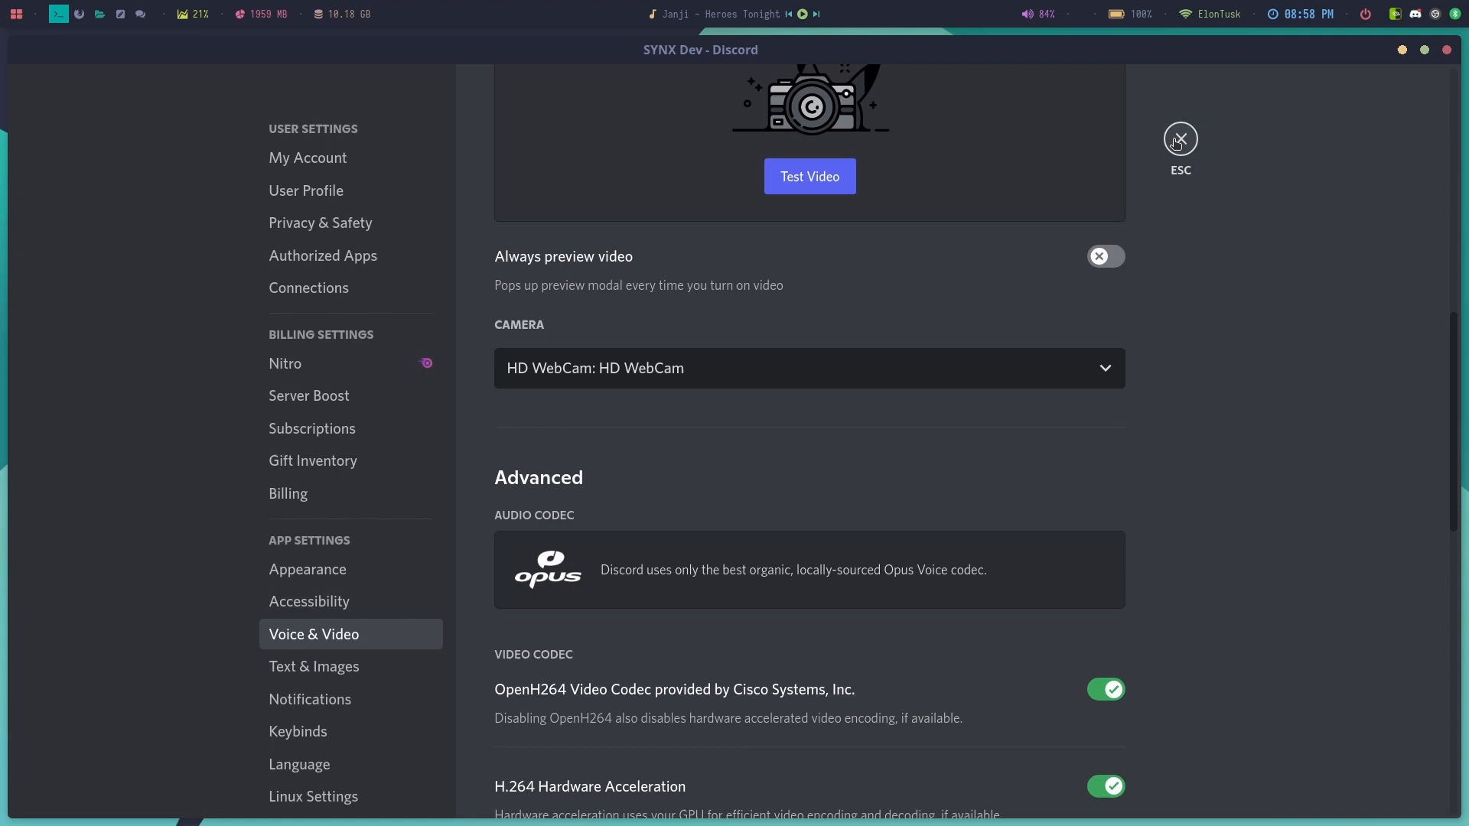
{"action": "left_click", "coordinate": [1179, 138]}
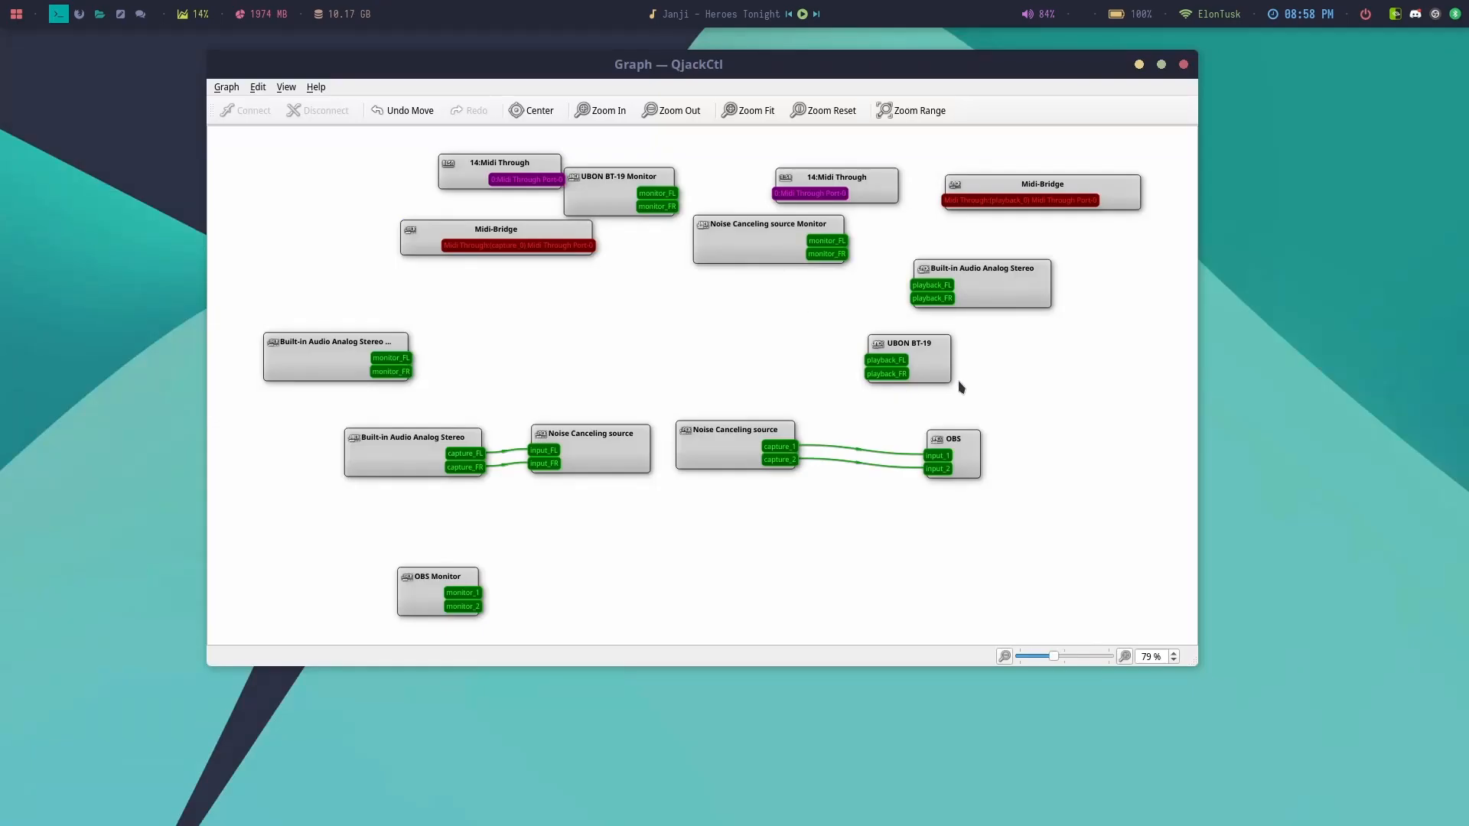
{"action": "mouse_move", "coordinate": [1197, 302]}
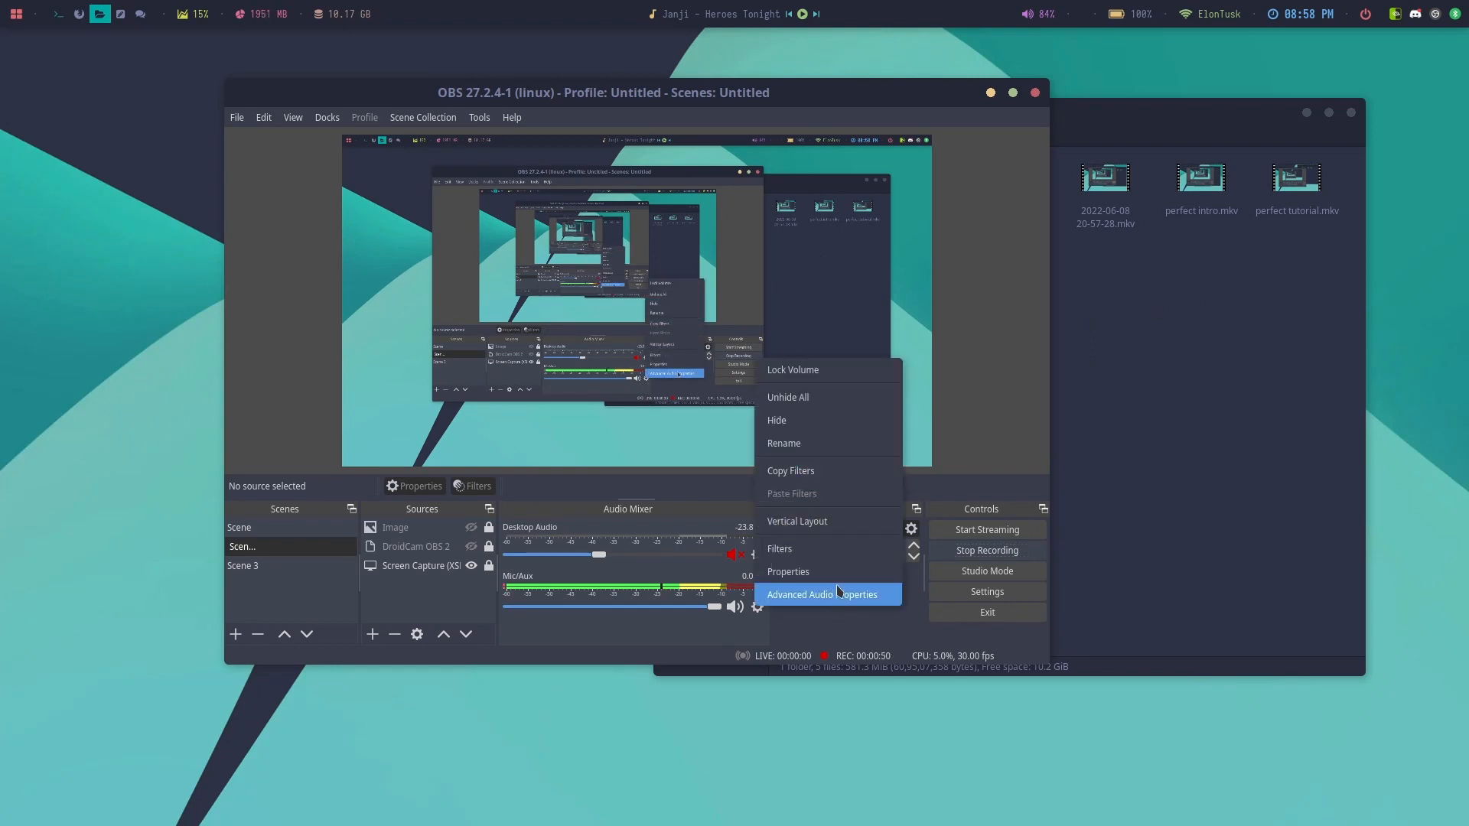
- Set the Mic/Aux source's Device to Noise Canceling source in its OBS properties
{"action": "left_click", "coordinate": [786, 570]}
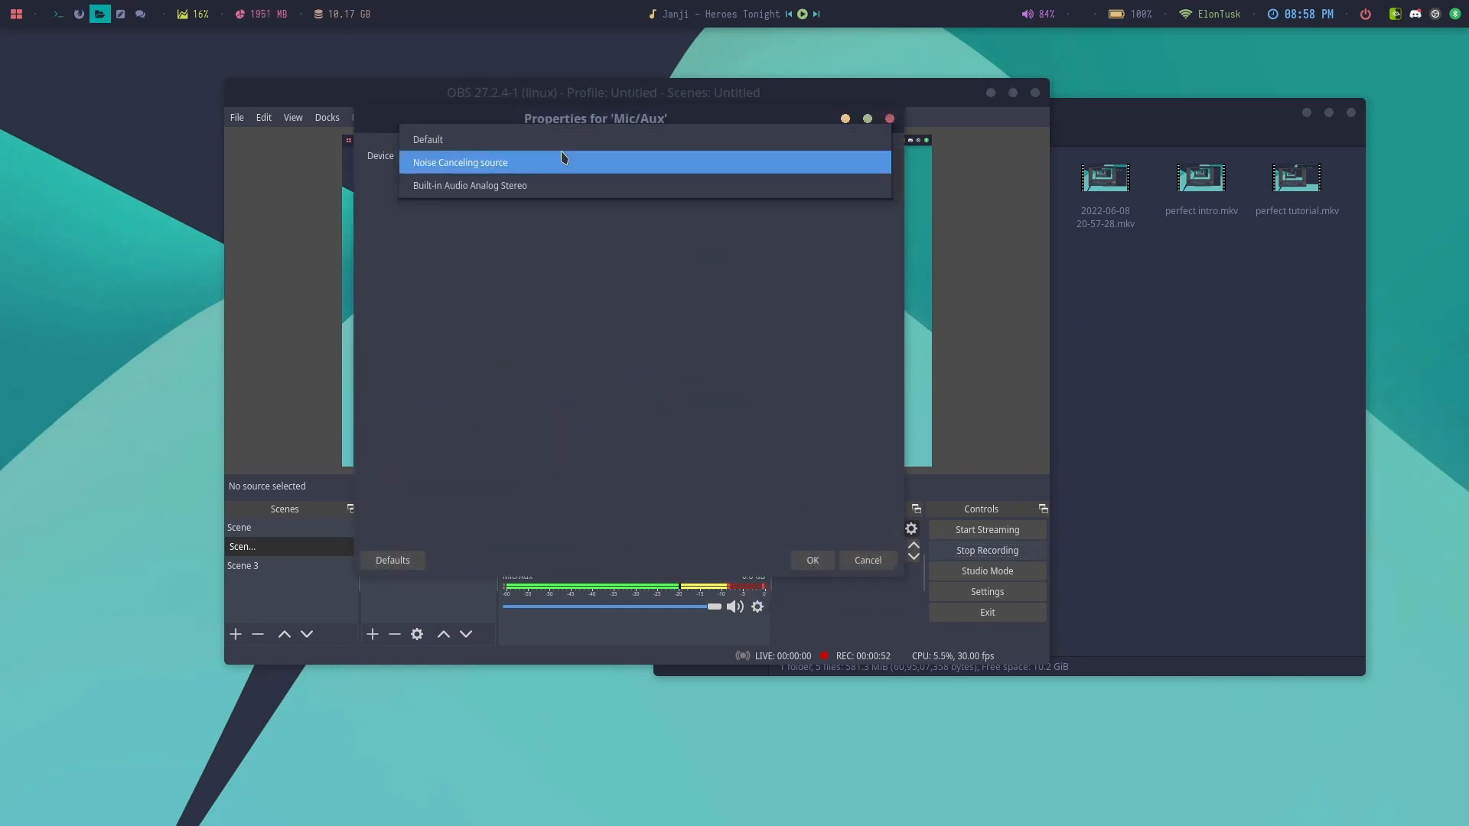
{"action": "left_click", "coordinate": [470, 185]}
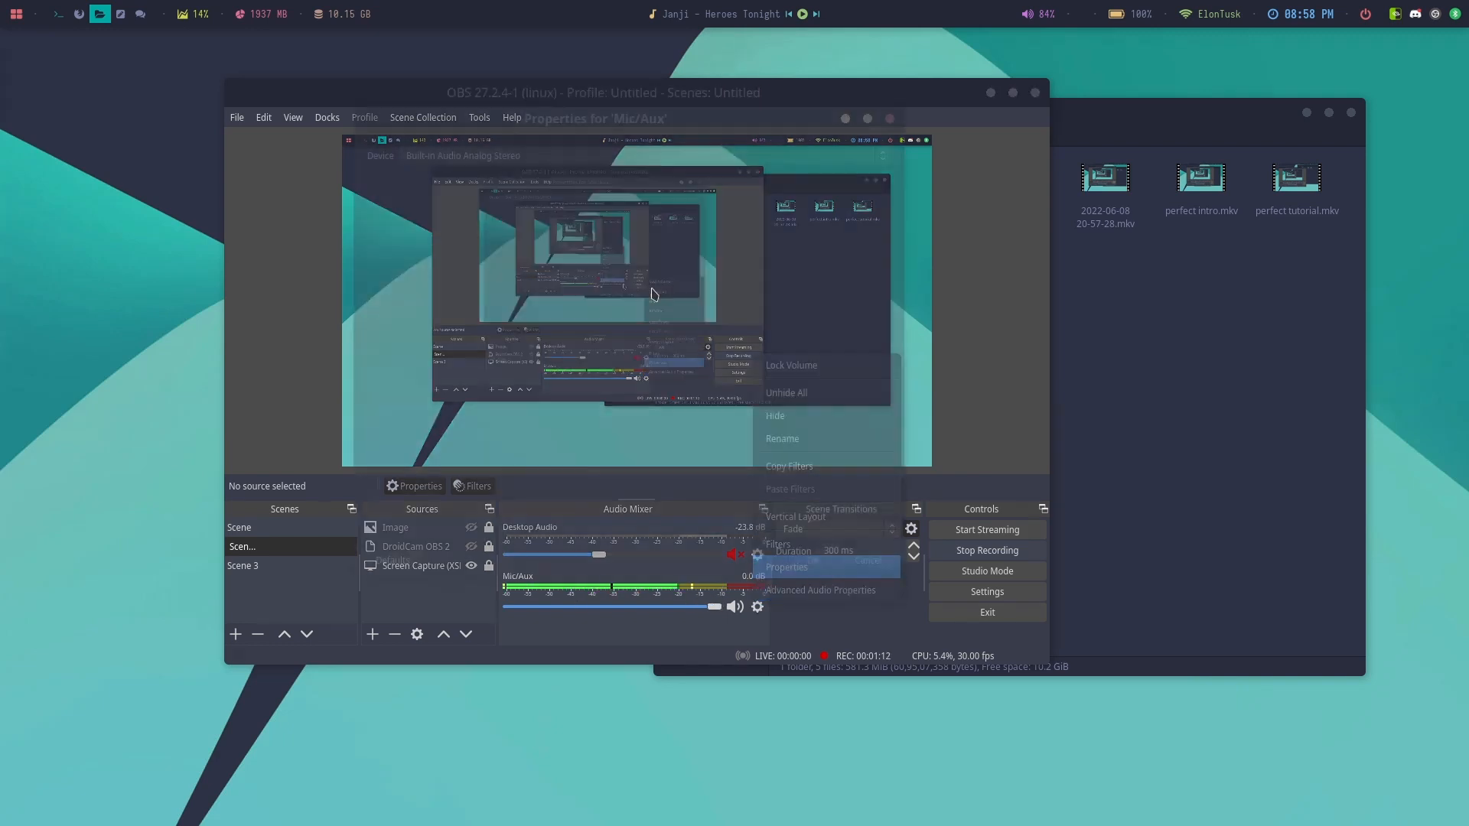
{"action": "left_click", "coordinate": [786, 566]}
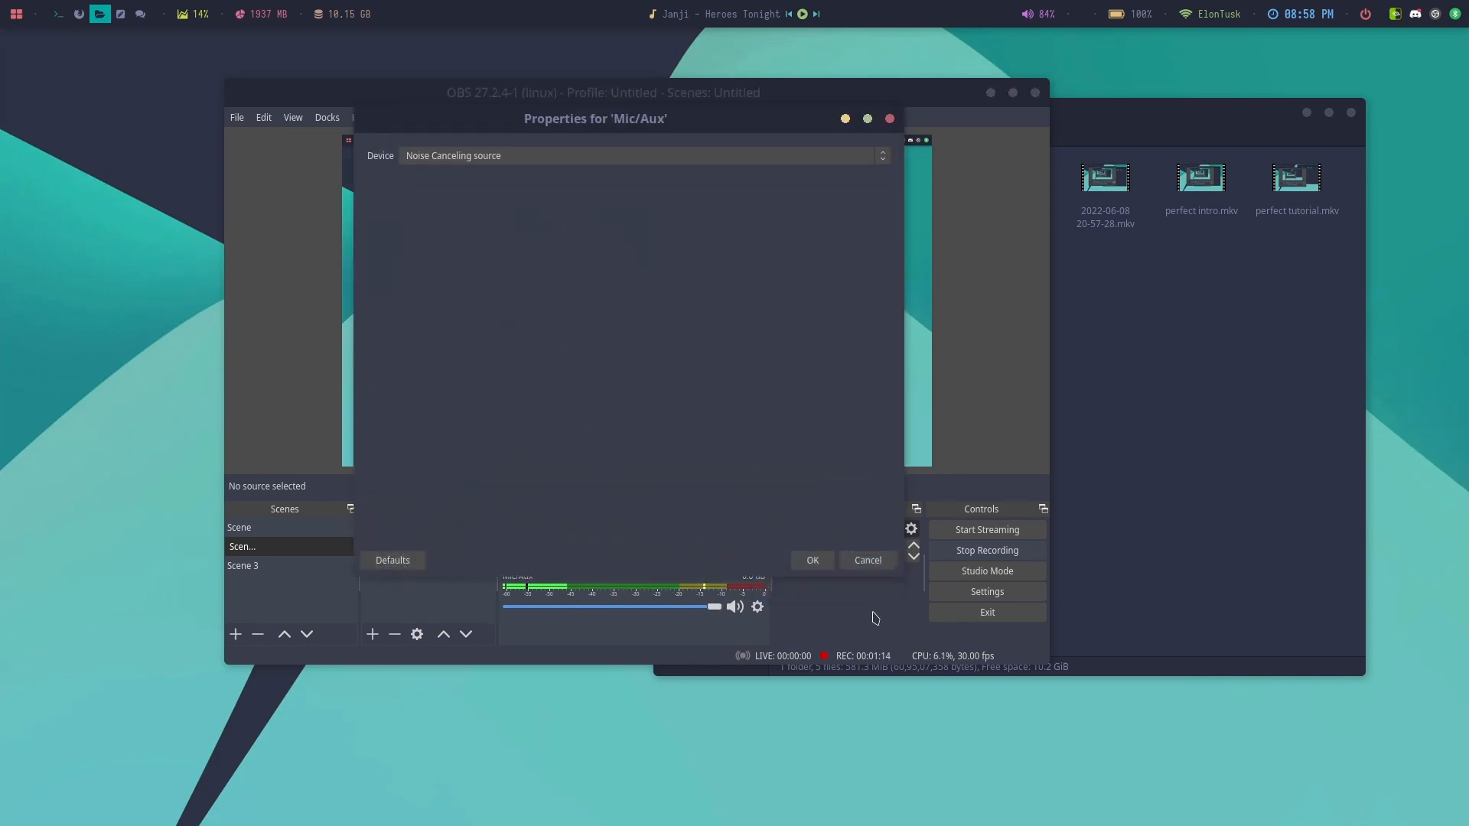